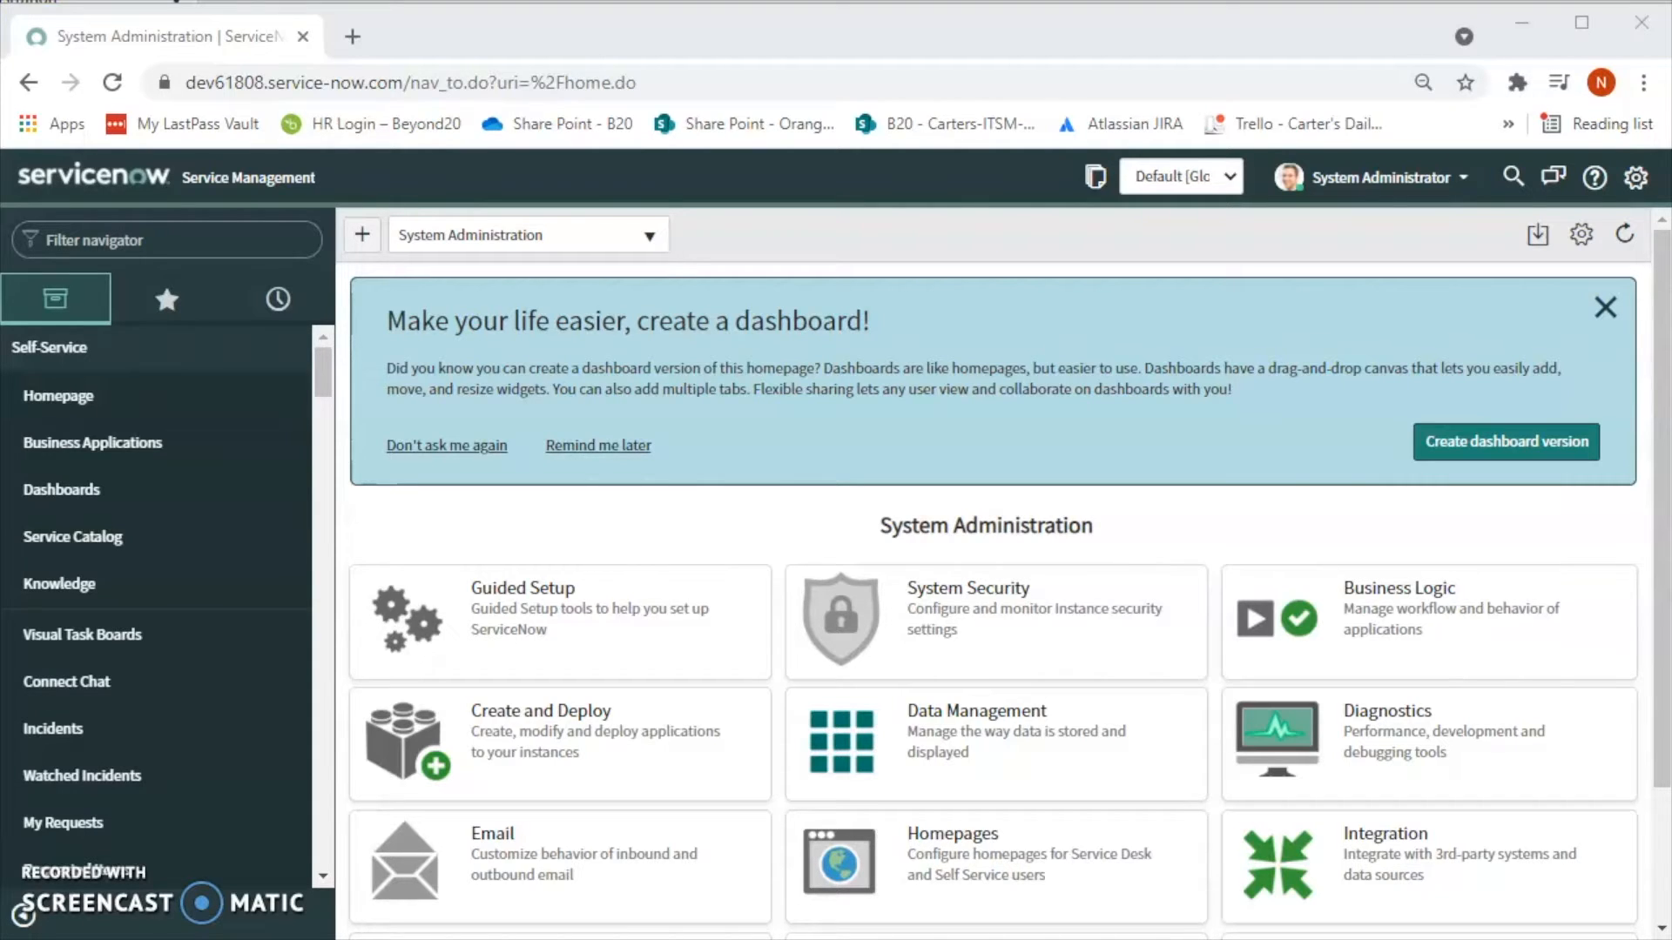
{"action": "mouse_move", "coordinate": [198, 919]}
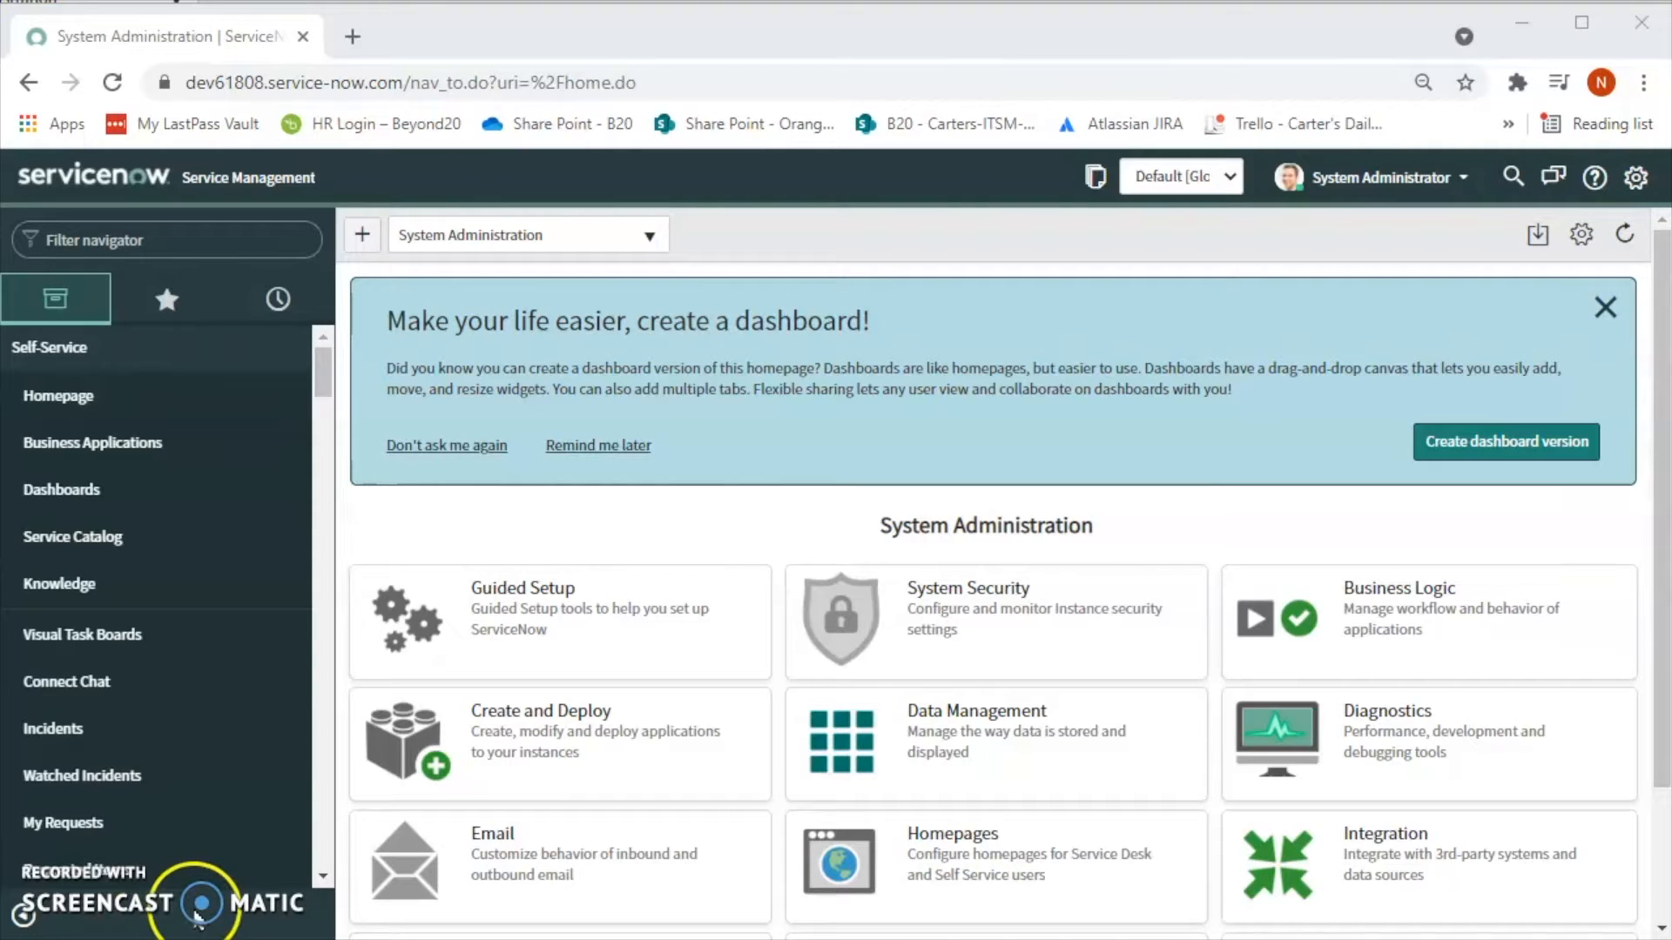
{"action": "mouse_move", "coordinate": [191, 916]}
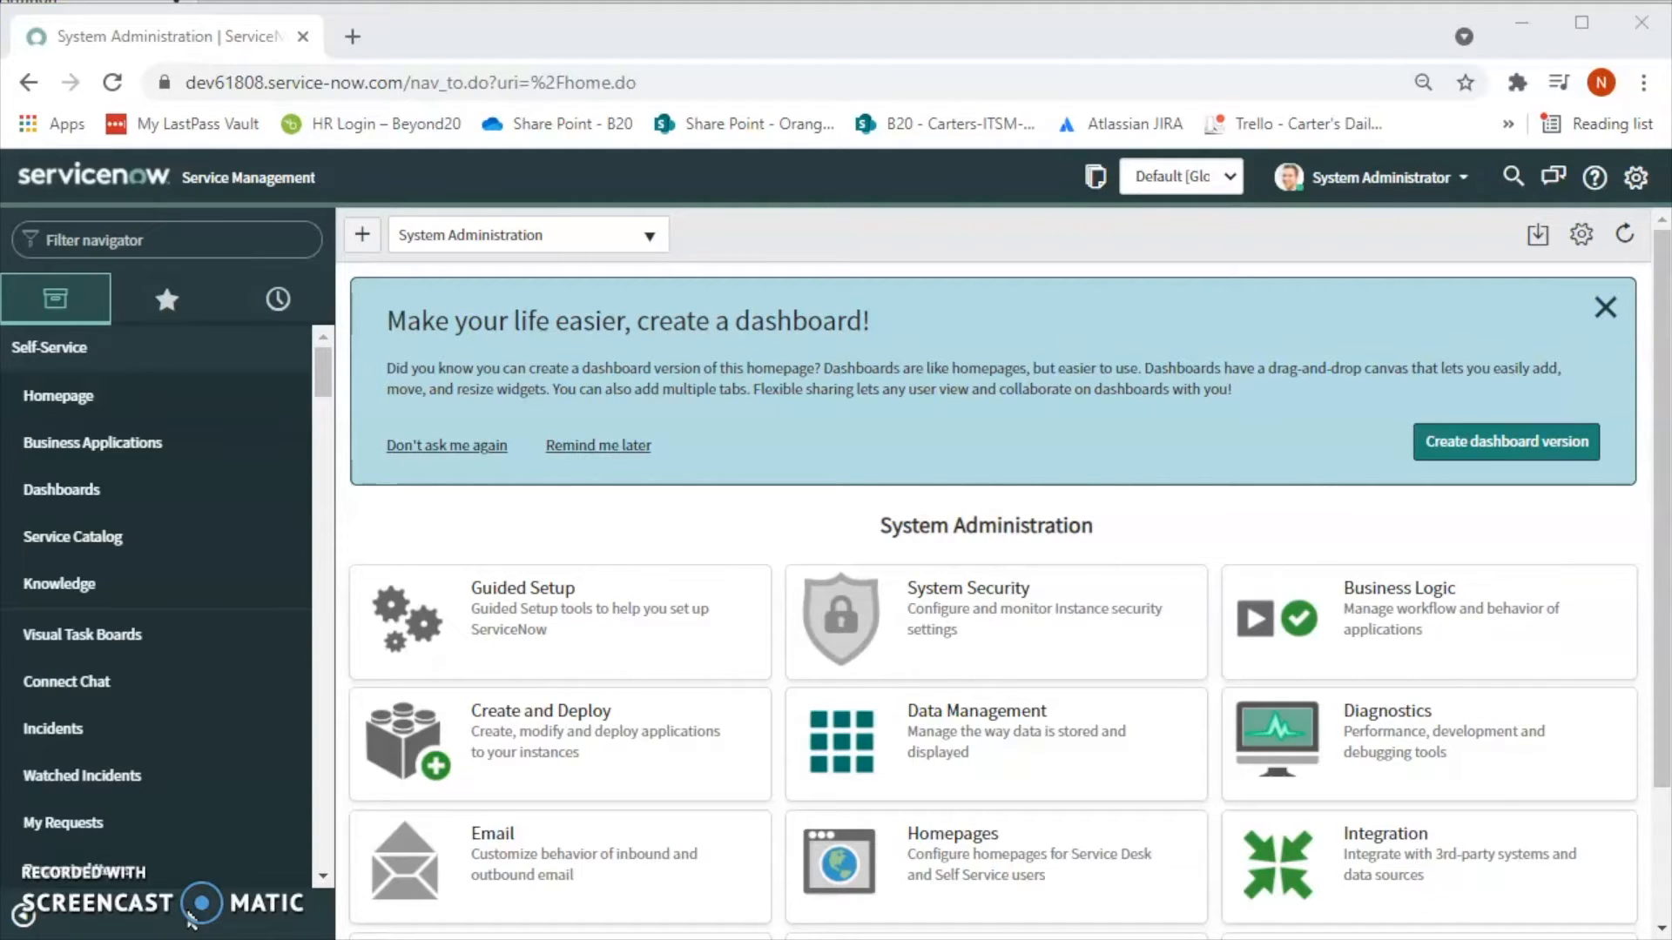
{"action": "mouse_move", "coordinate": [1227, 572]}
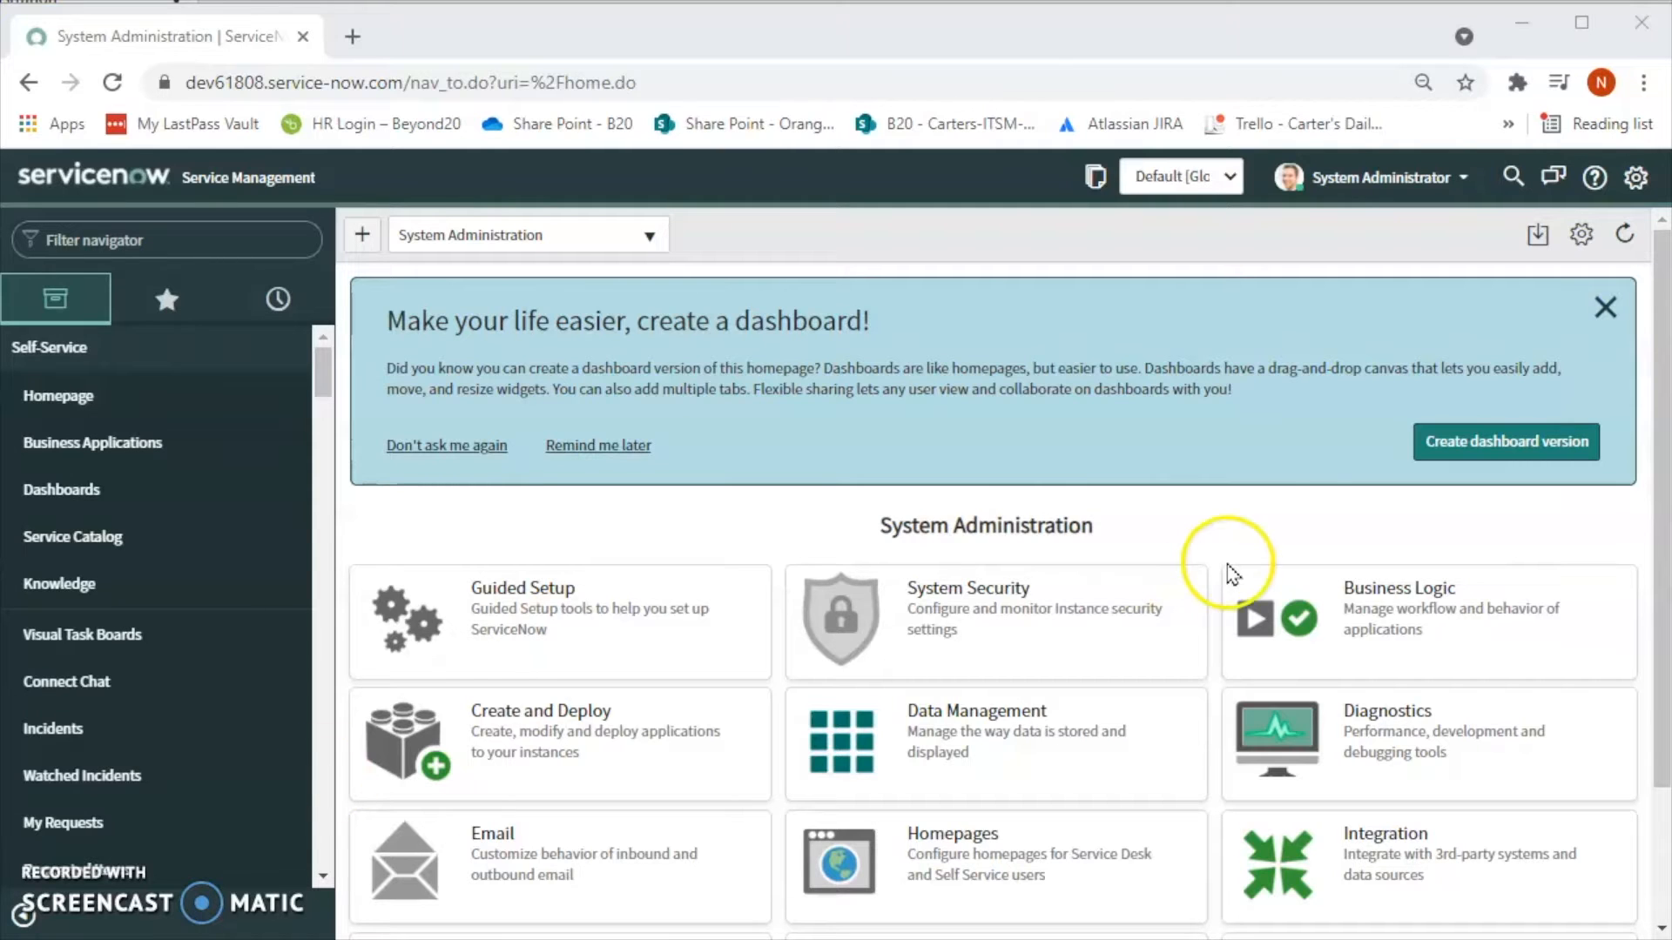
{"action": "mouse_move", "coordinate": [1087, 262]}
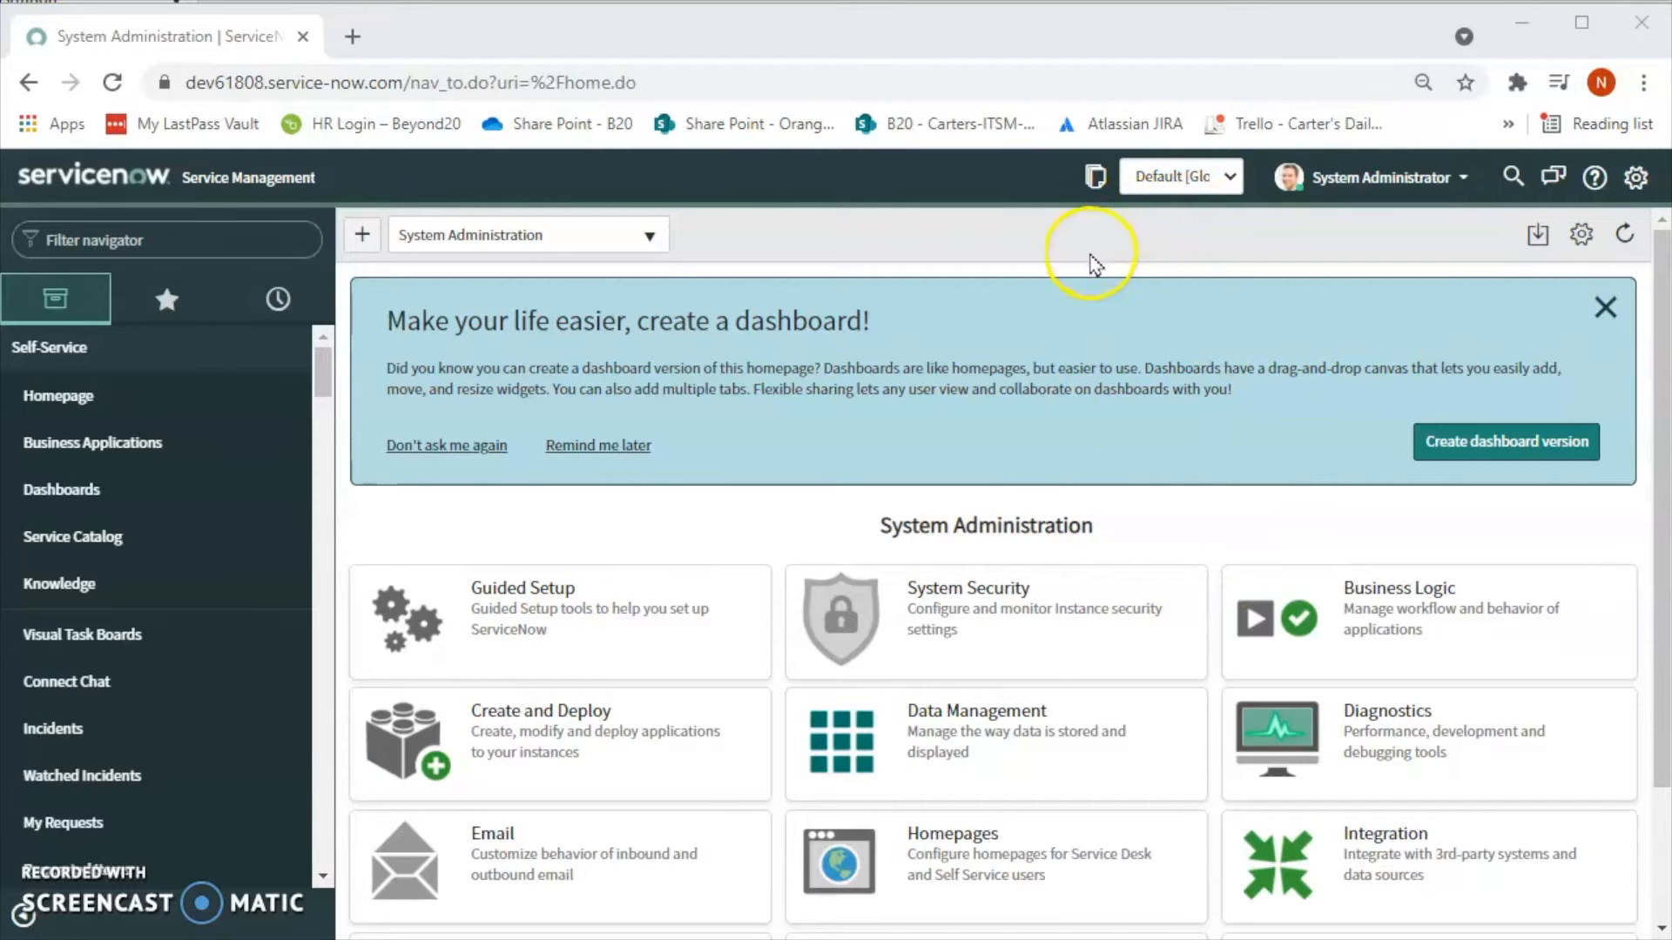
{"action": "mouse_move", "coordinate": [80, 635]}
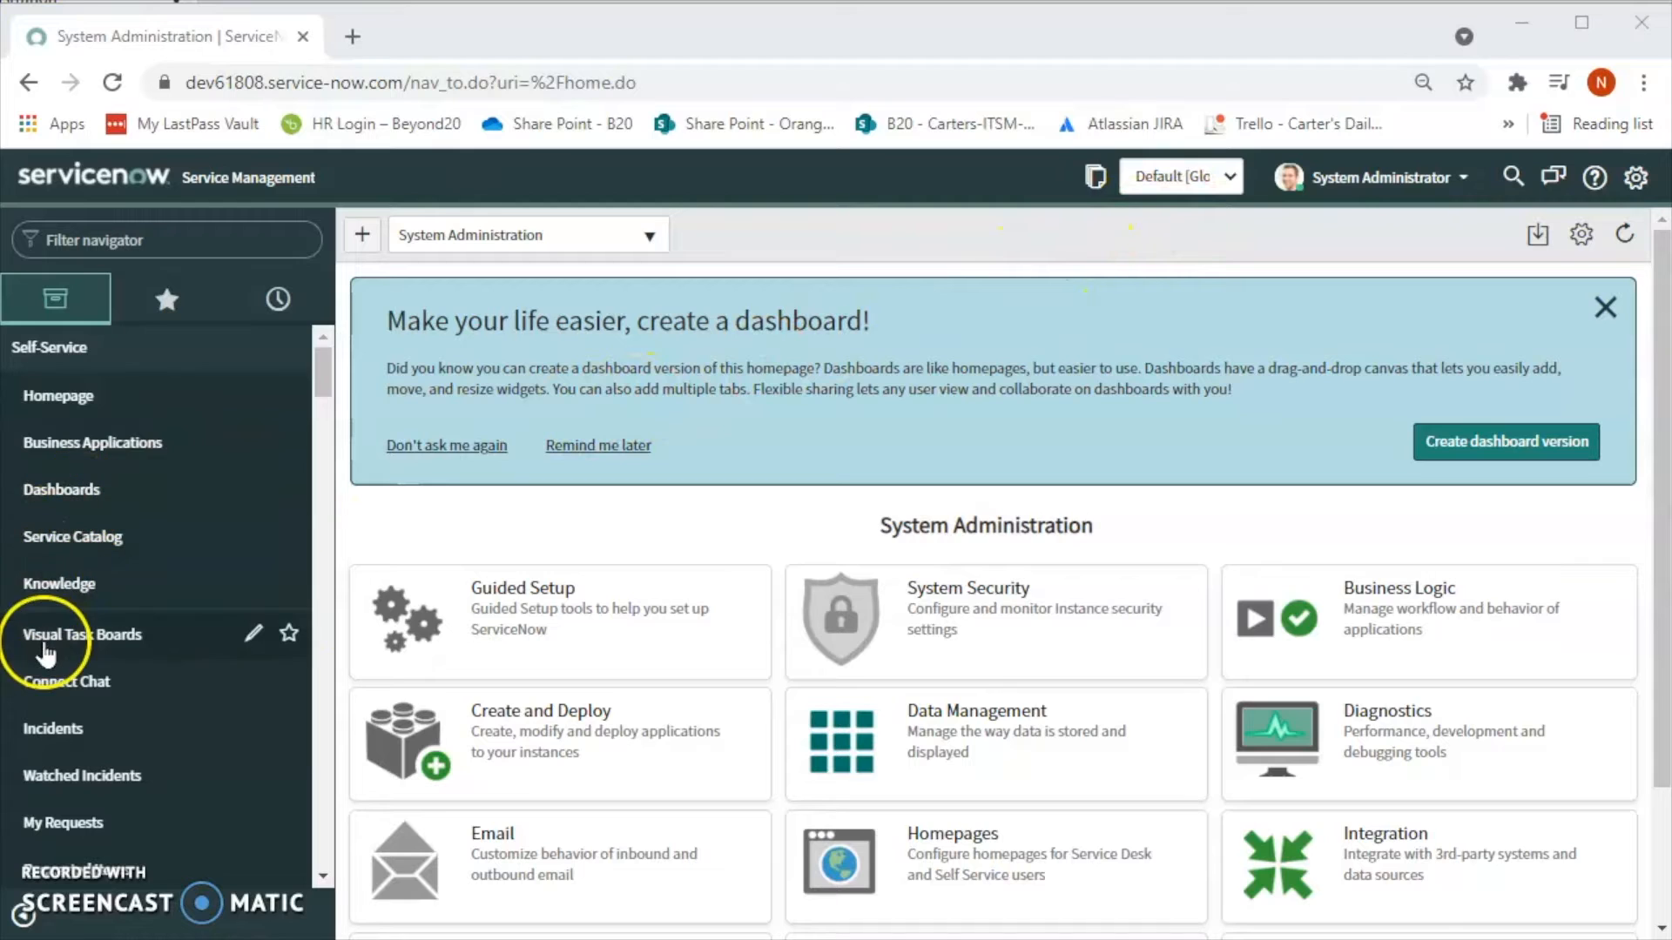
Step: From the Favorites navigator, create a new incident under Incident
{"action": "left_click", "coordinate": [166, 298]}
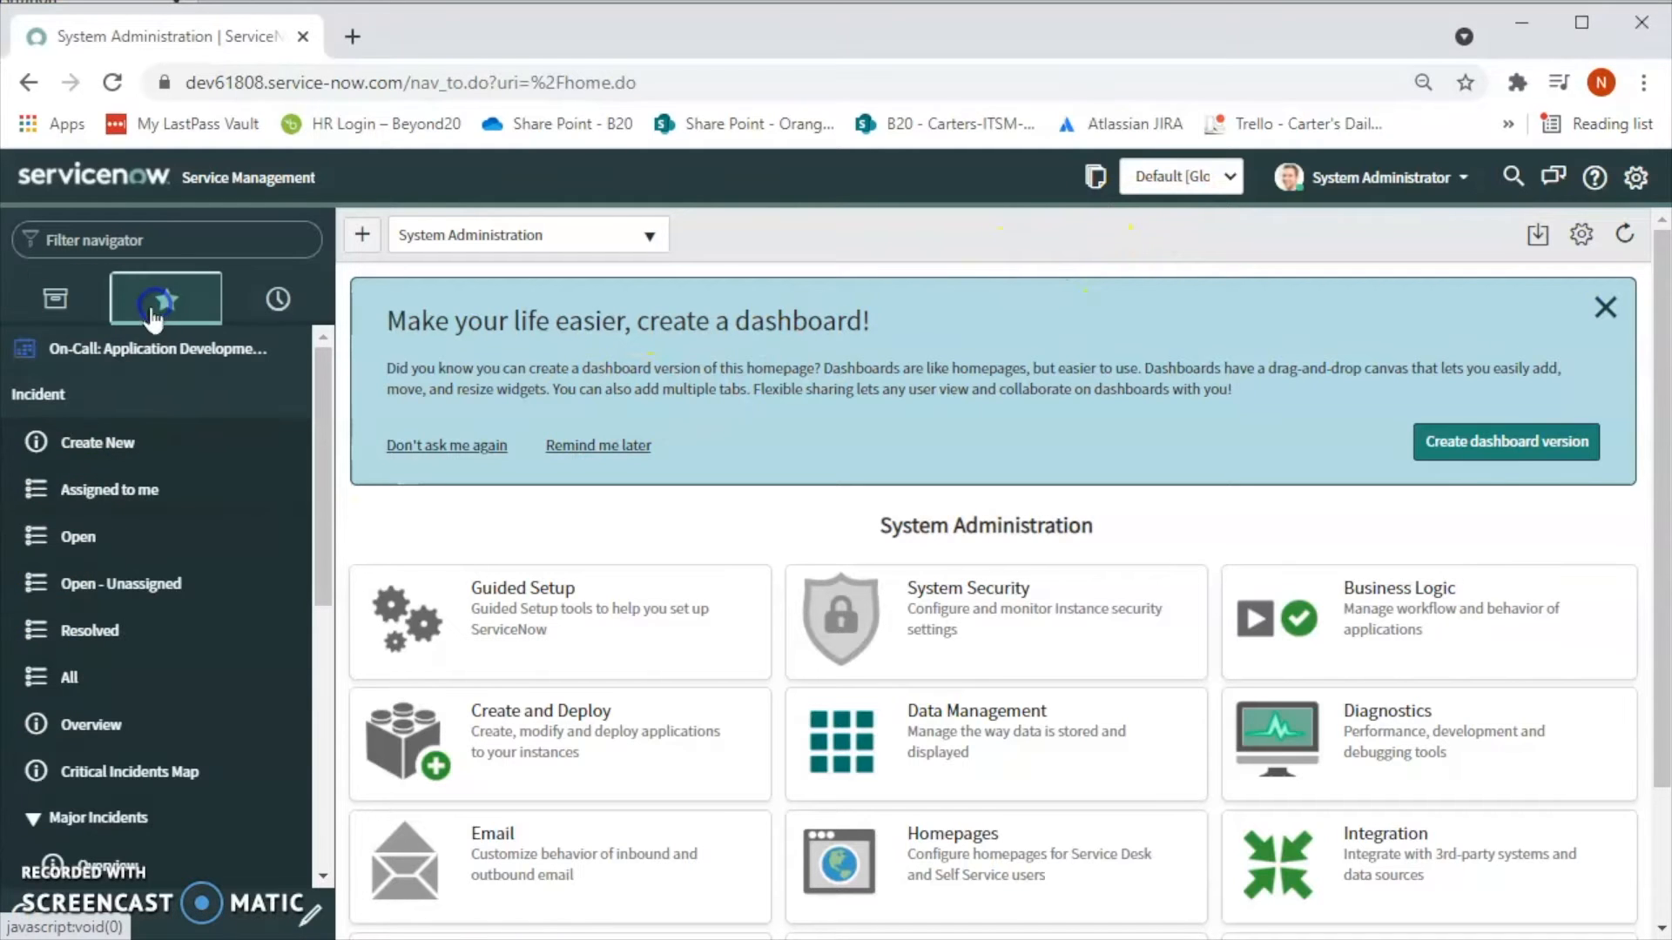
{"action": "mouse_move", "coordinate": [96, 442]}
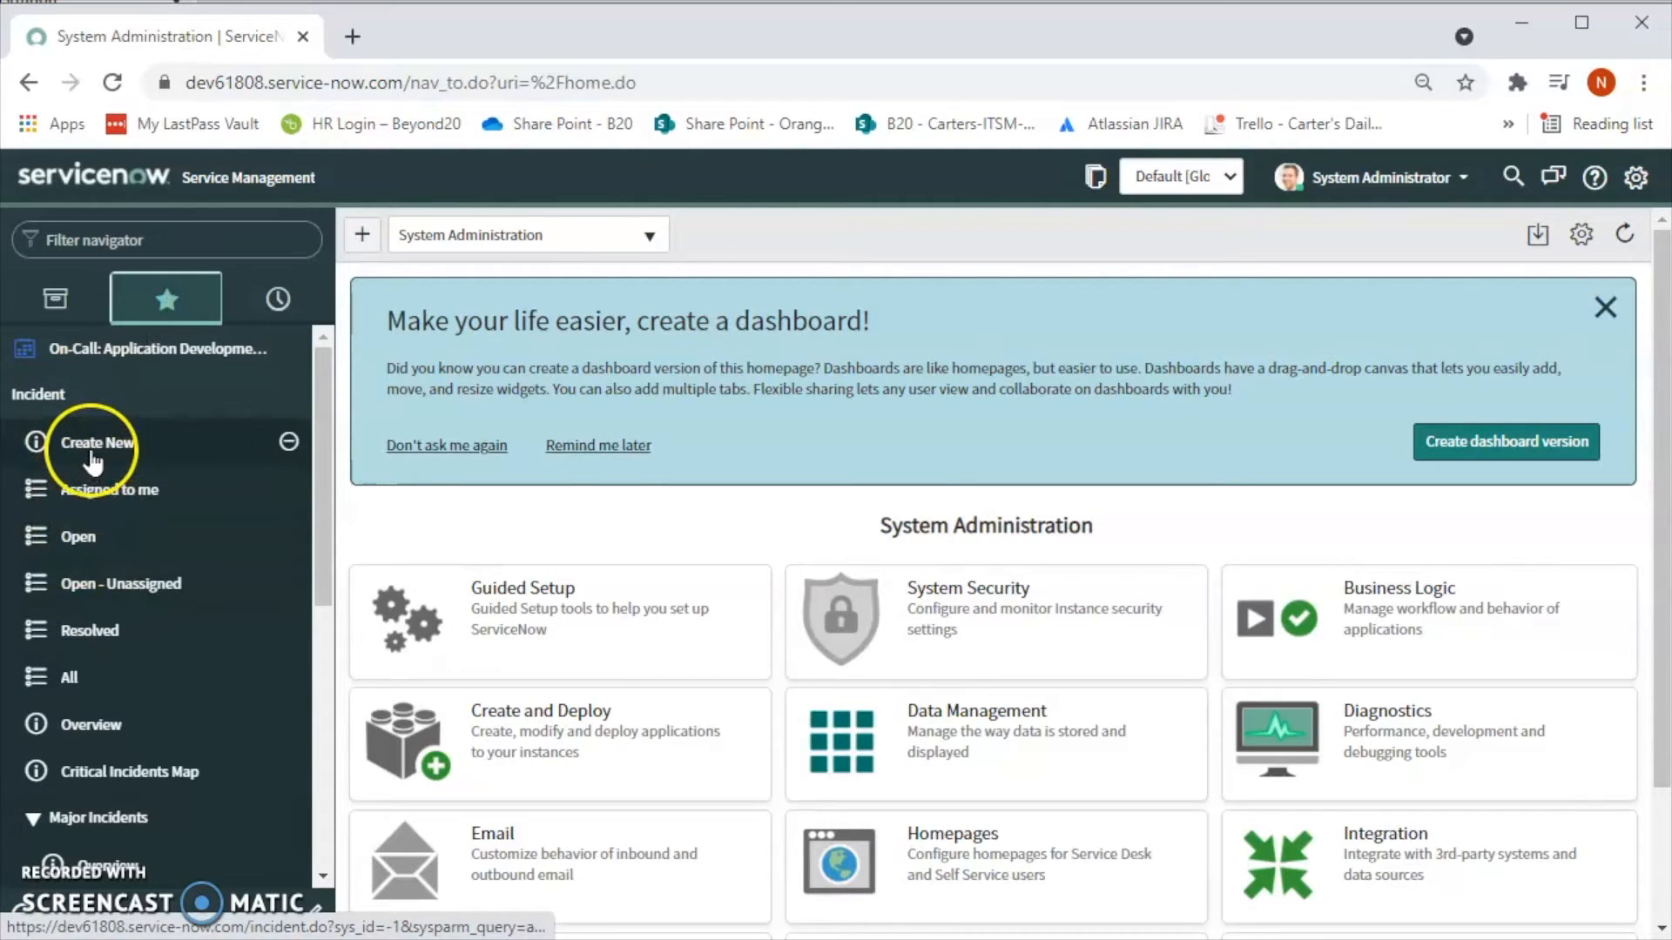
{"action": "left_click", "coordinate": [96, 443]}
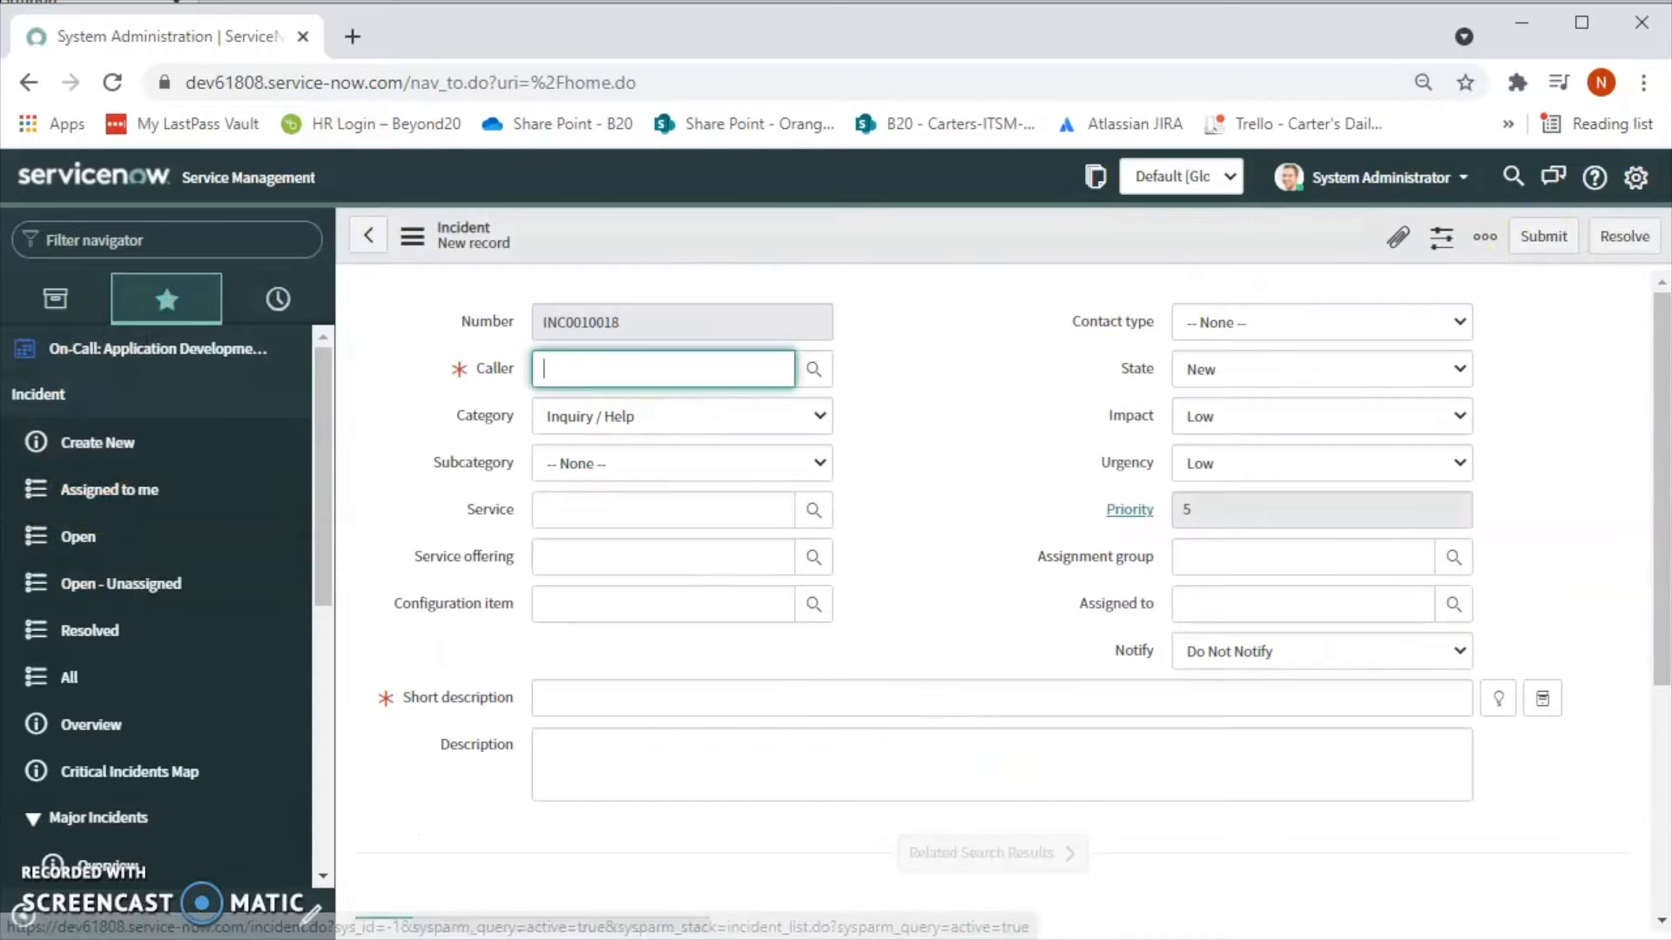
Step: Focus the Caller field to show the Recent selections list
{"action": "left_click", "coordinate": [662, 369]}
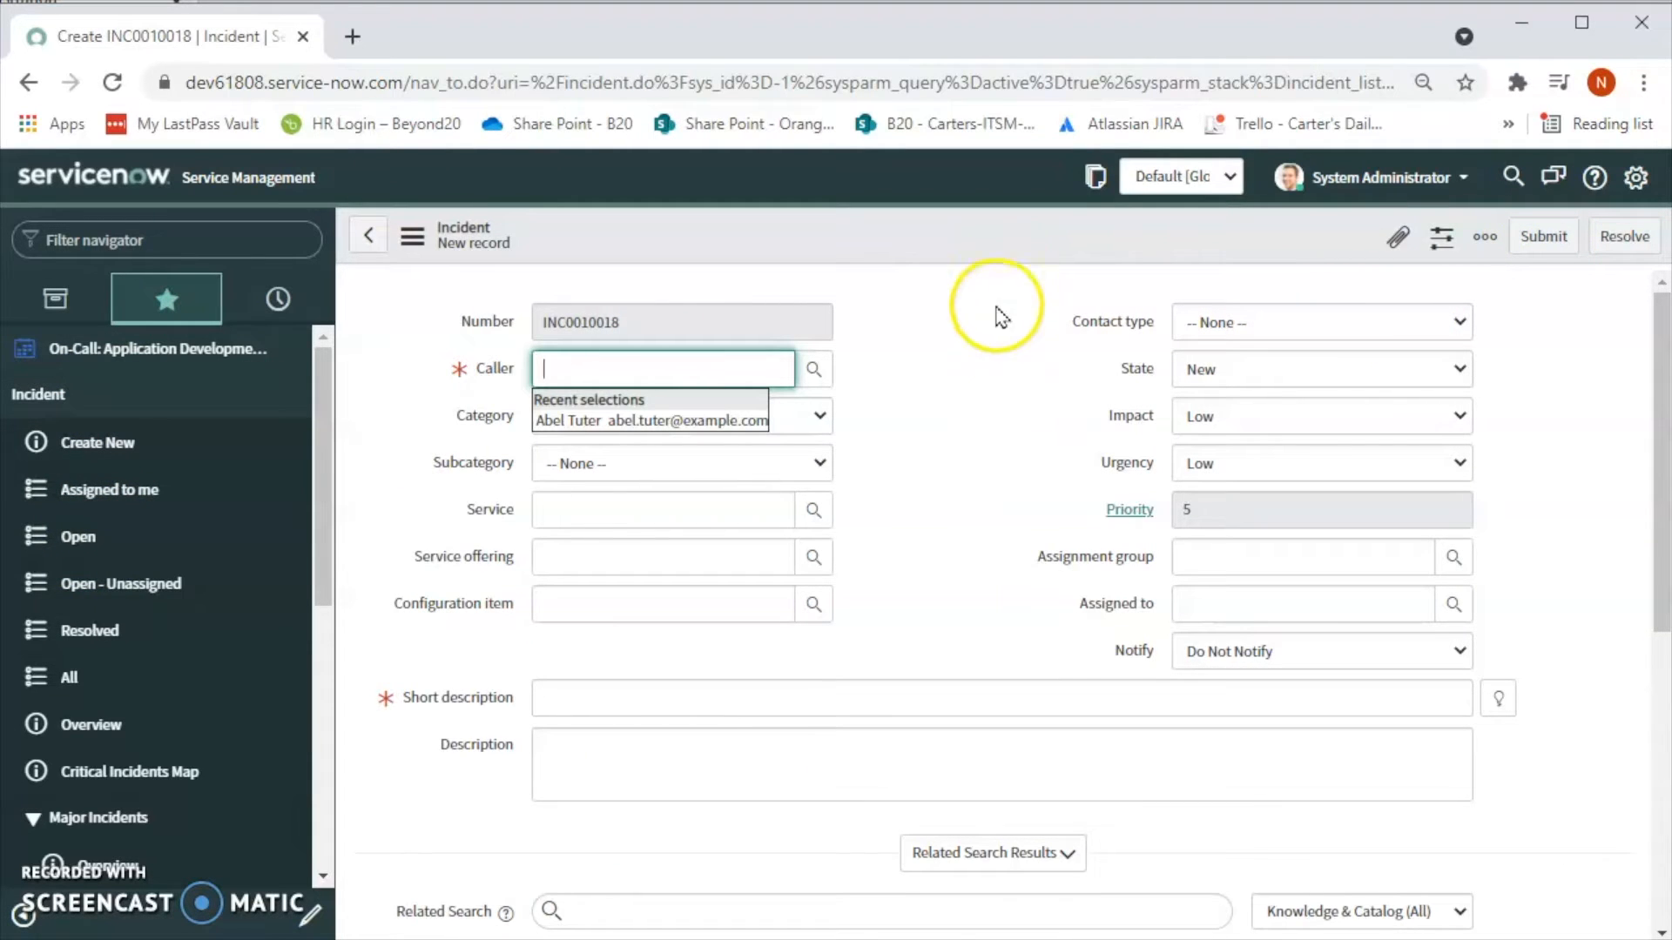
{"action": "mouse_move", "coordinate": [983, 428]}
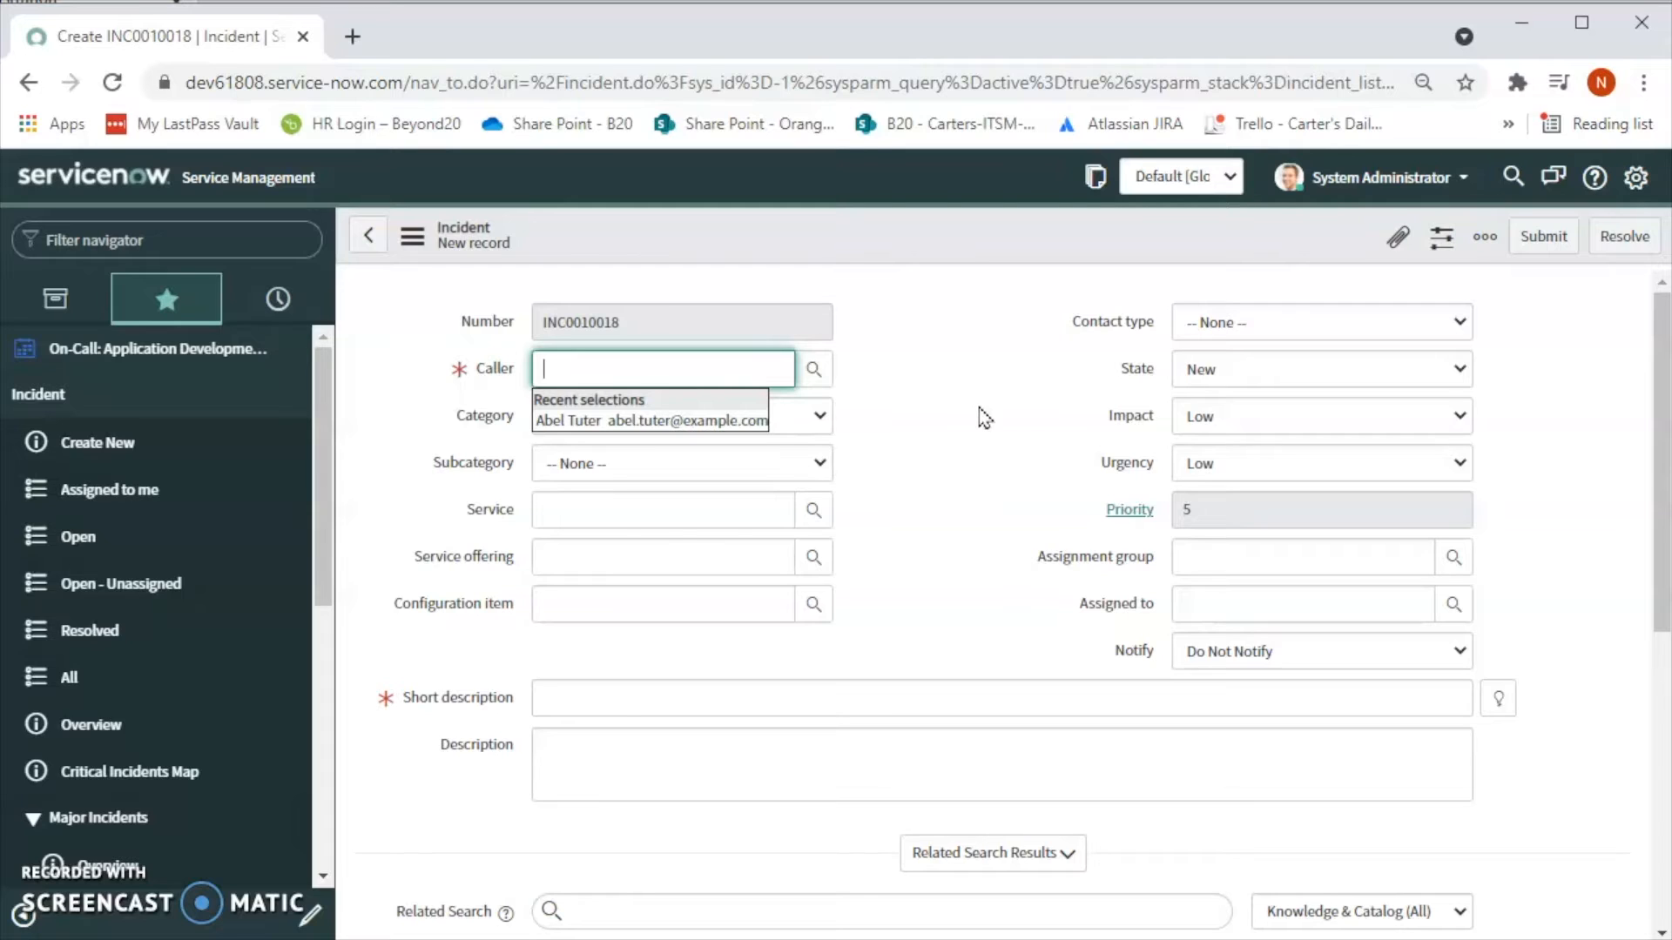
{"action": "mouse_move", "coordinate": [902, 309]}
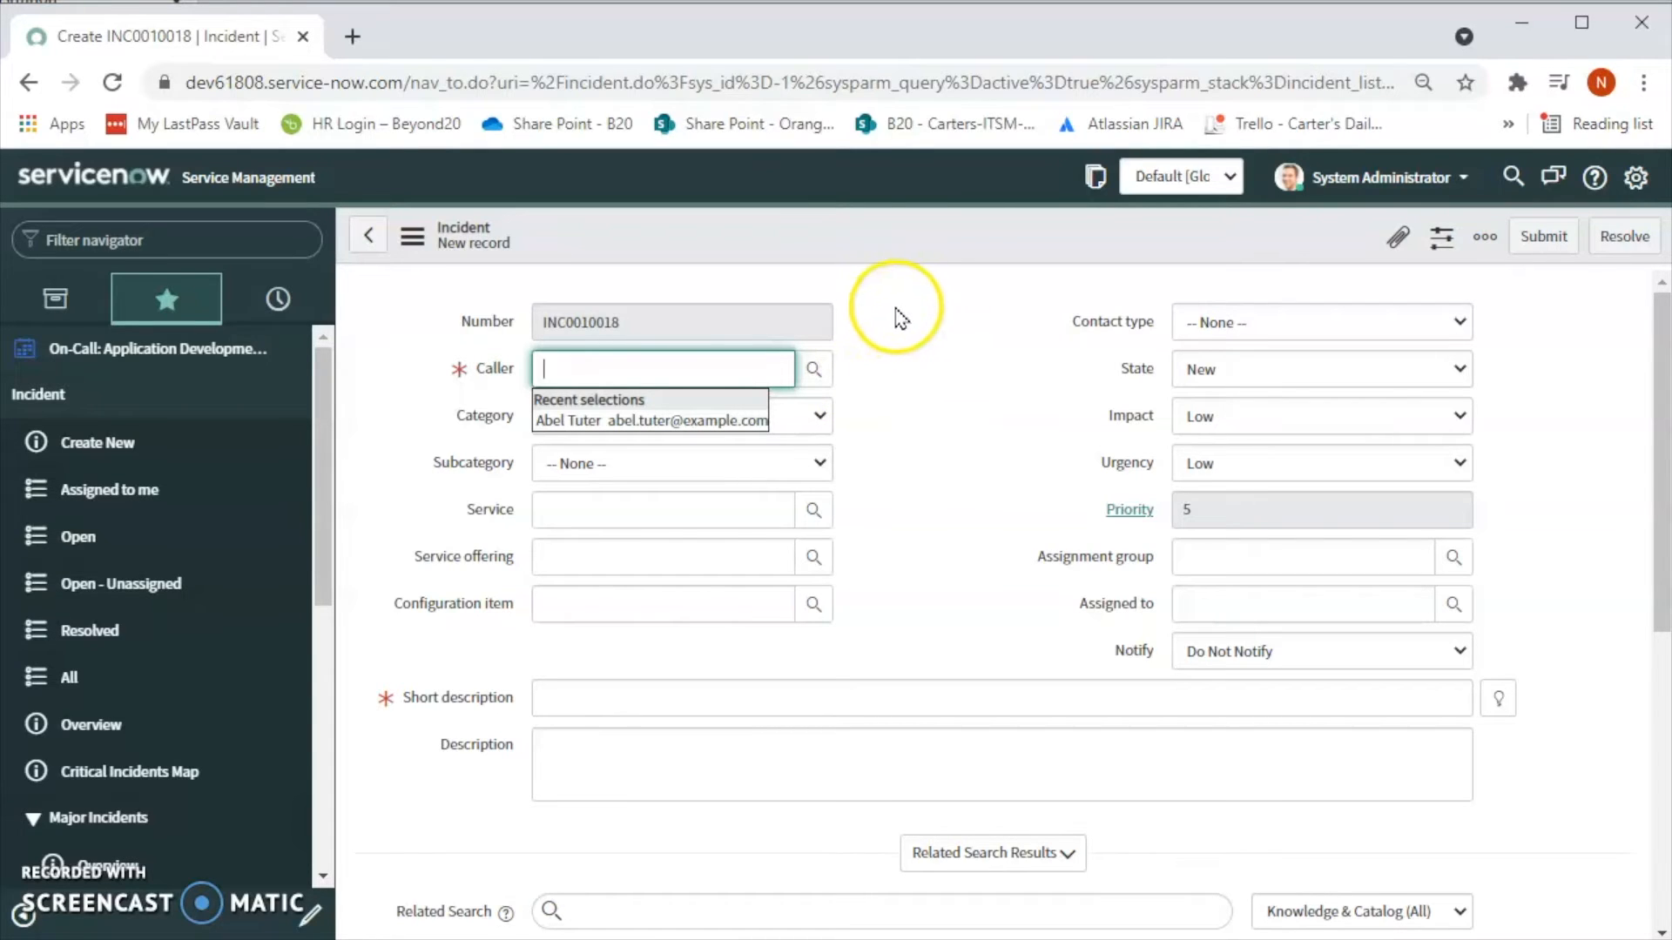
{"action": "mouse_move", "coordinate": [902, 302]}
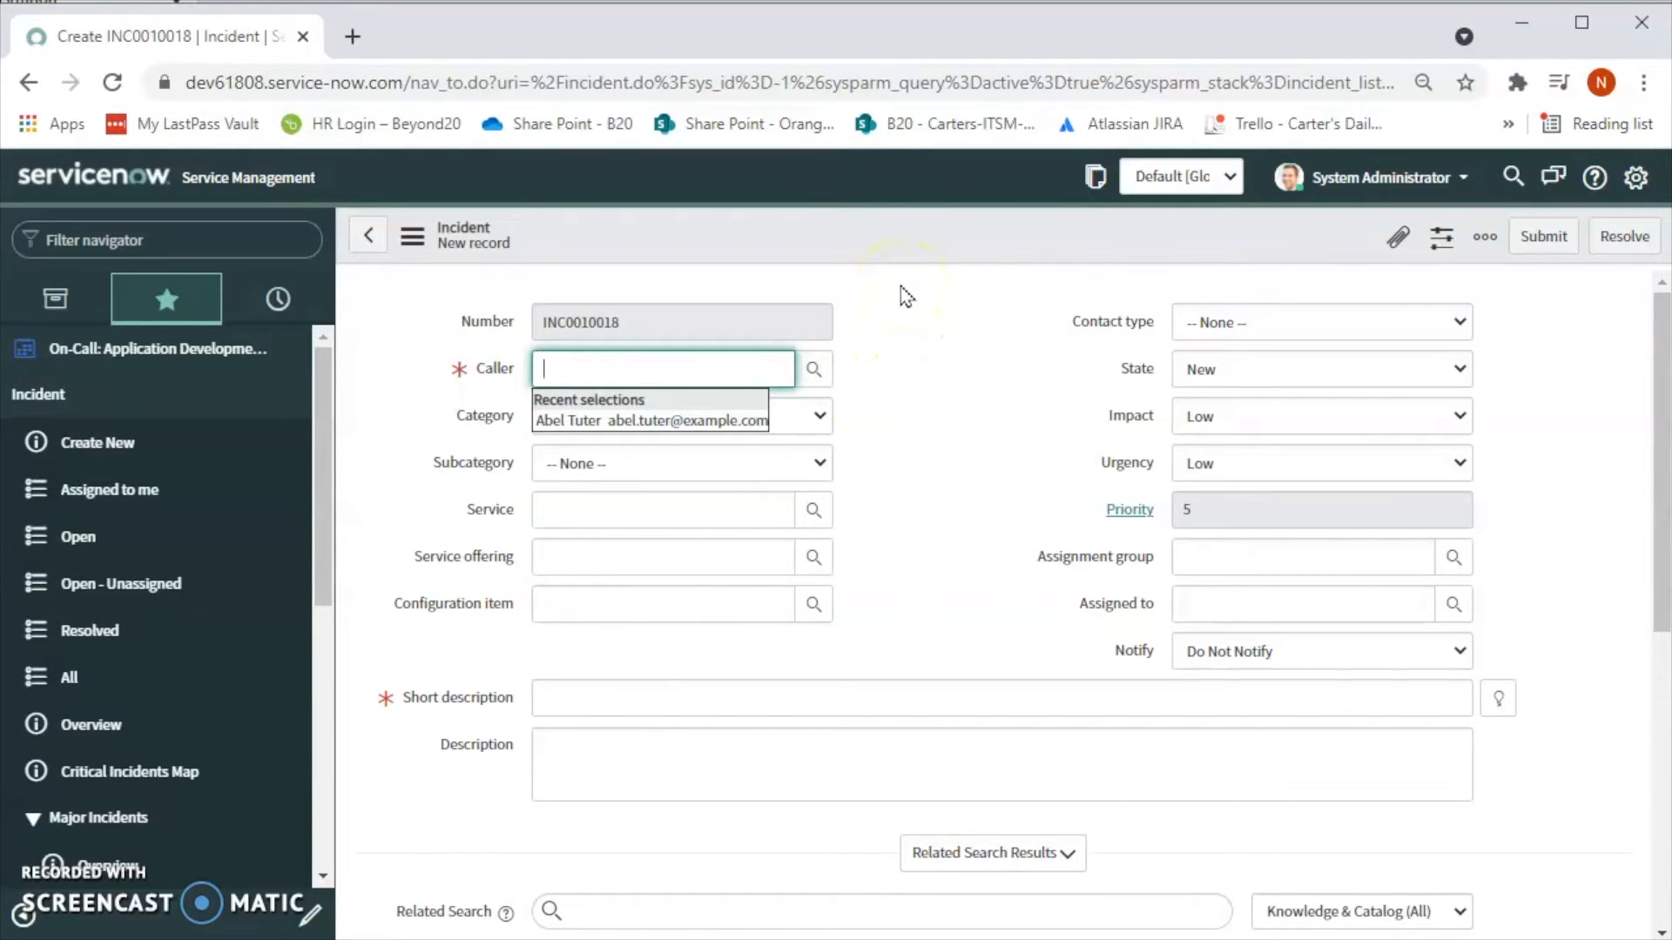
{"action": "mouse_move", "coordinate": [936, 341]}
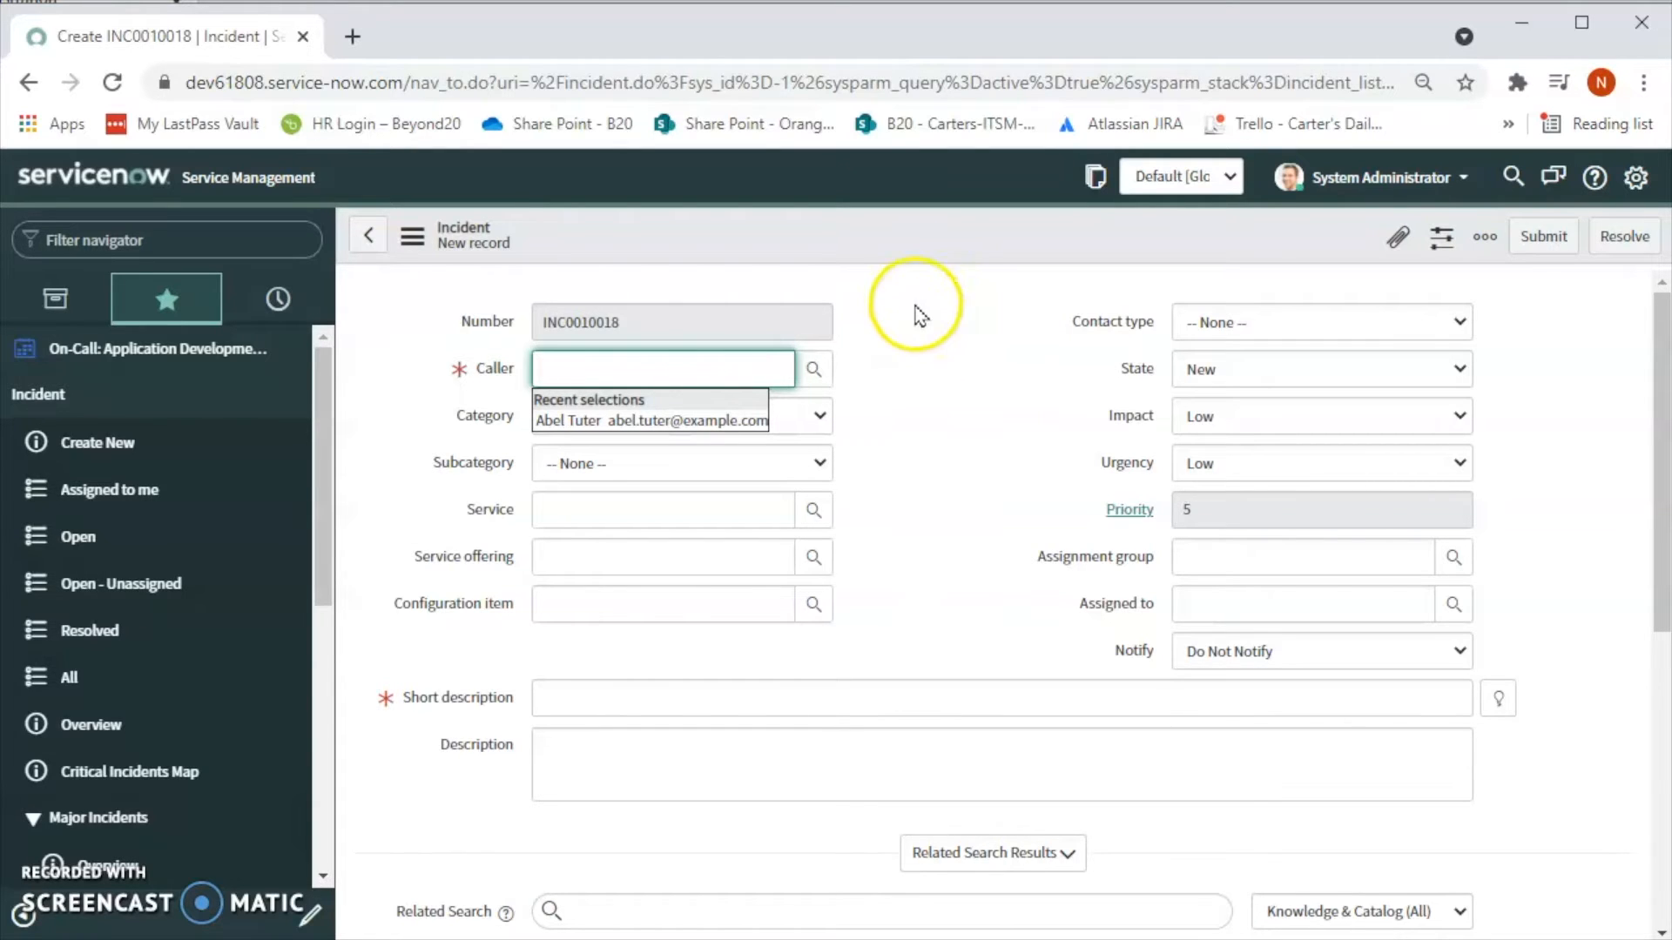
{"action": "mouse_move", "coordinate": [594, 368]}
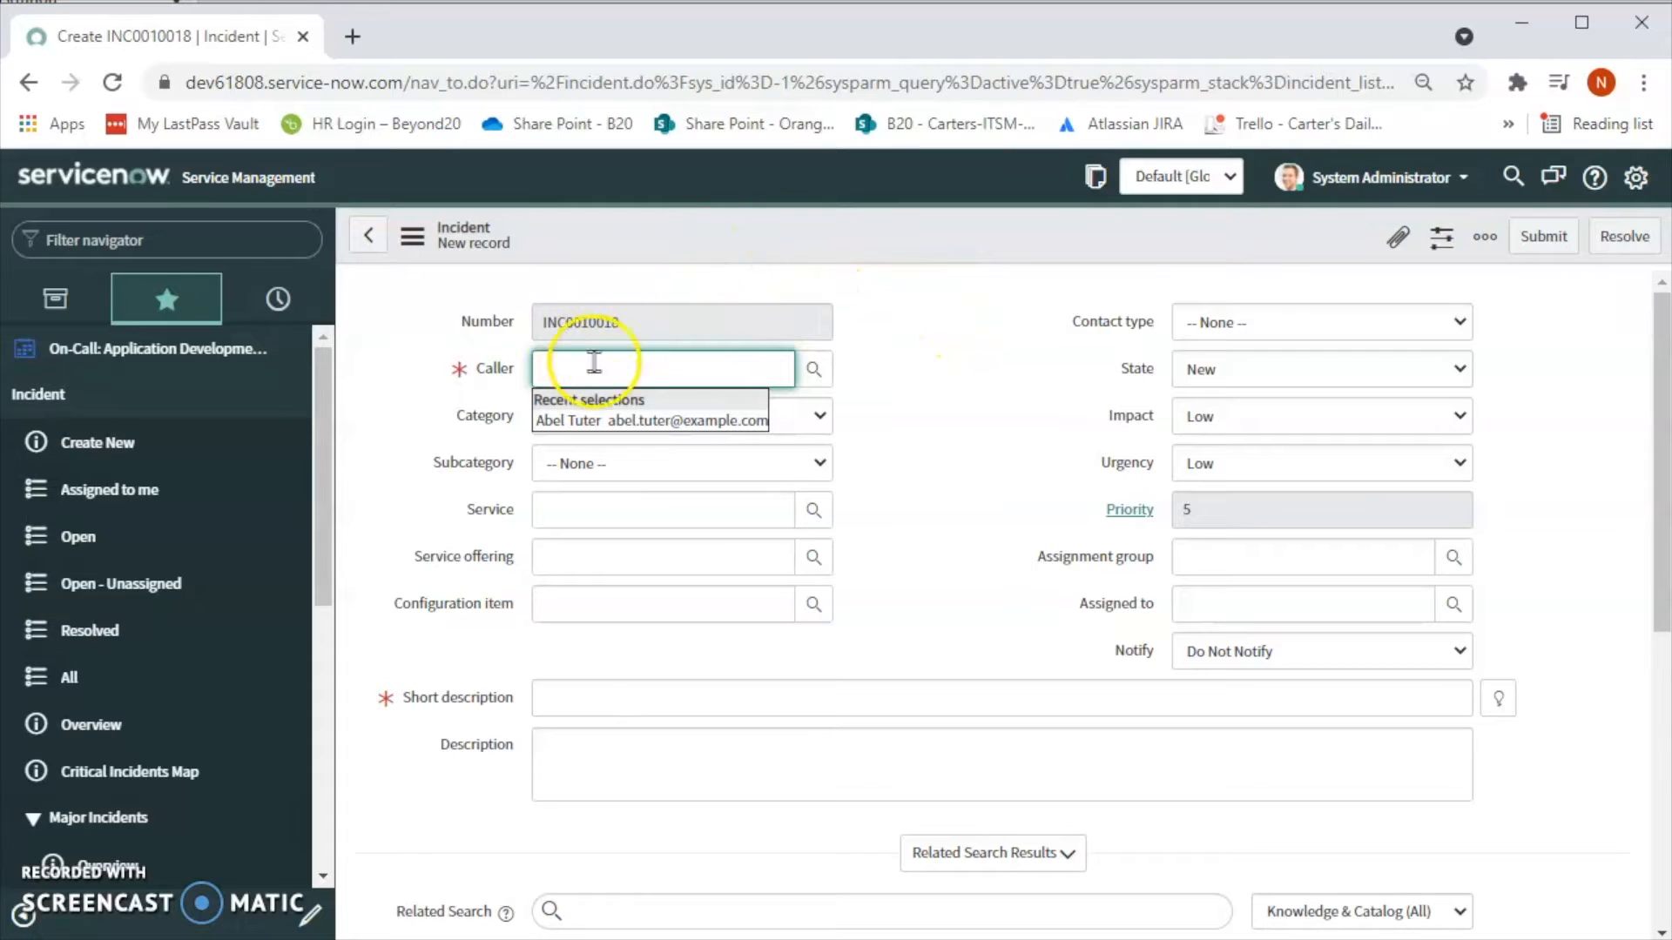
Step: Choose Abel Tuter as caller and enter short description 'Test Incident'
{"action": "left_click", "coordinate": [649, 419]}
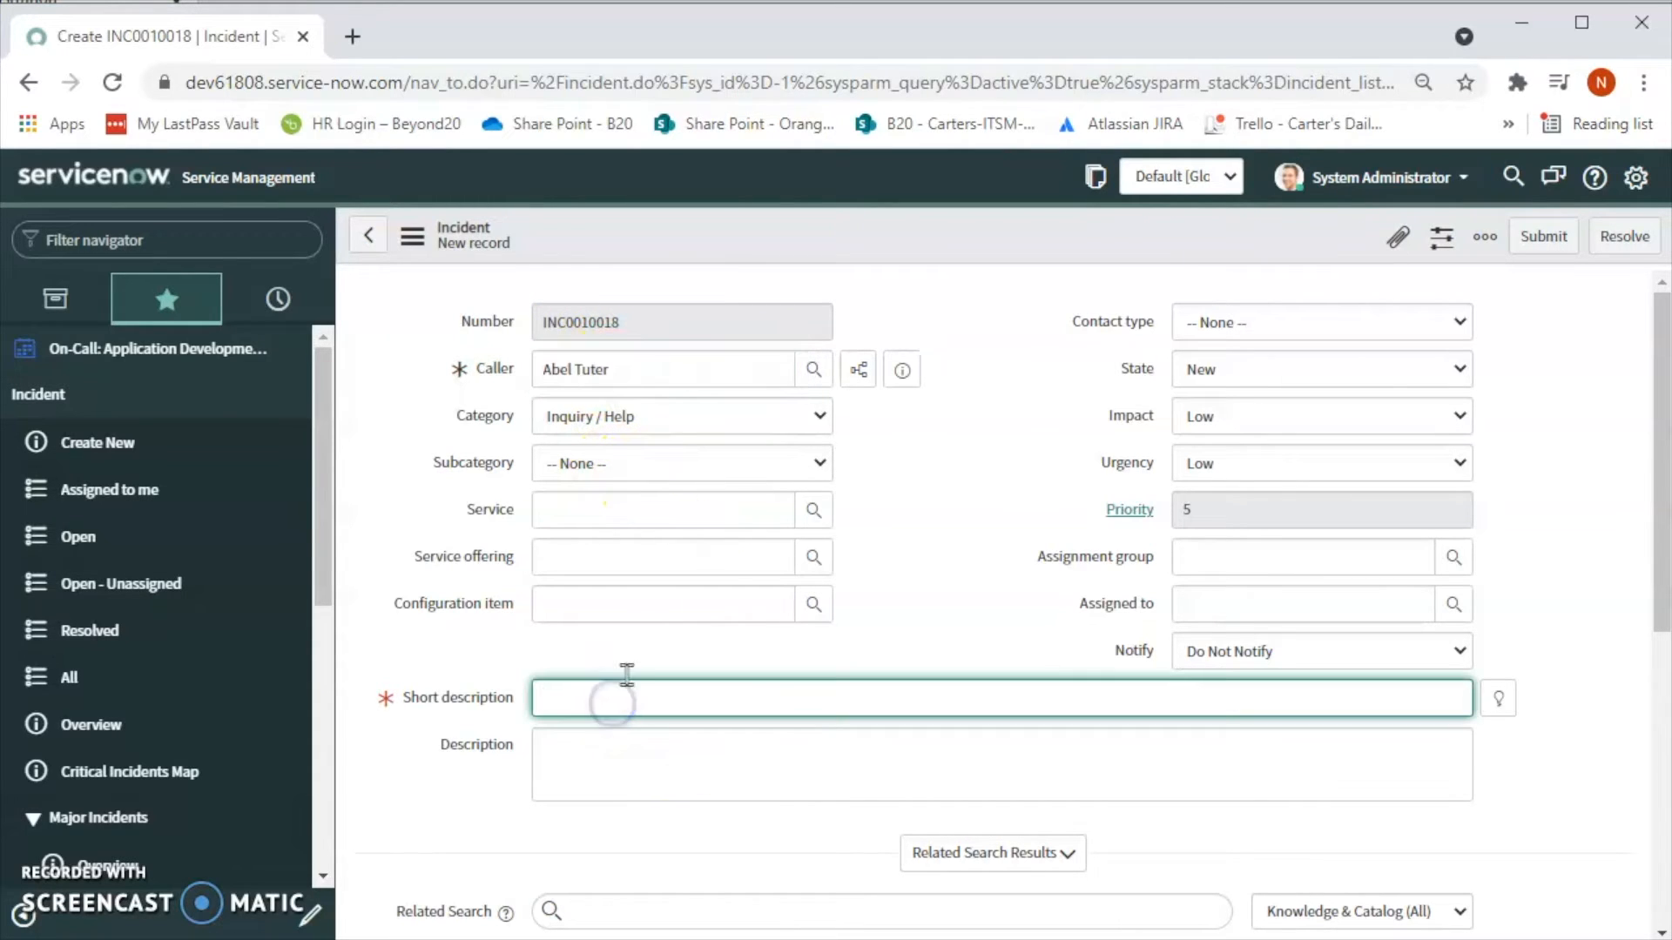
{"action": "mouse_move", "coordinate": [693, 488]}
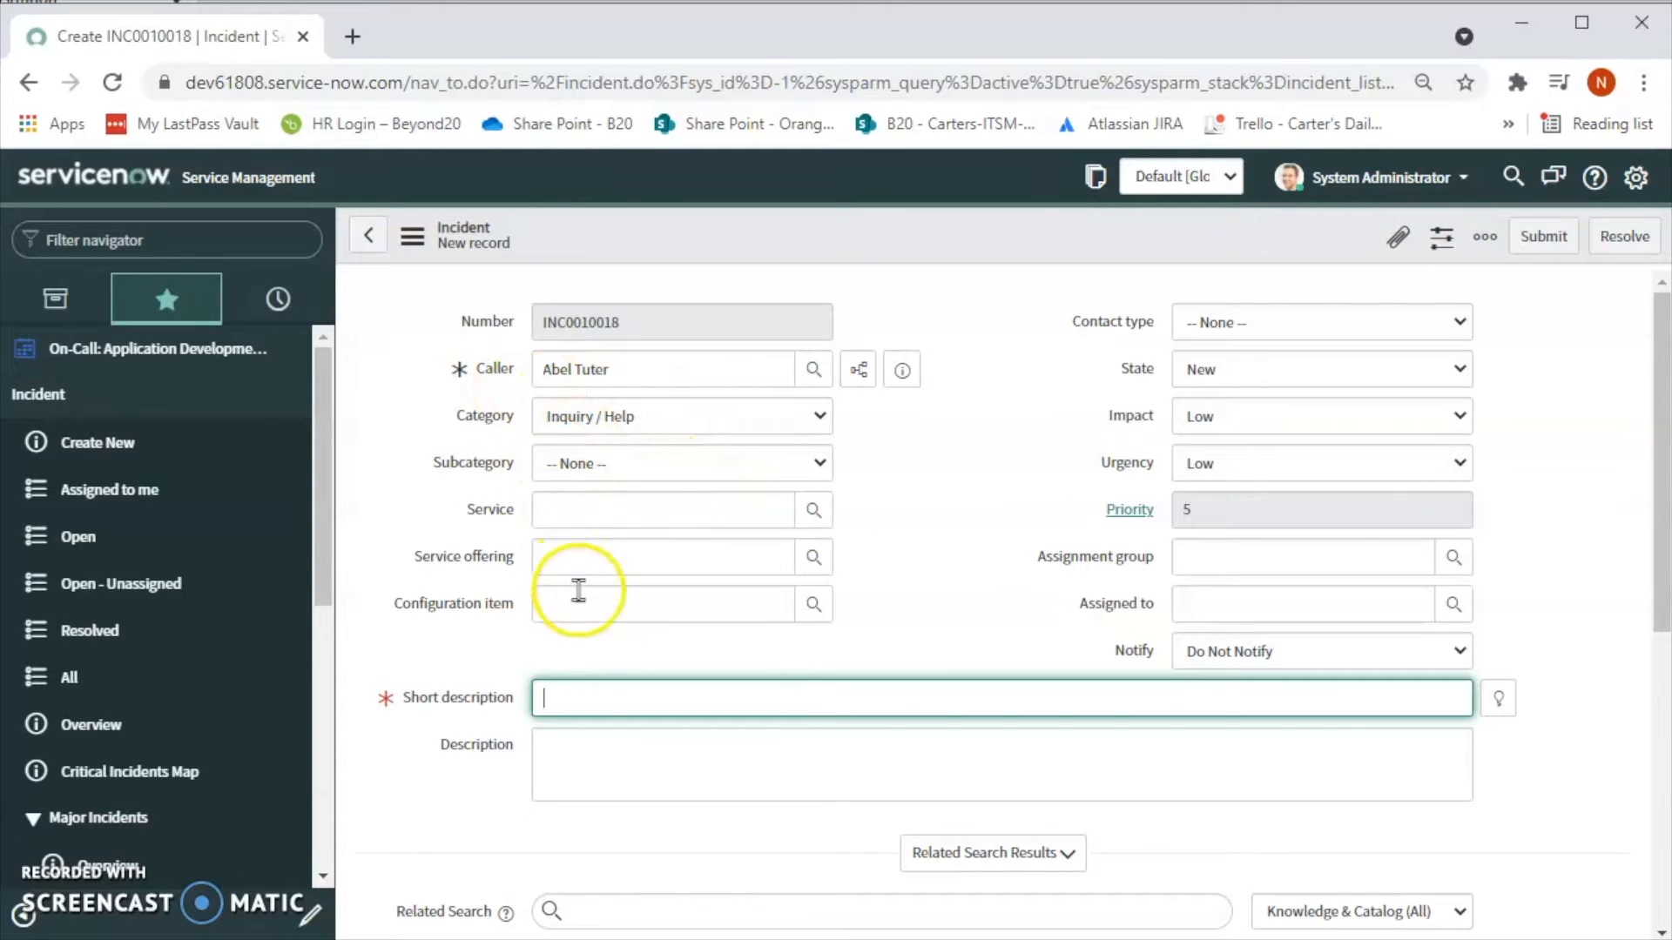
{"action": "mouse_move", "coordinate": [584, 699]}
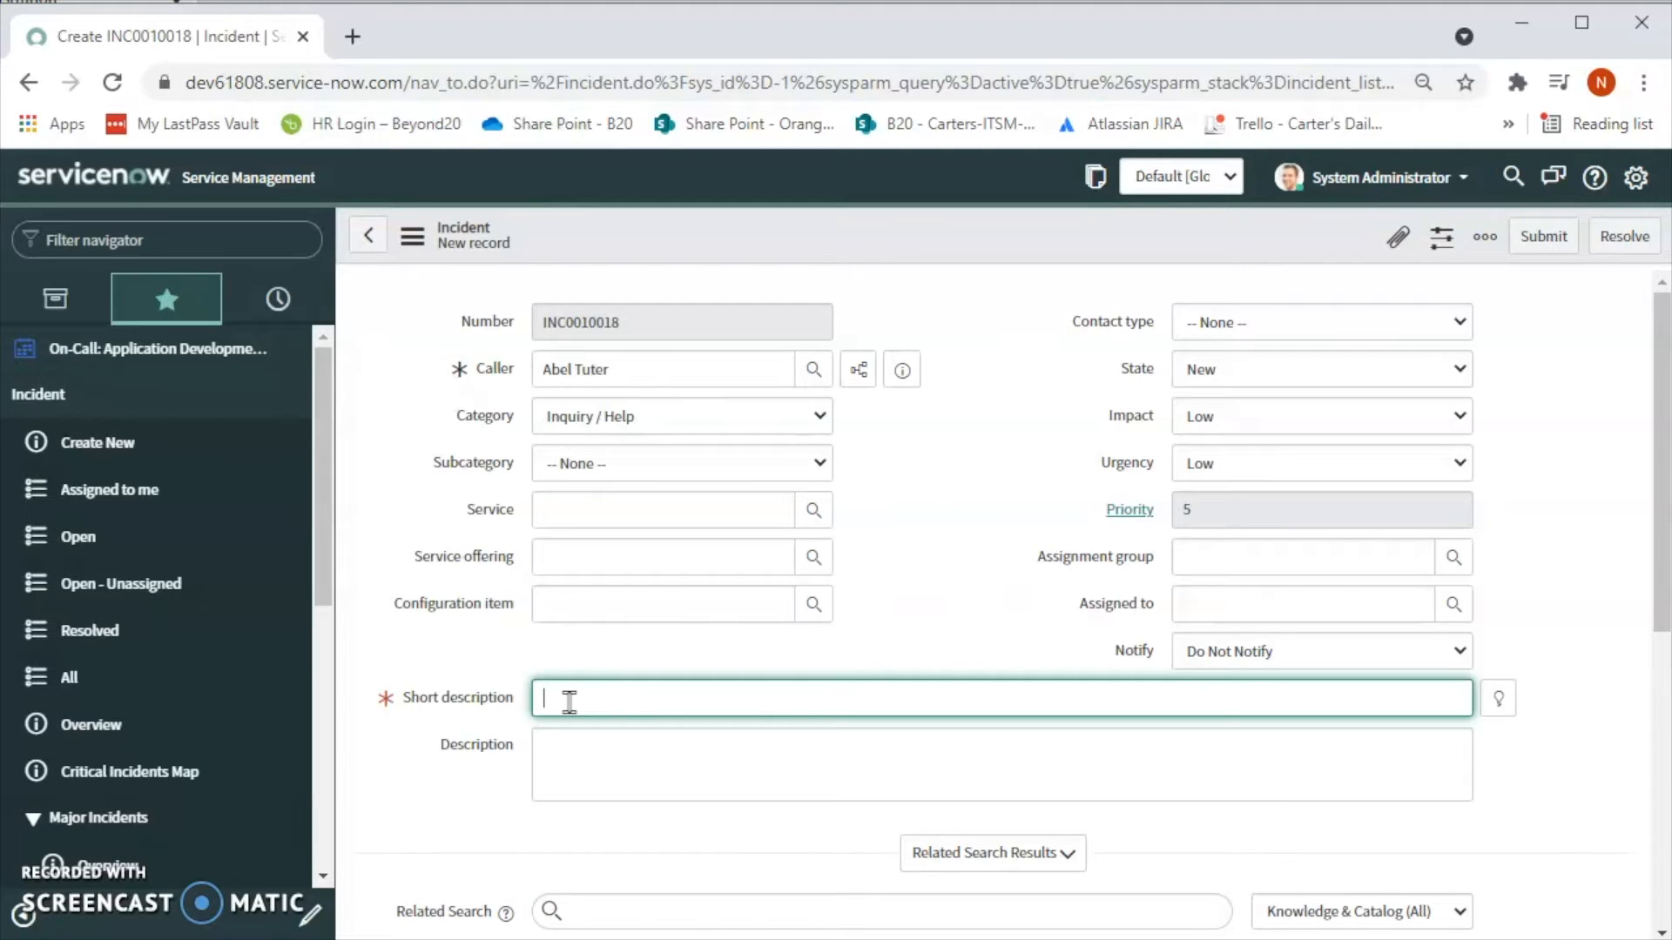
{"action": "type", "text": "Te"}
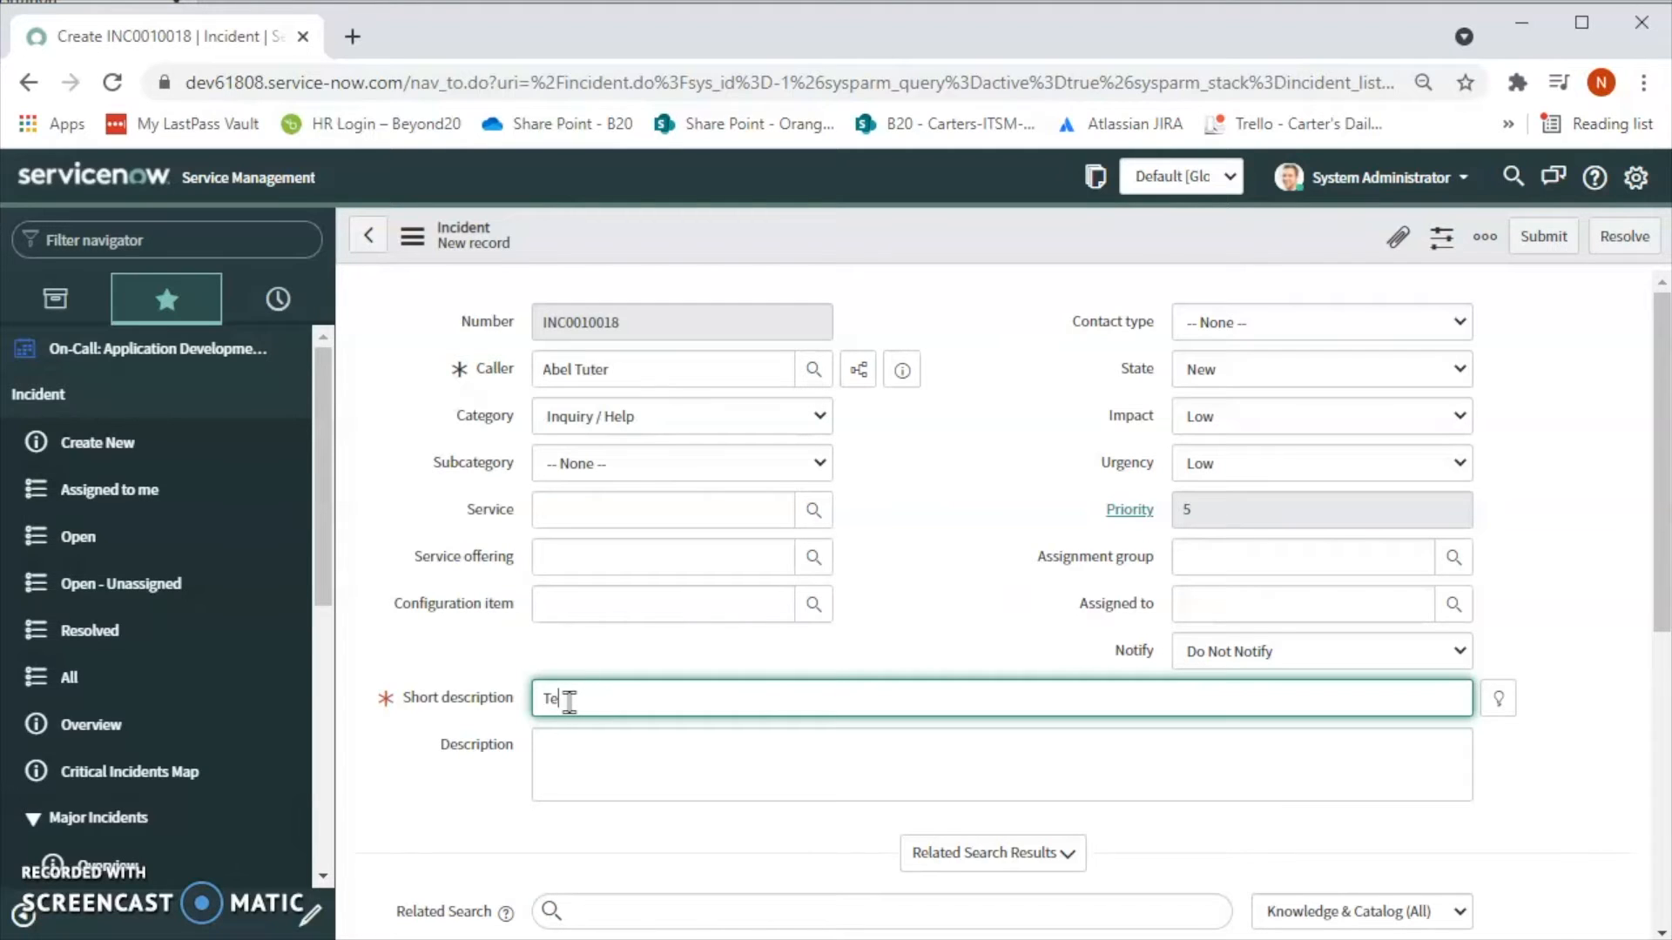
{"action": "type", "text": "st Incide"}
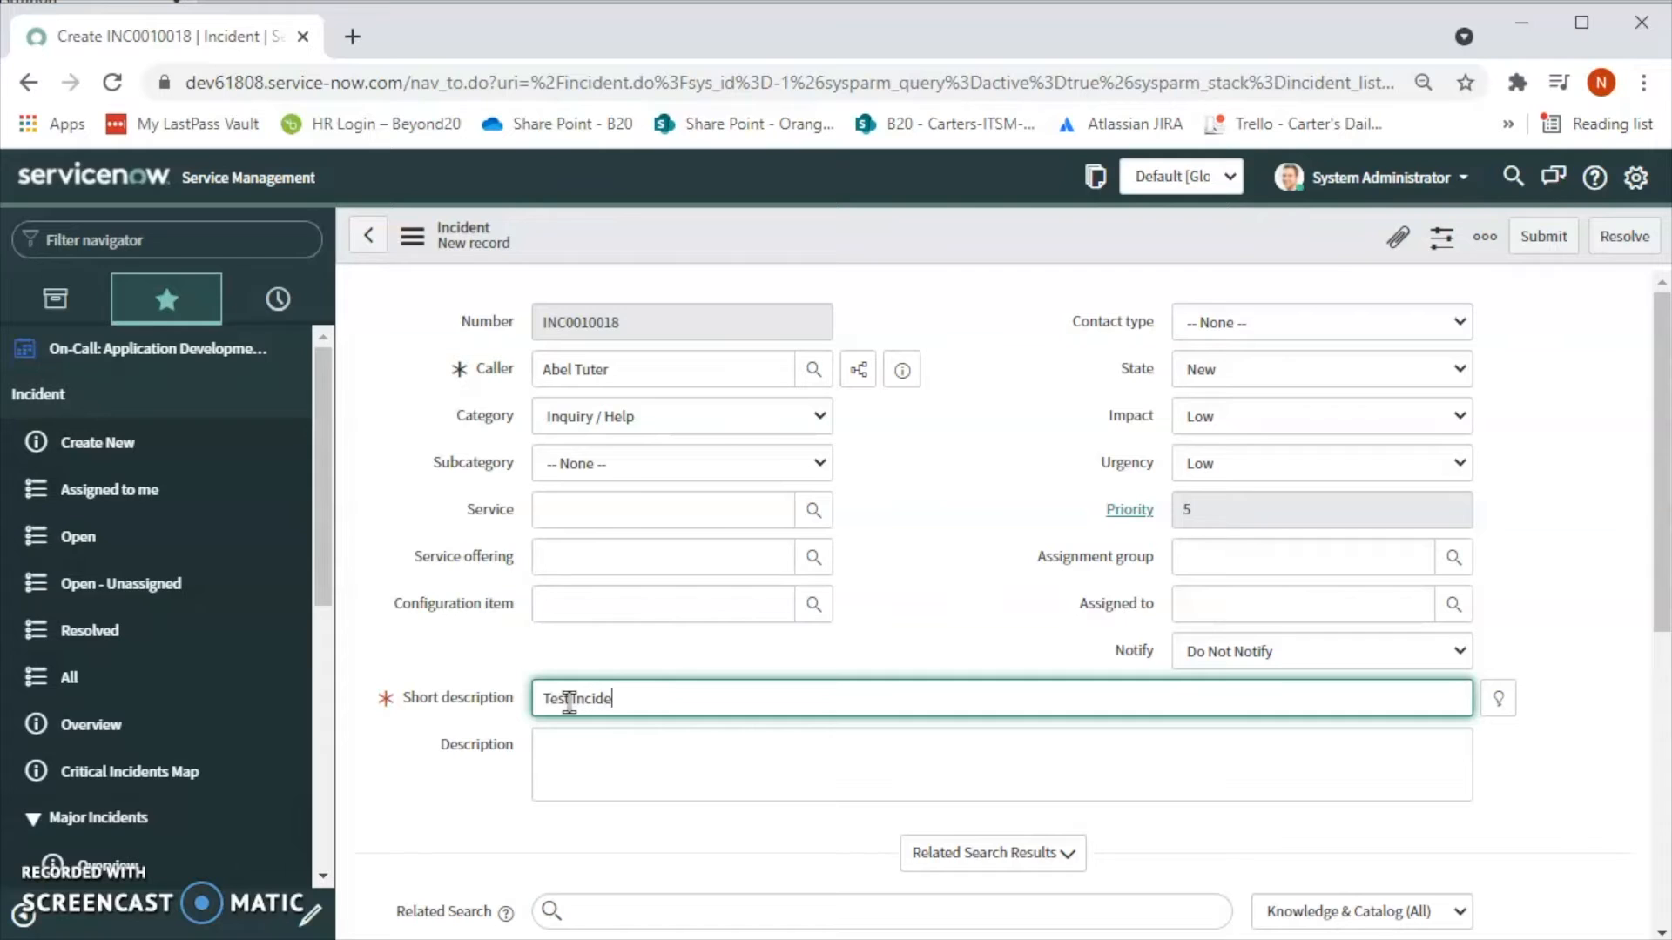
{"action": "type", "text": "nt"}
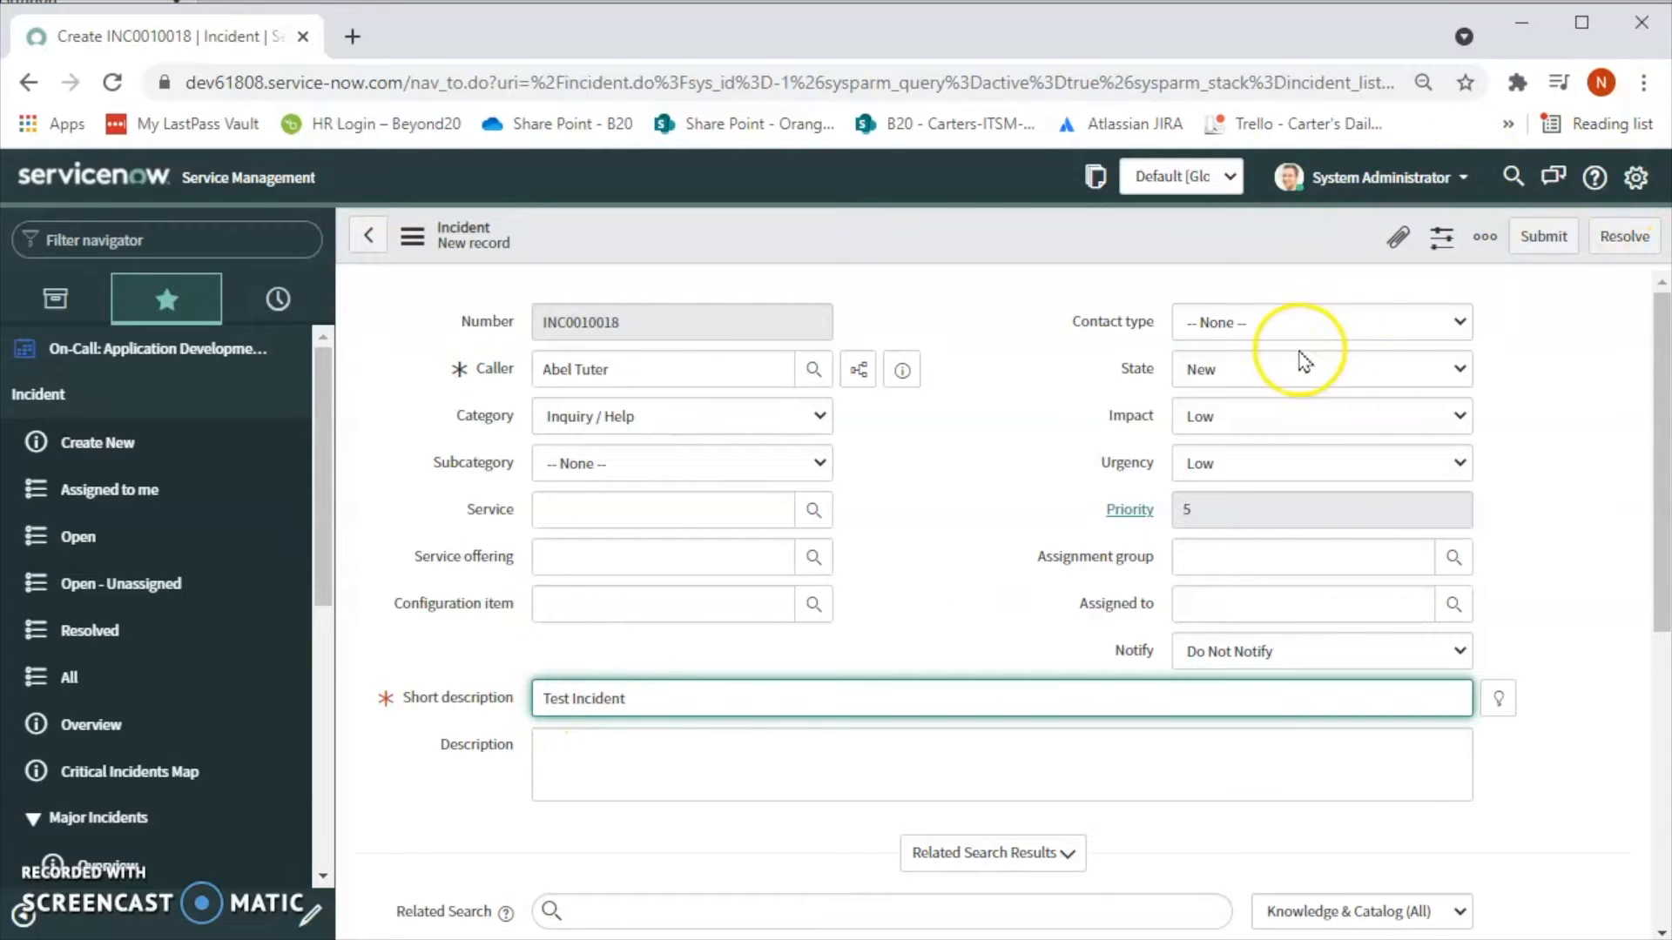
Step: Check the Impact levels and set the incident's Urgency to Medium
{"action": "left_click", "coordinate": [1321, 369]}
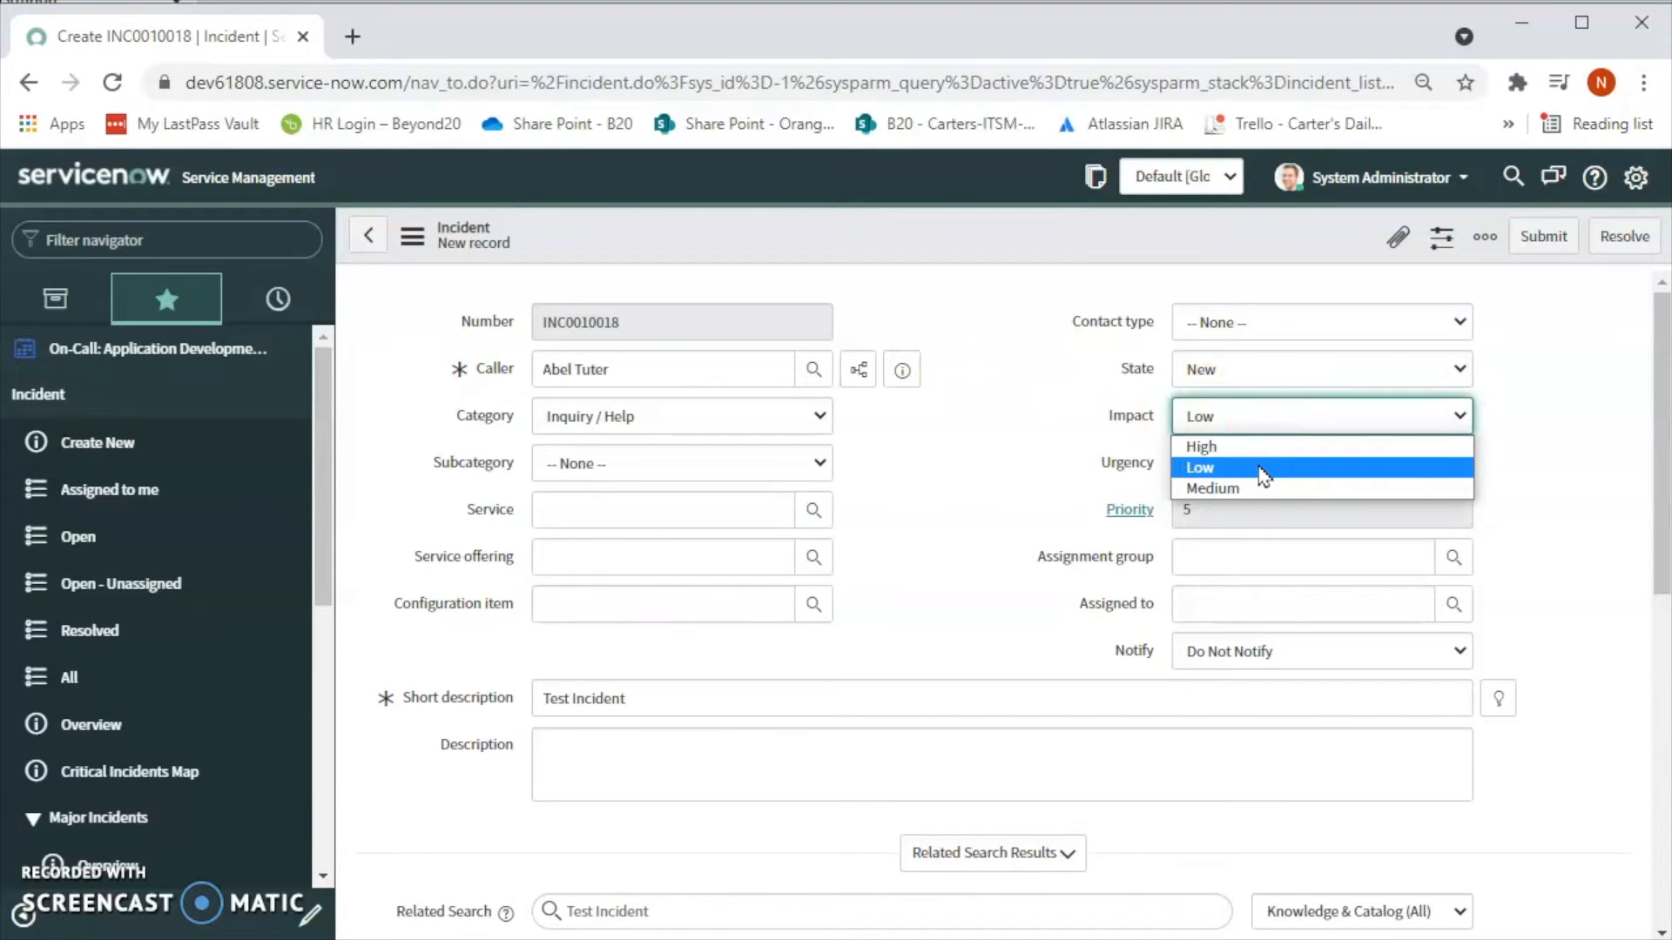
{"action": "left_click", "coordinate": [1320, 462]}
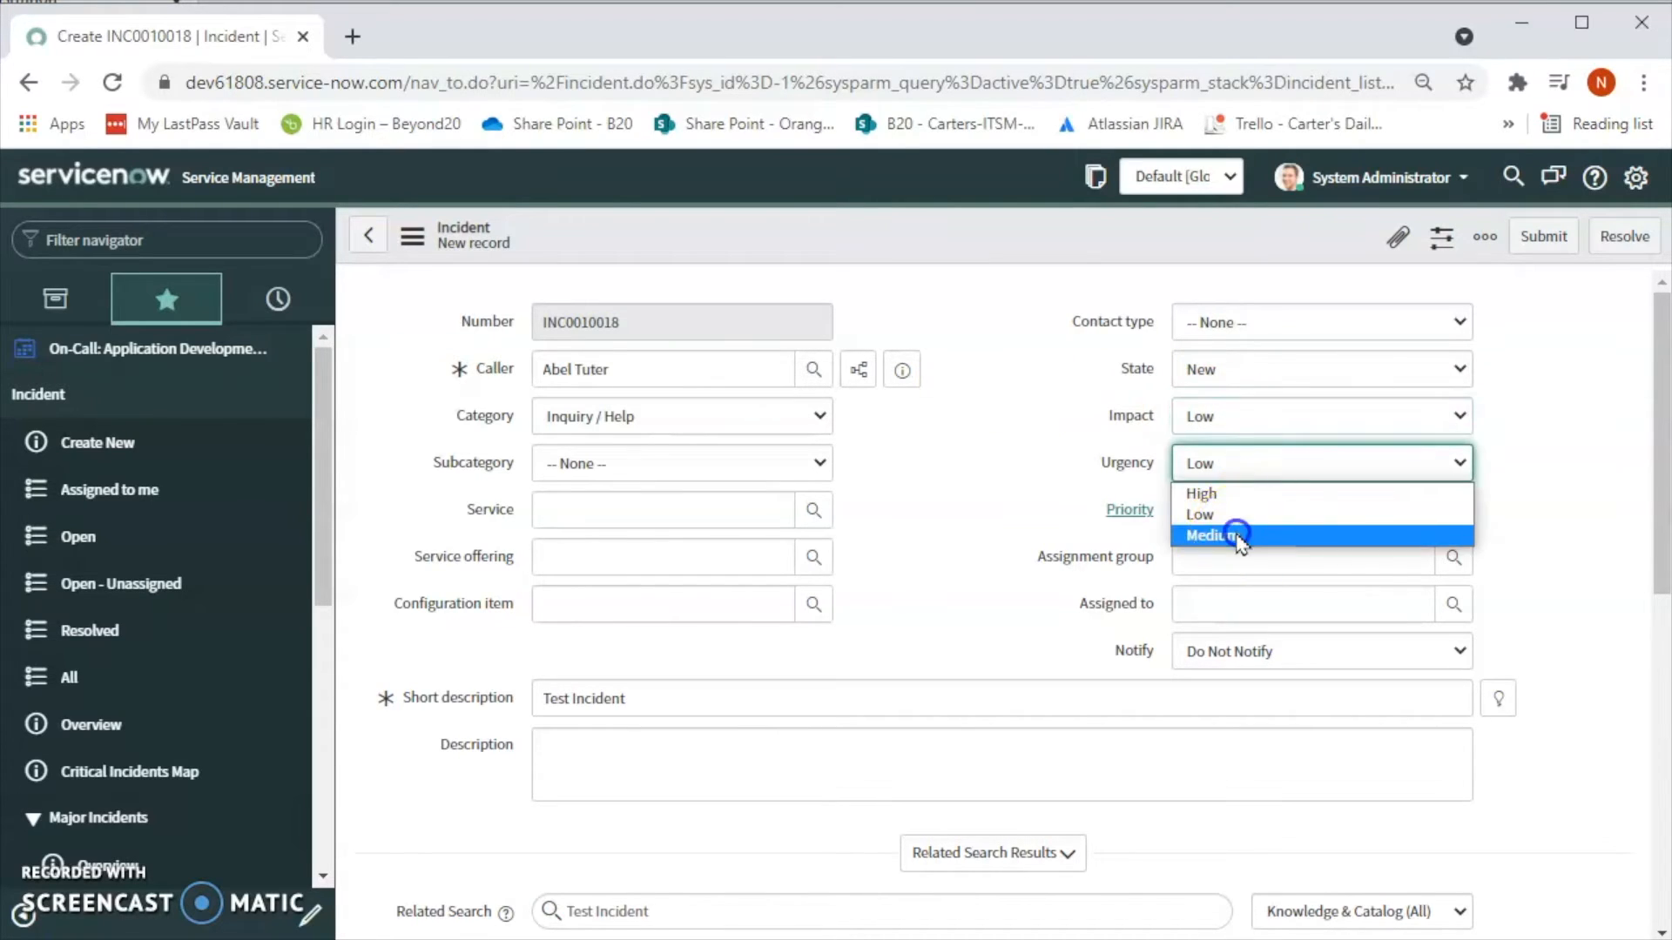
{"action": "left_click", "coordinate": [1210, 535]}
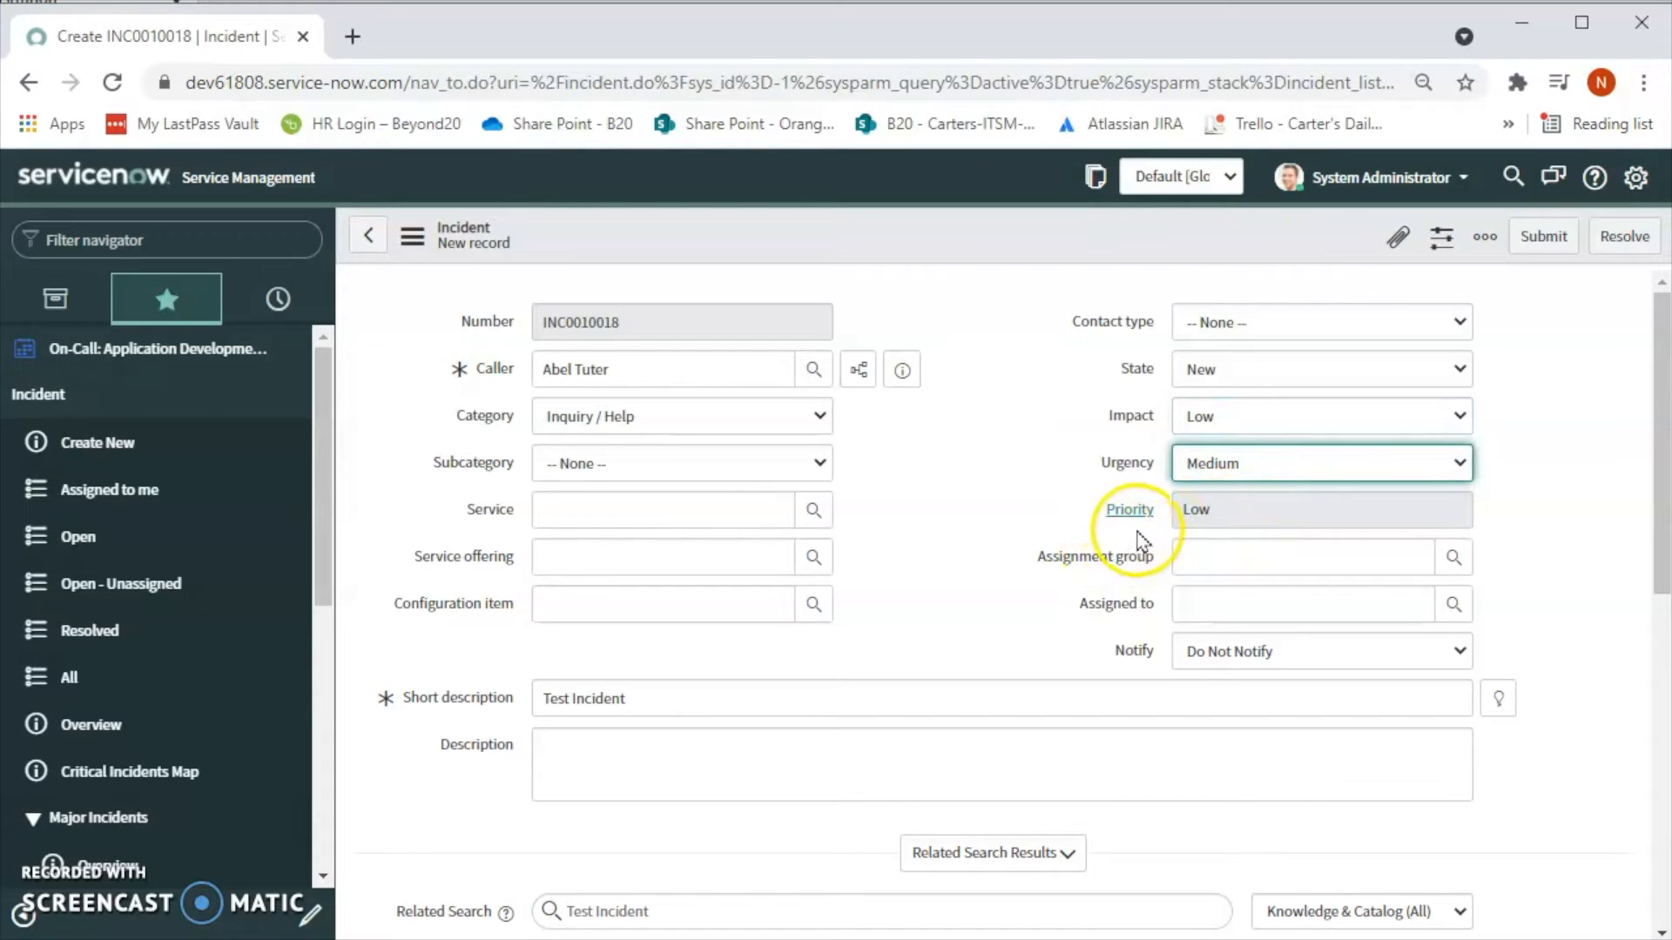
{"action": "mouse_move", "coordinate": [1213, 585]}
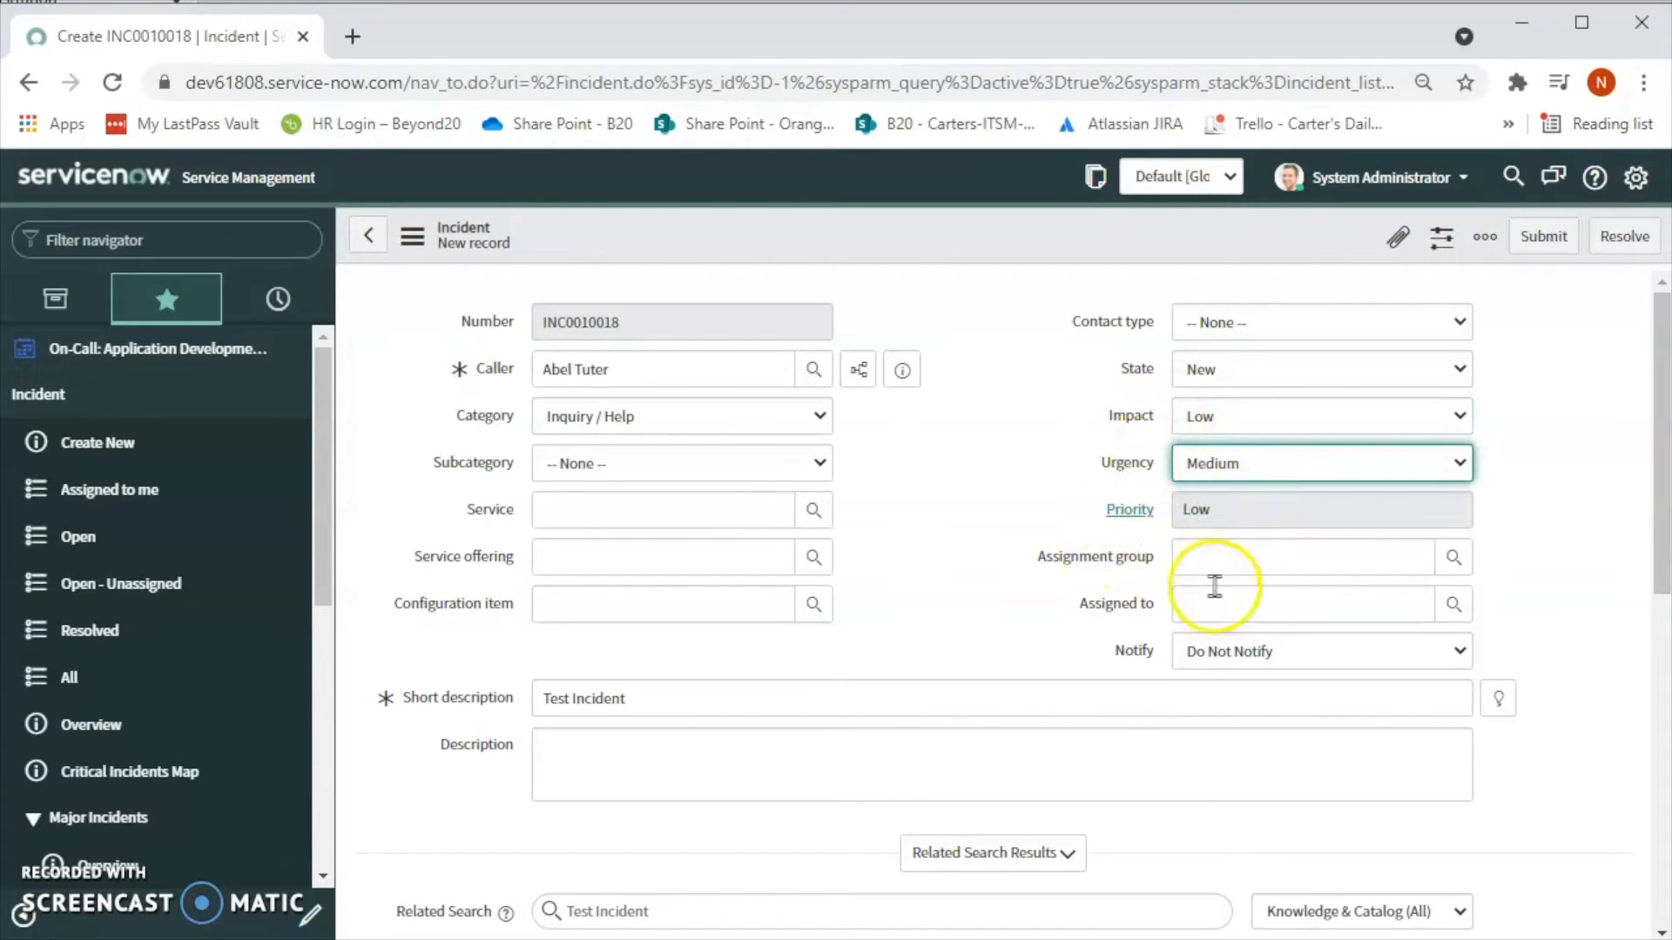
{"action": "mouse_move", "coordinate": [1453, 556]}
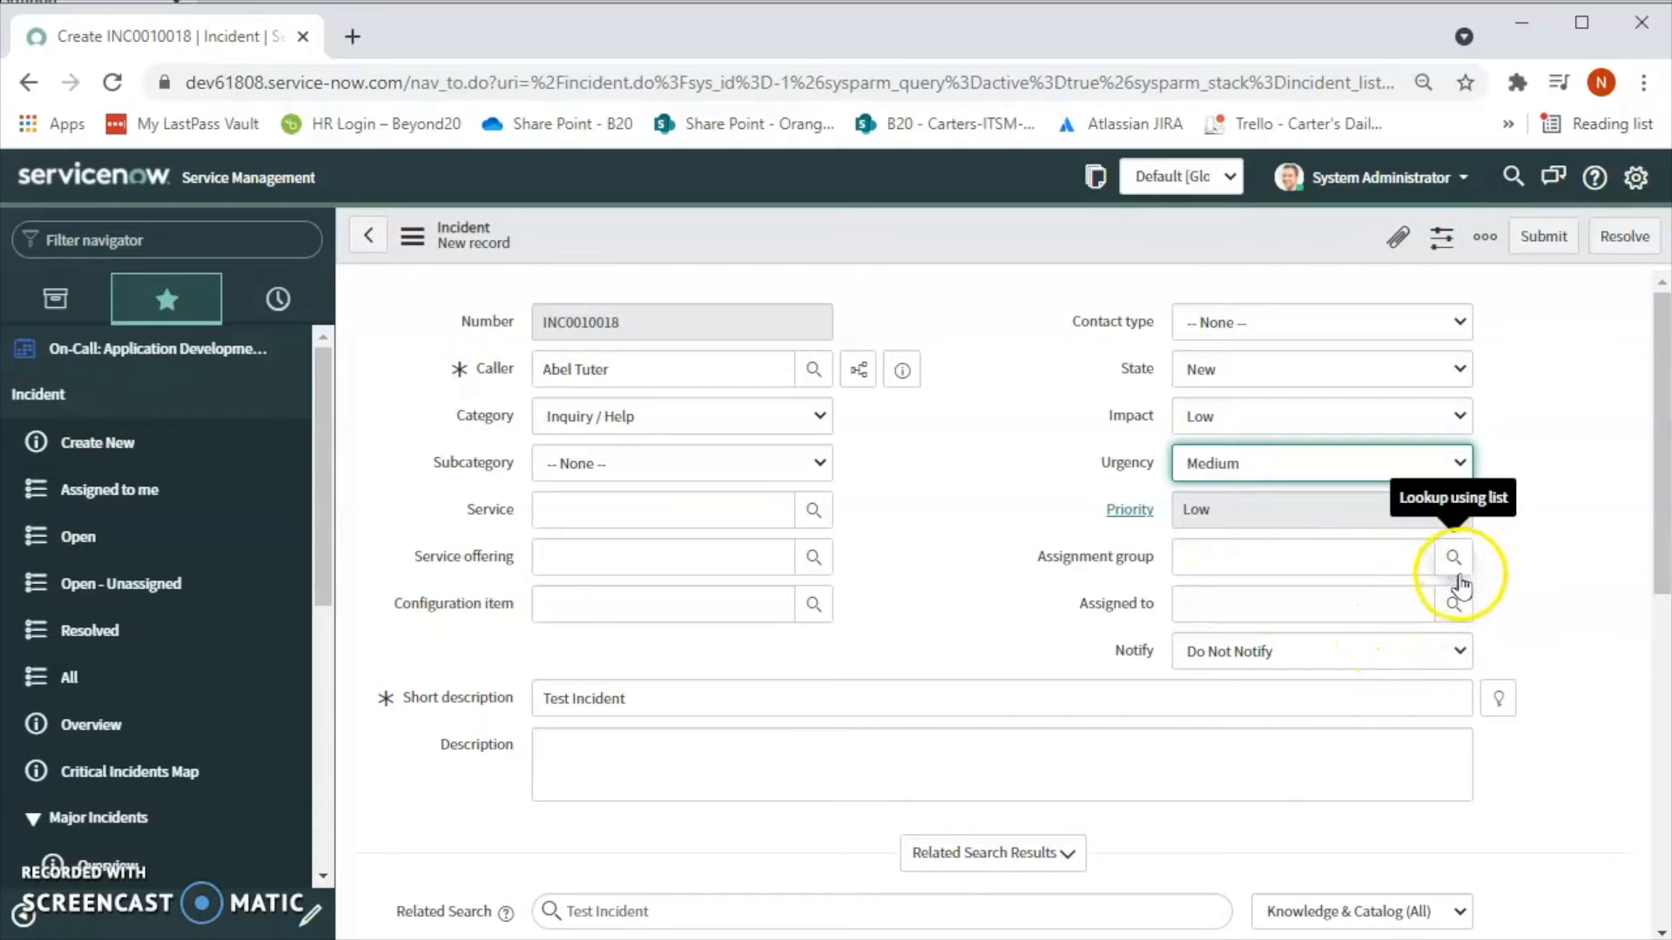
{"action": "mouse_move", "coordinate": [1453, 560]}
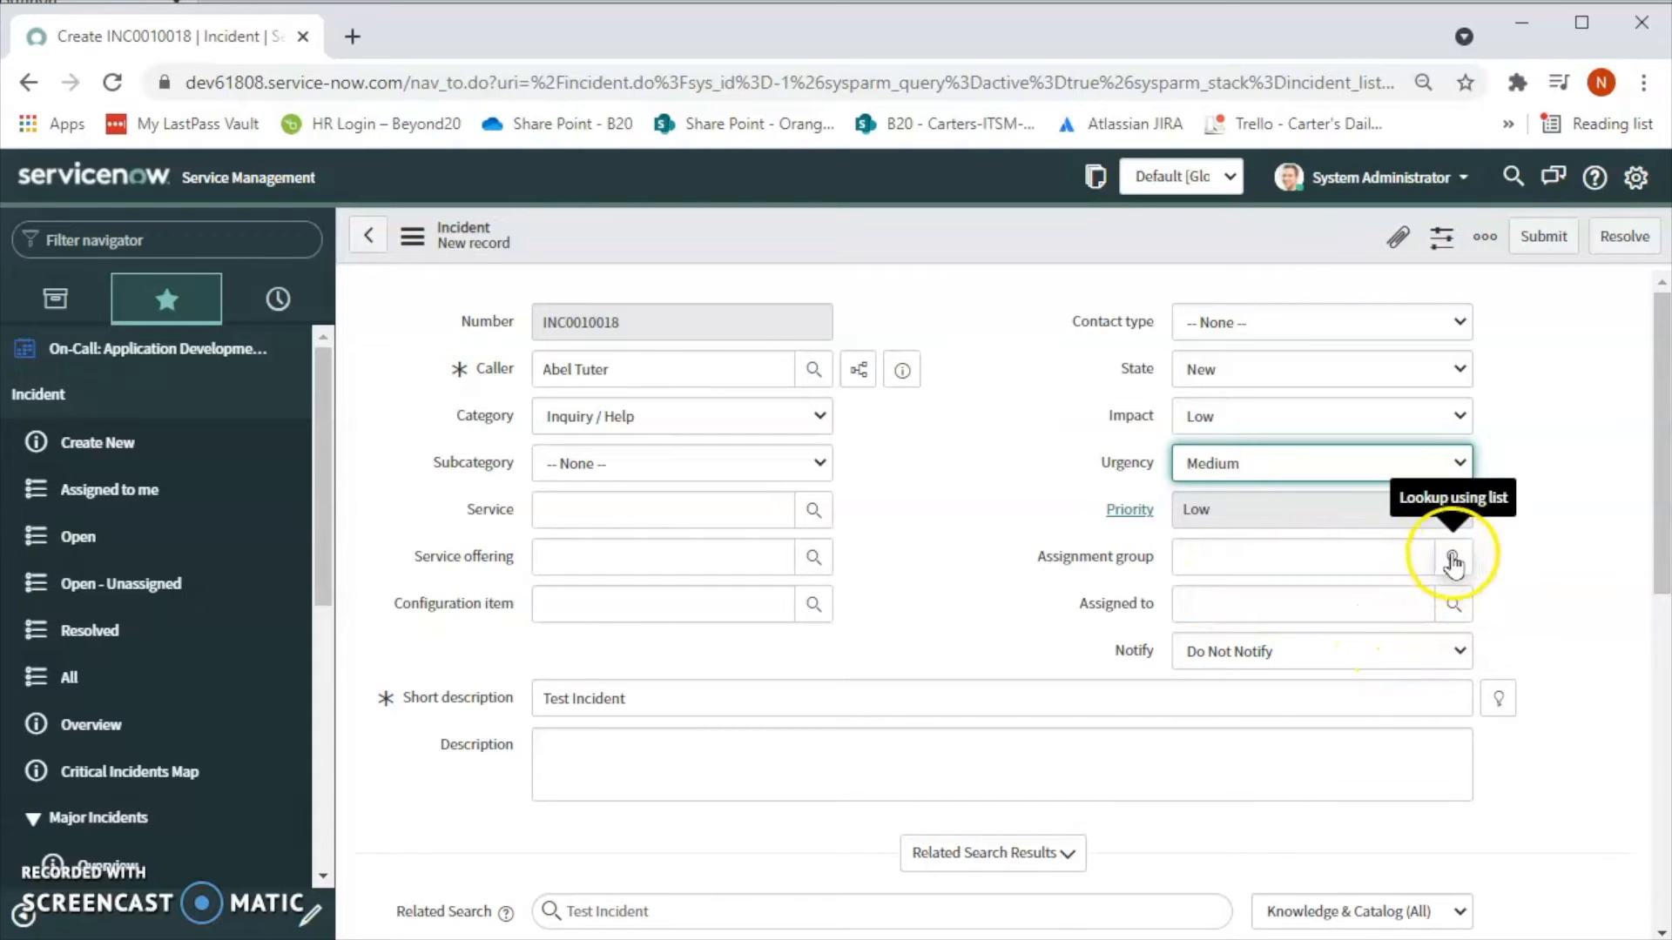
{"action": "mouse_move", "coordinate": [1453, 605]}
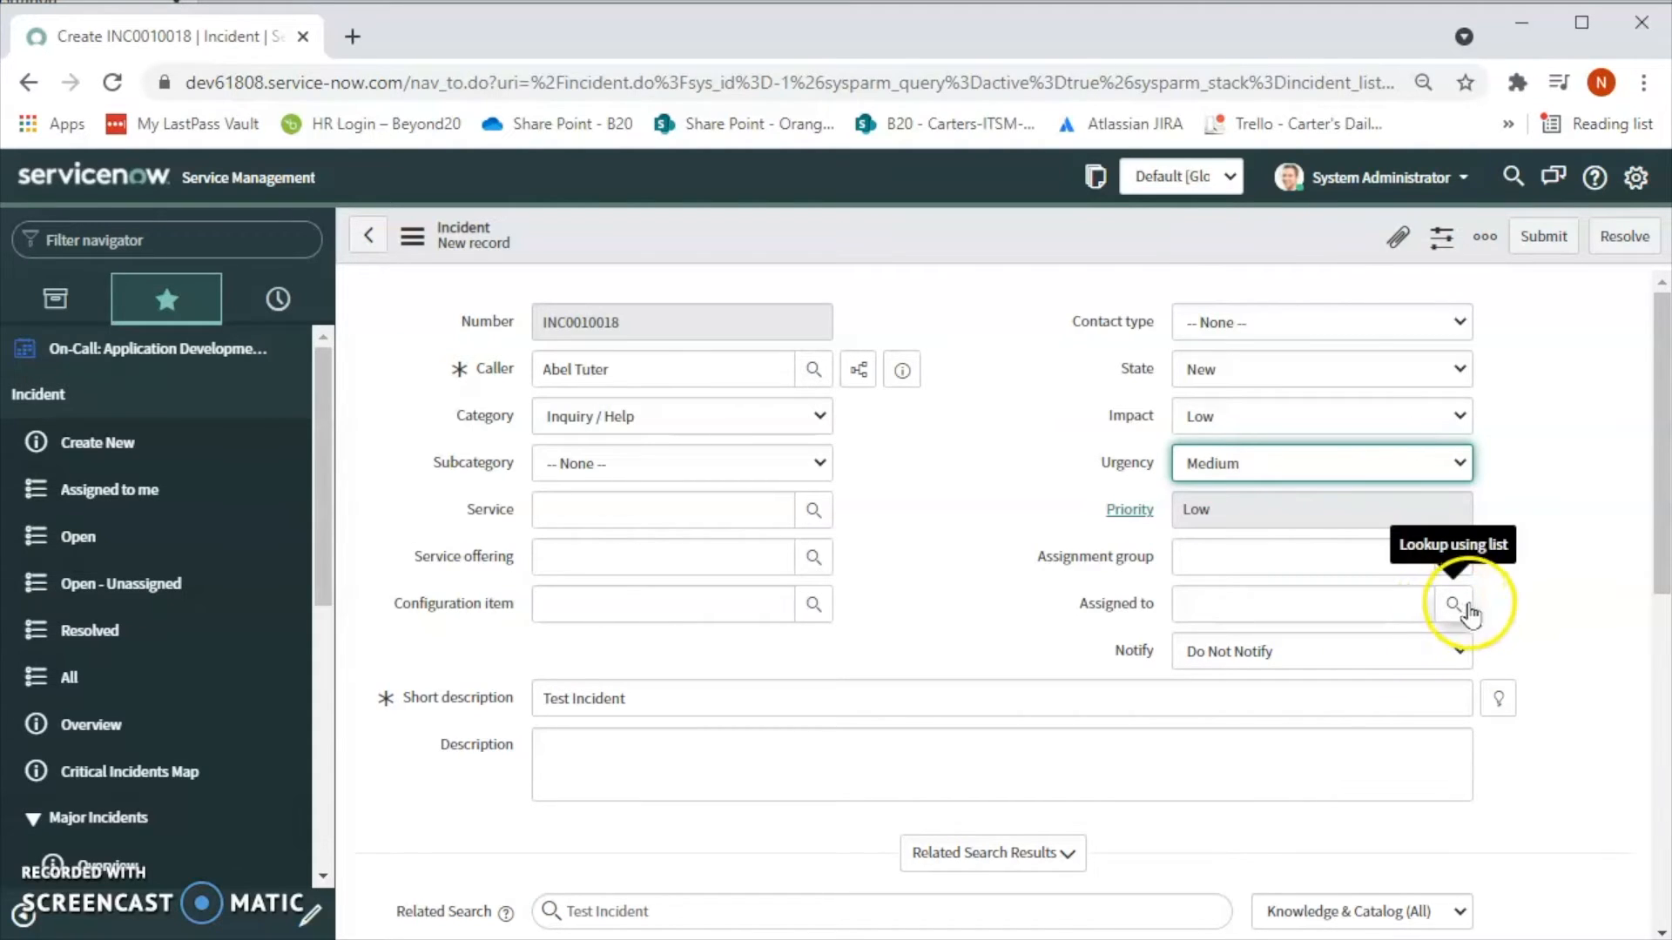
{"action": "mouse_move", "coordinate": [763, 443]}
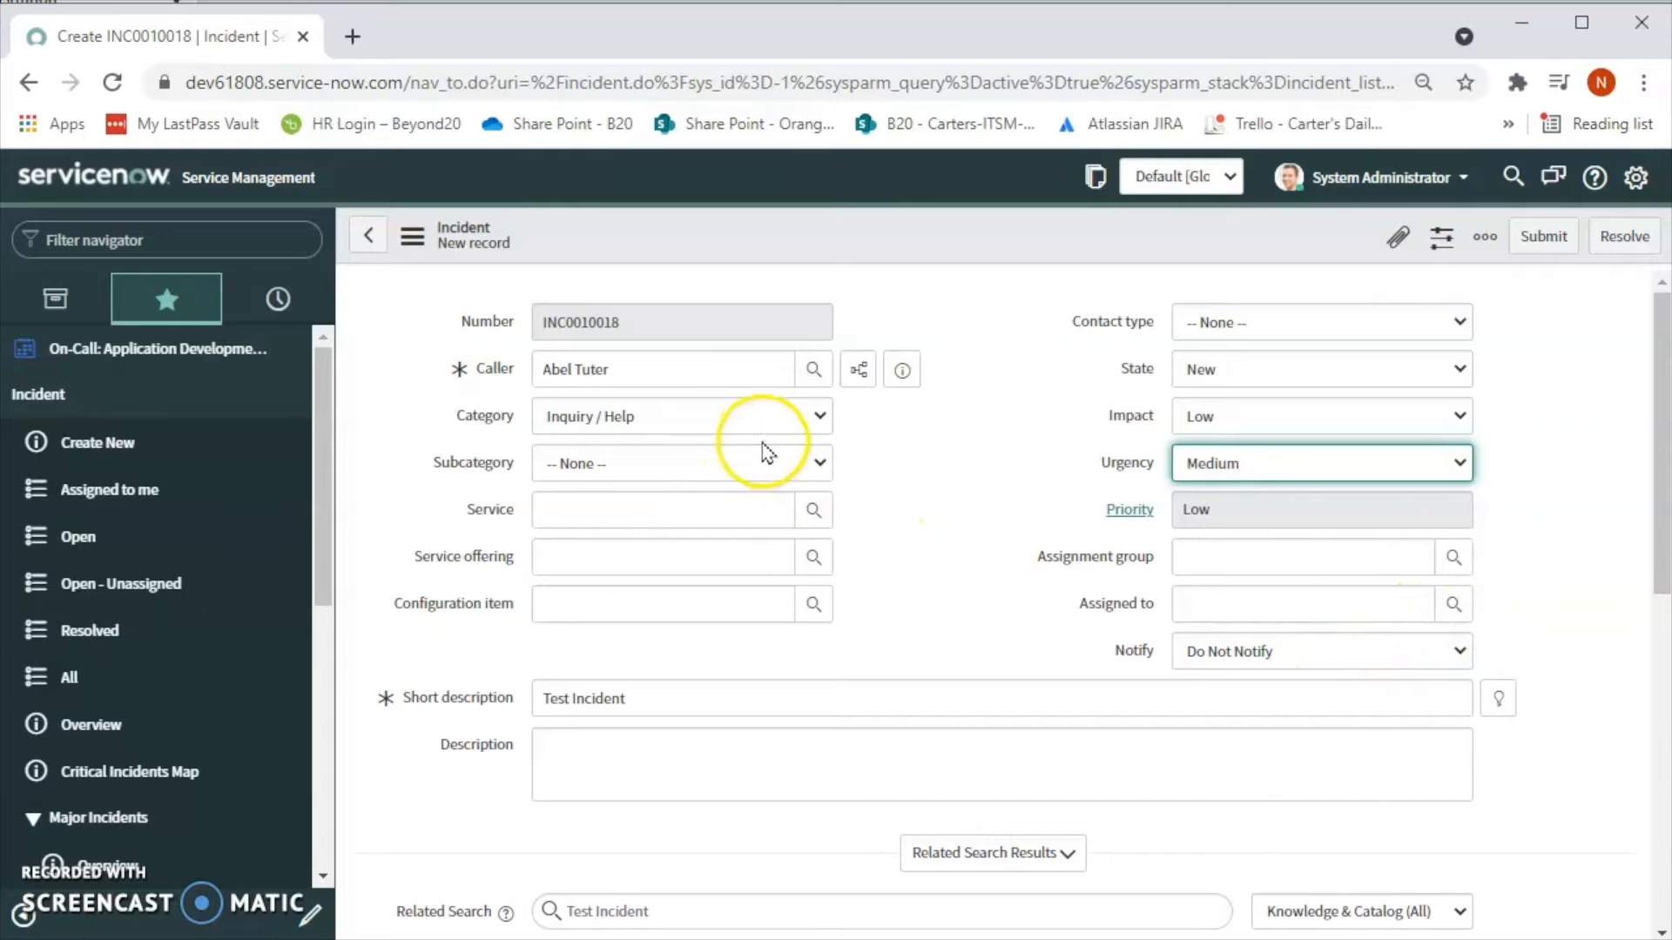
{"action": "mouse_move", "coordinate": [687, 481]}
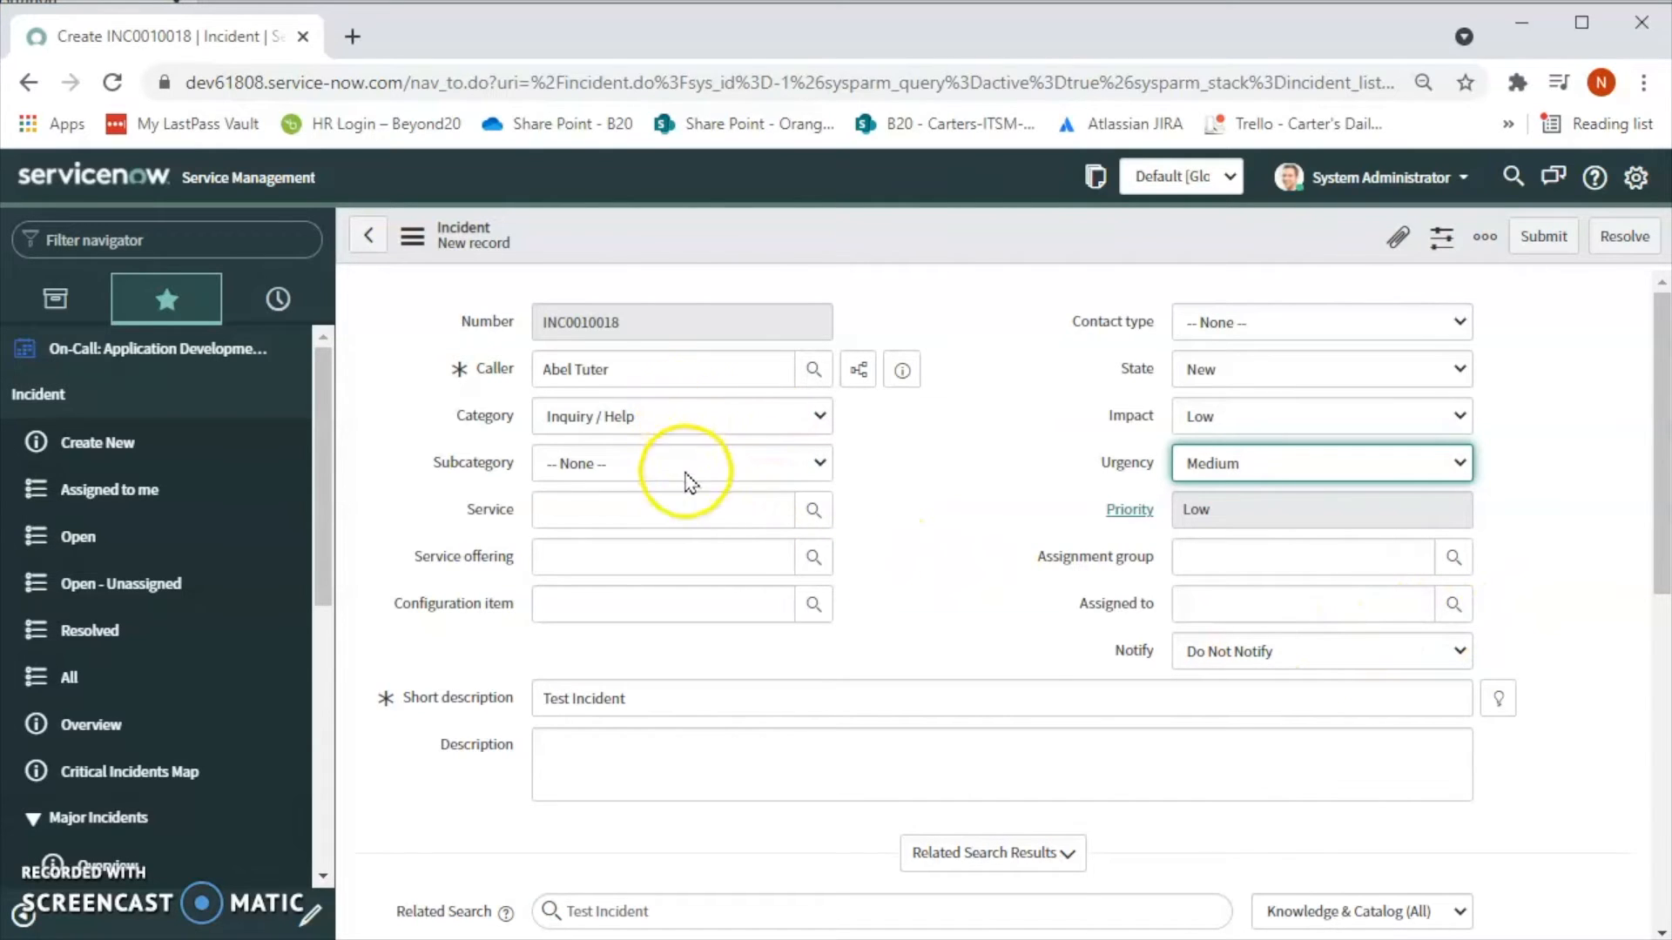
{"action": "mouse_move", "coordinate": [957, 613]}
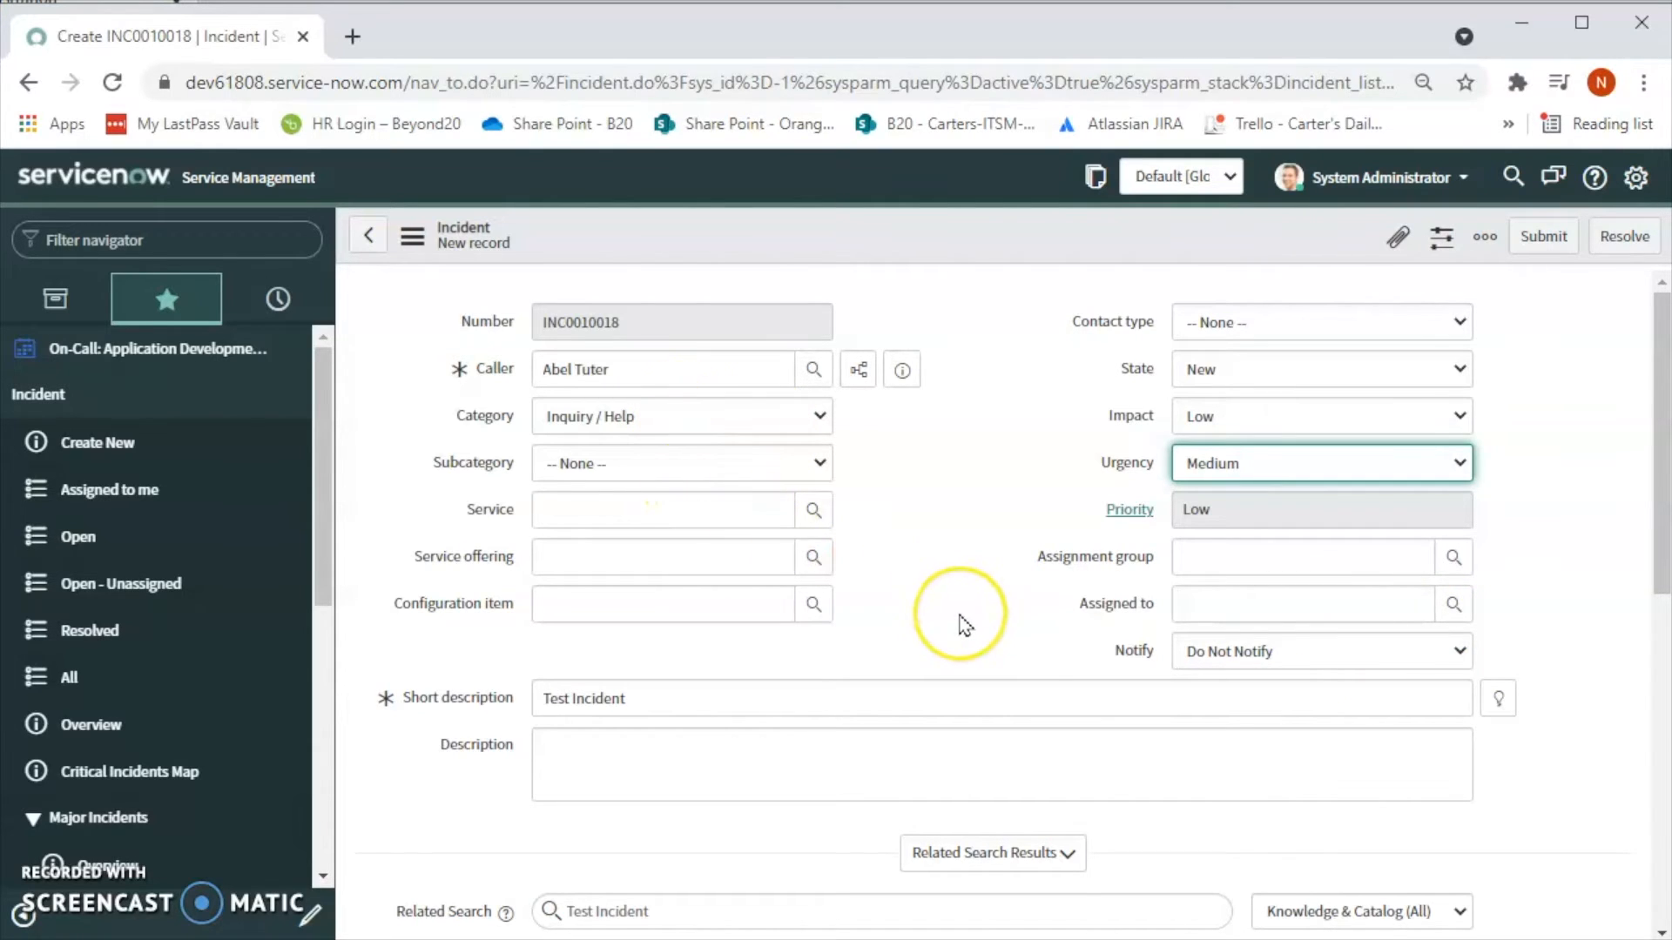
{"action": "mouse_move", "coordinate": [978, 617]}
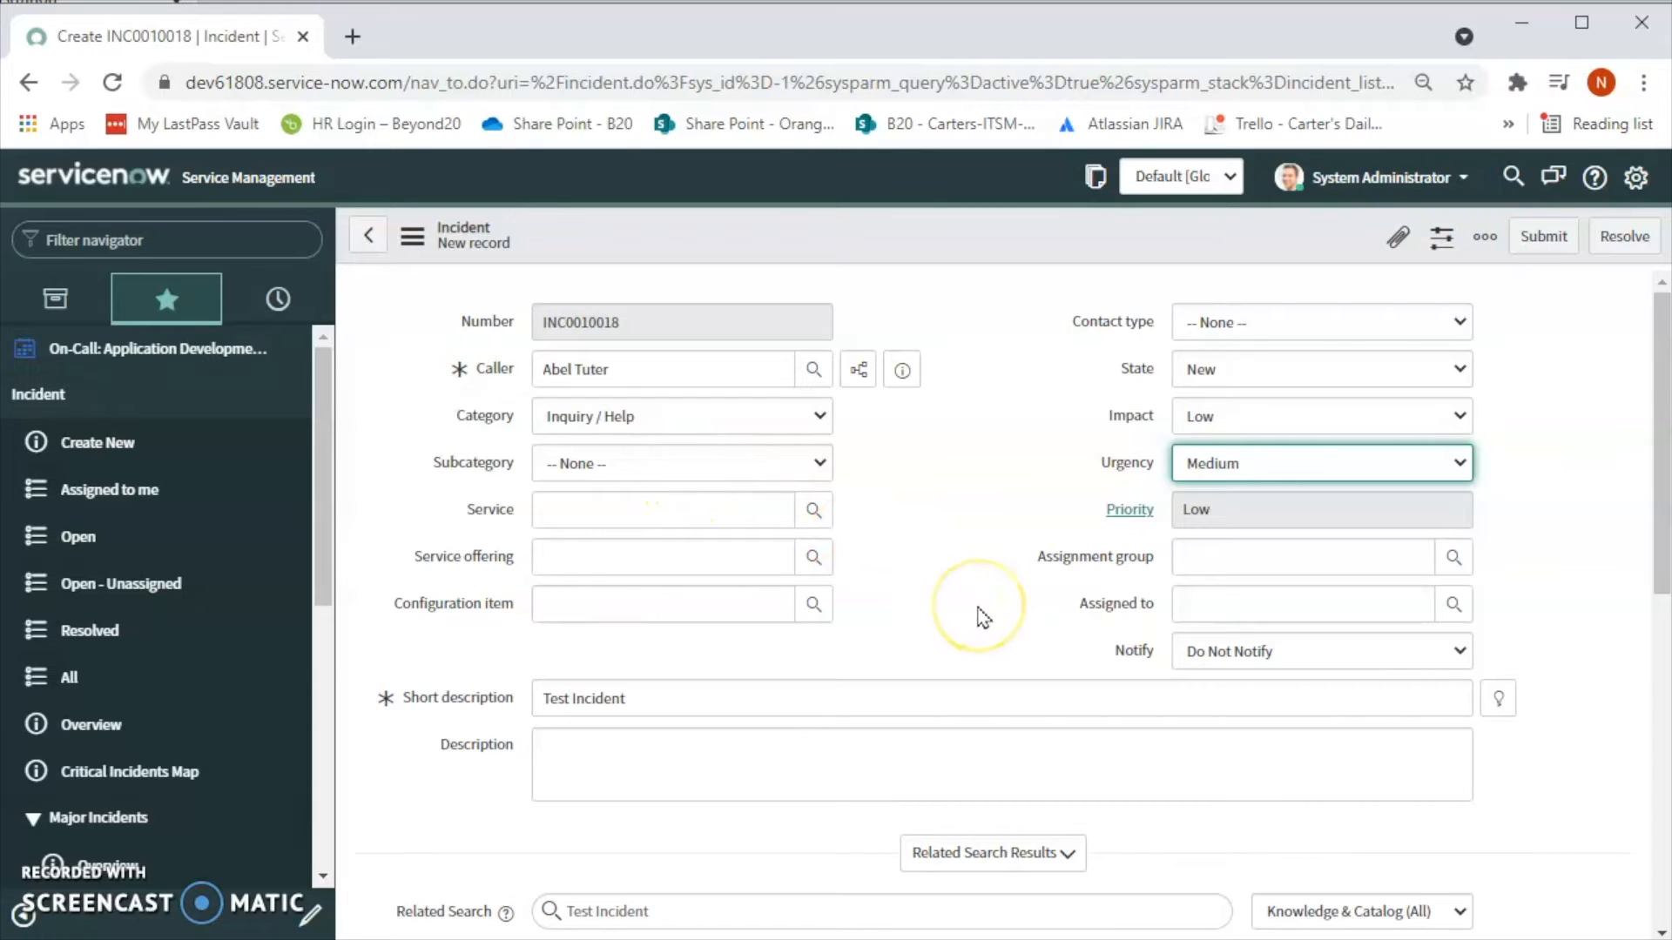
{"action": "mouse_move", "coordinate": [1051, 579]}
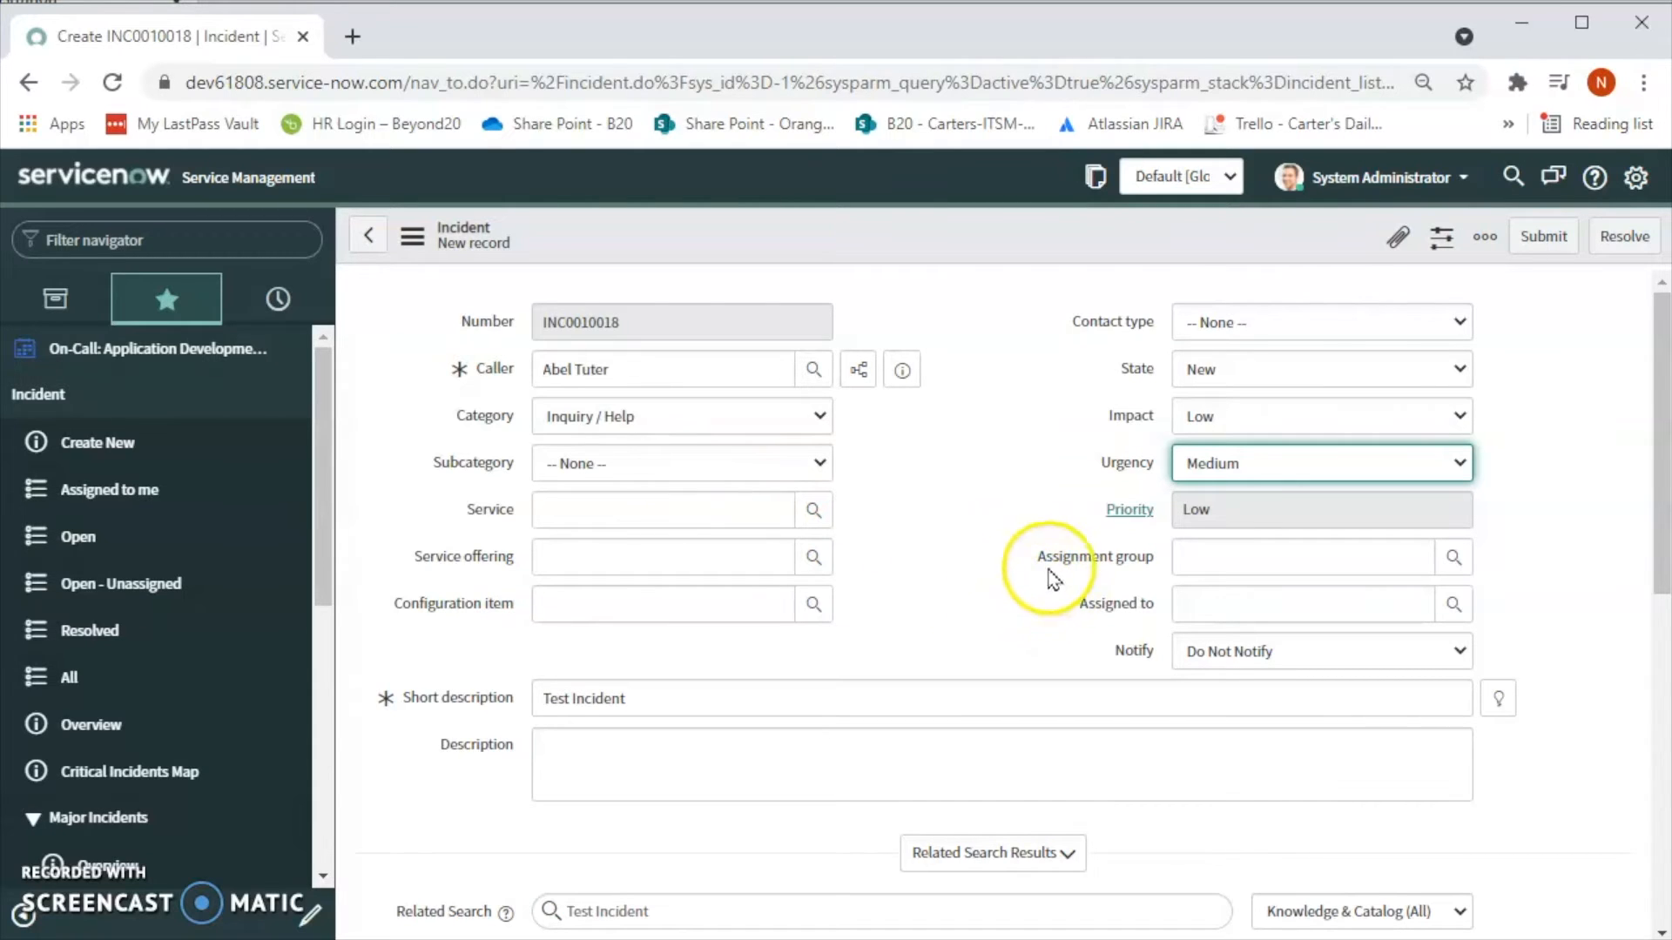
{"action": "mouse_move", "coordinate": [923, 608]}
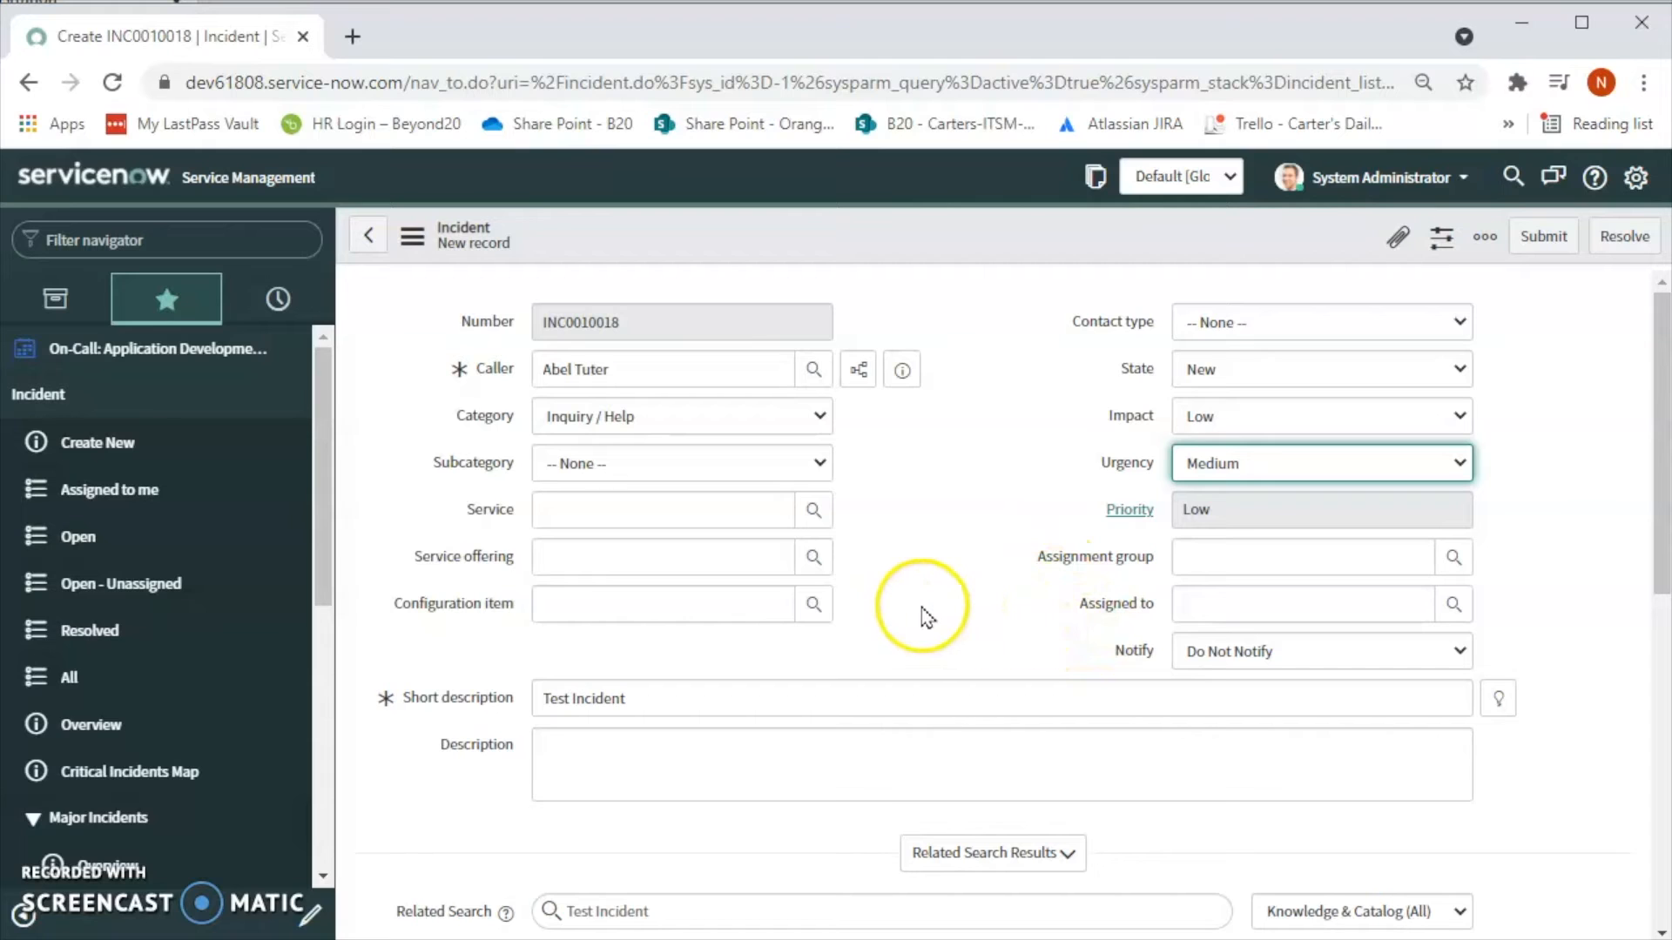
Step: Check the related search results and save incident INC0010018
{"action": "scroll", "scroll_direction": "down", "scroll_amount": 3}
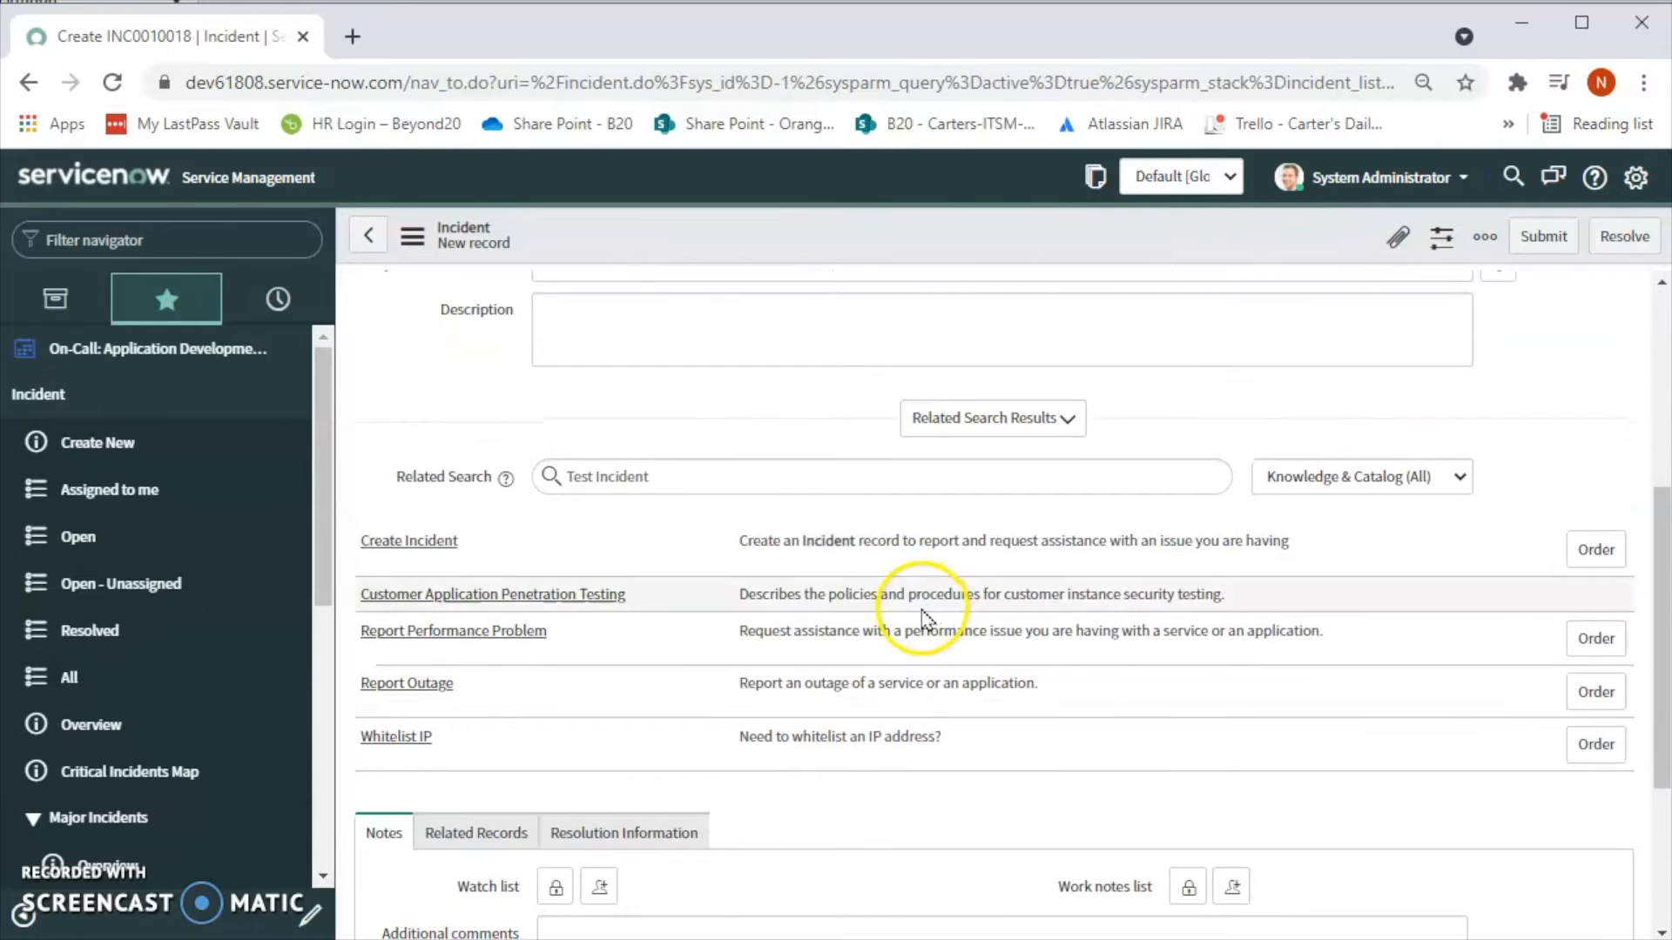
{"action": "scroll", "scroll_direction": "up", "scroll_amount": 3}
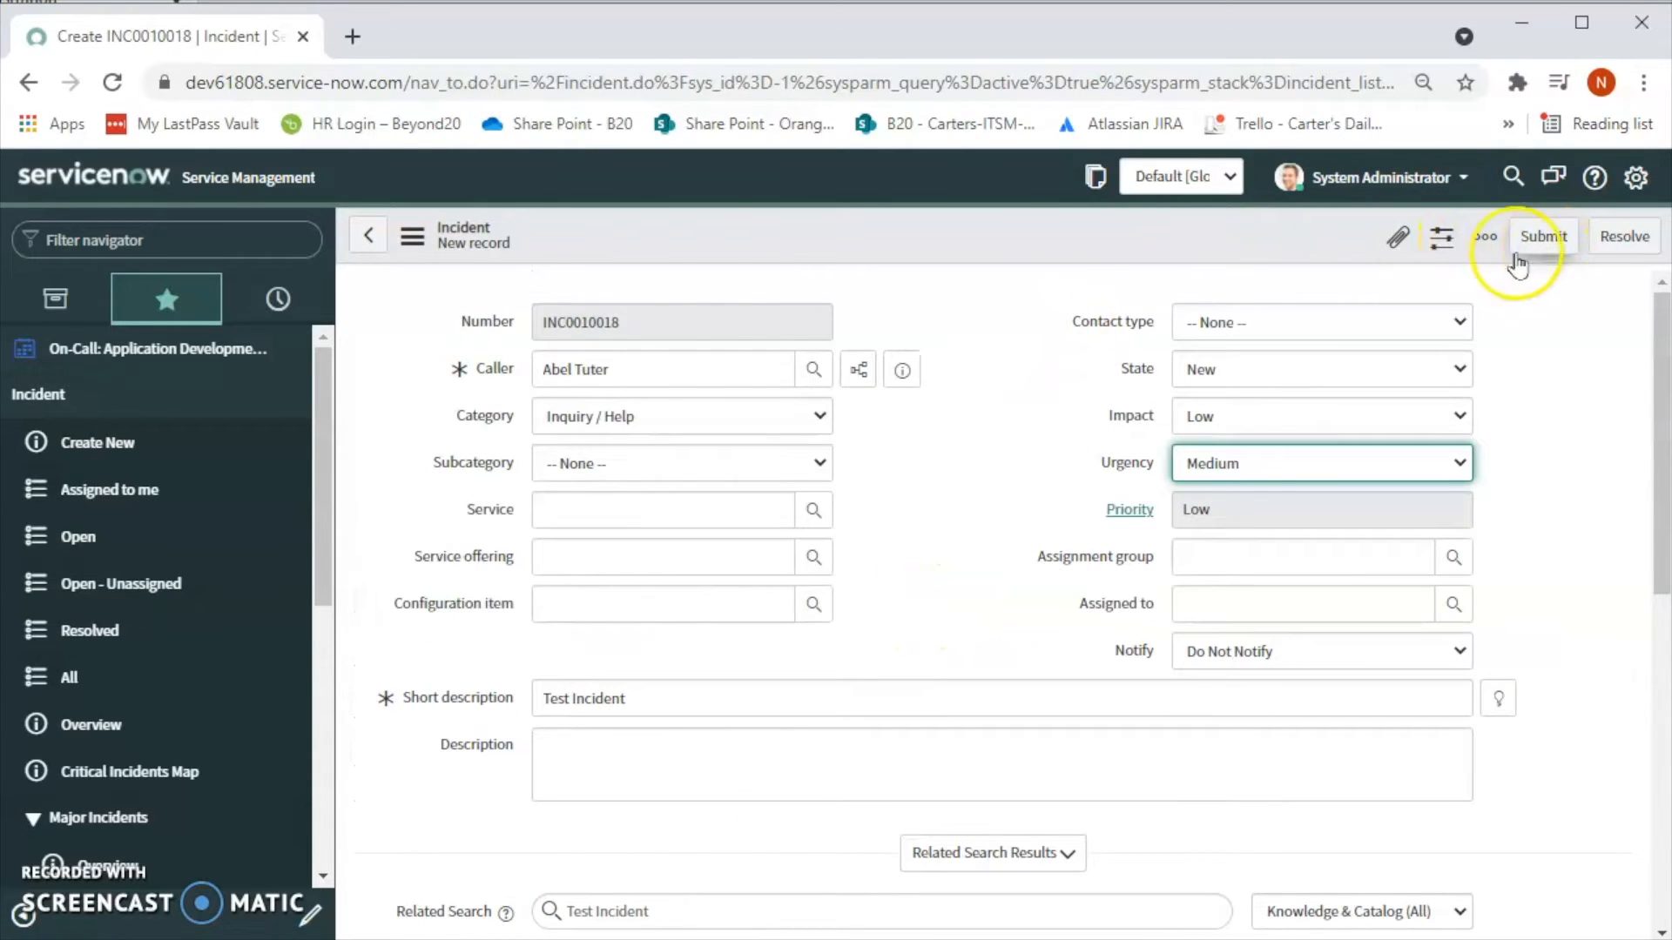
{"action": "mouse_move", "coordinate": [1115, 246]}
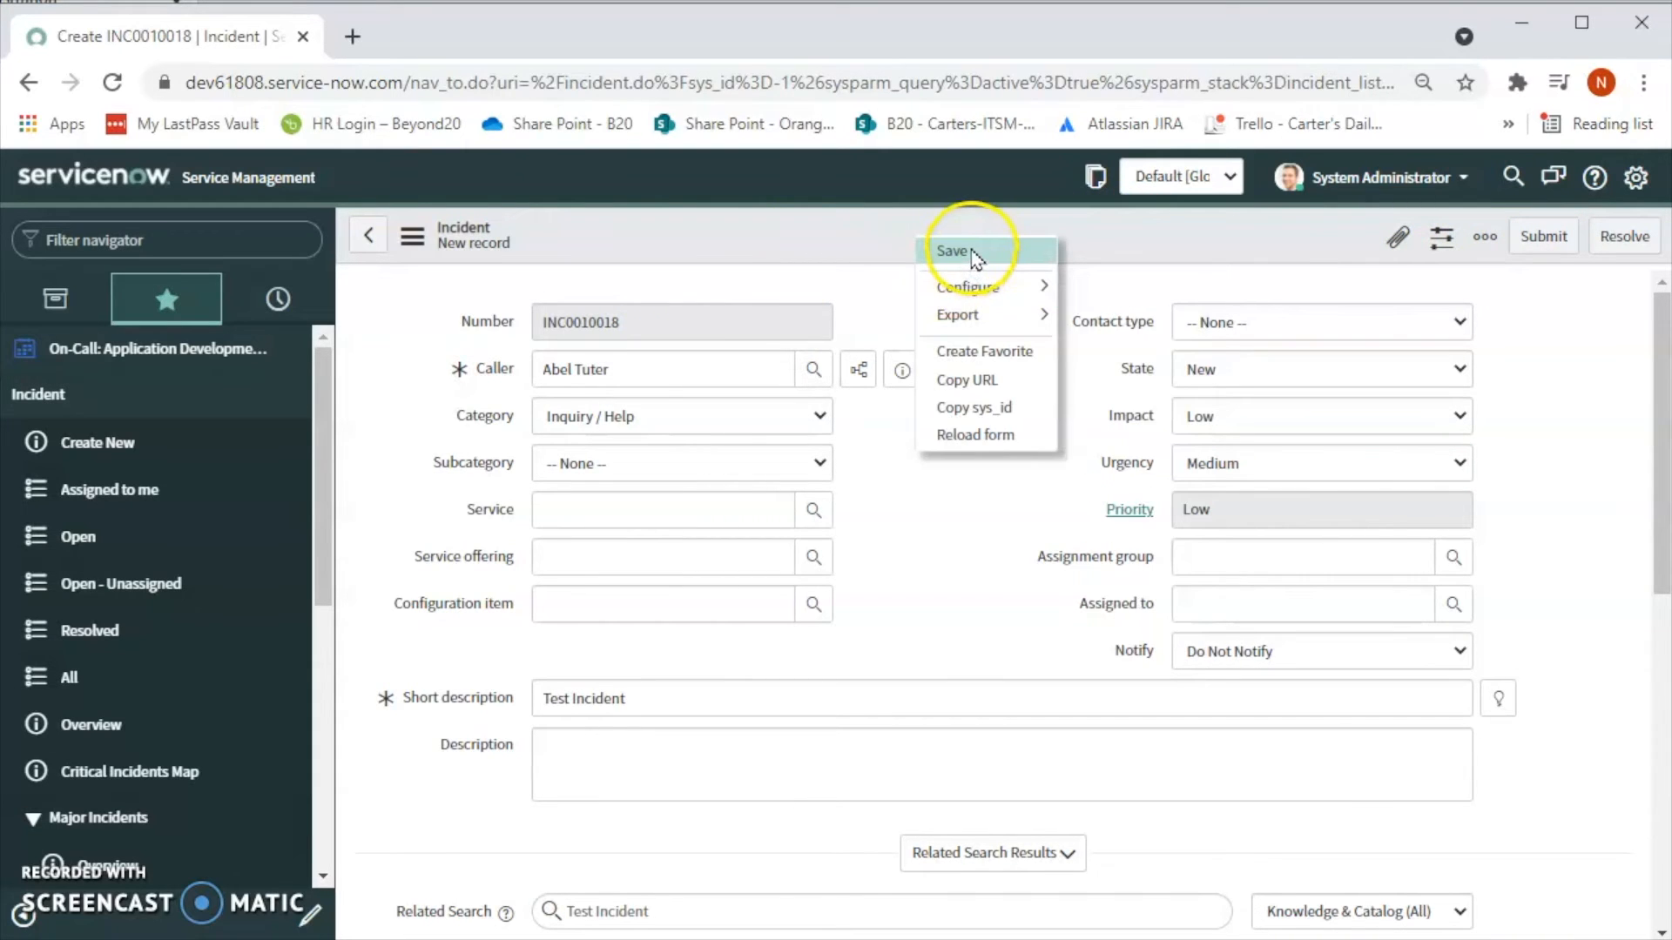
{"action": "left_click", "coordinate": [951, 251]}
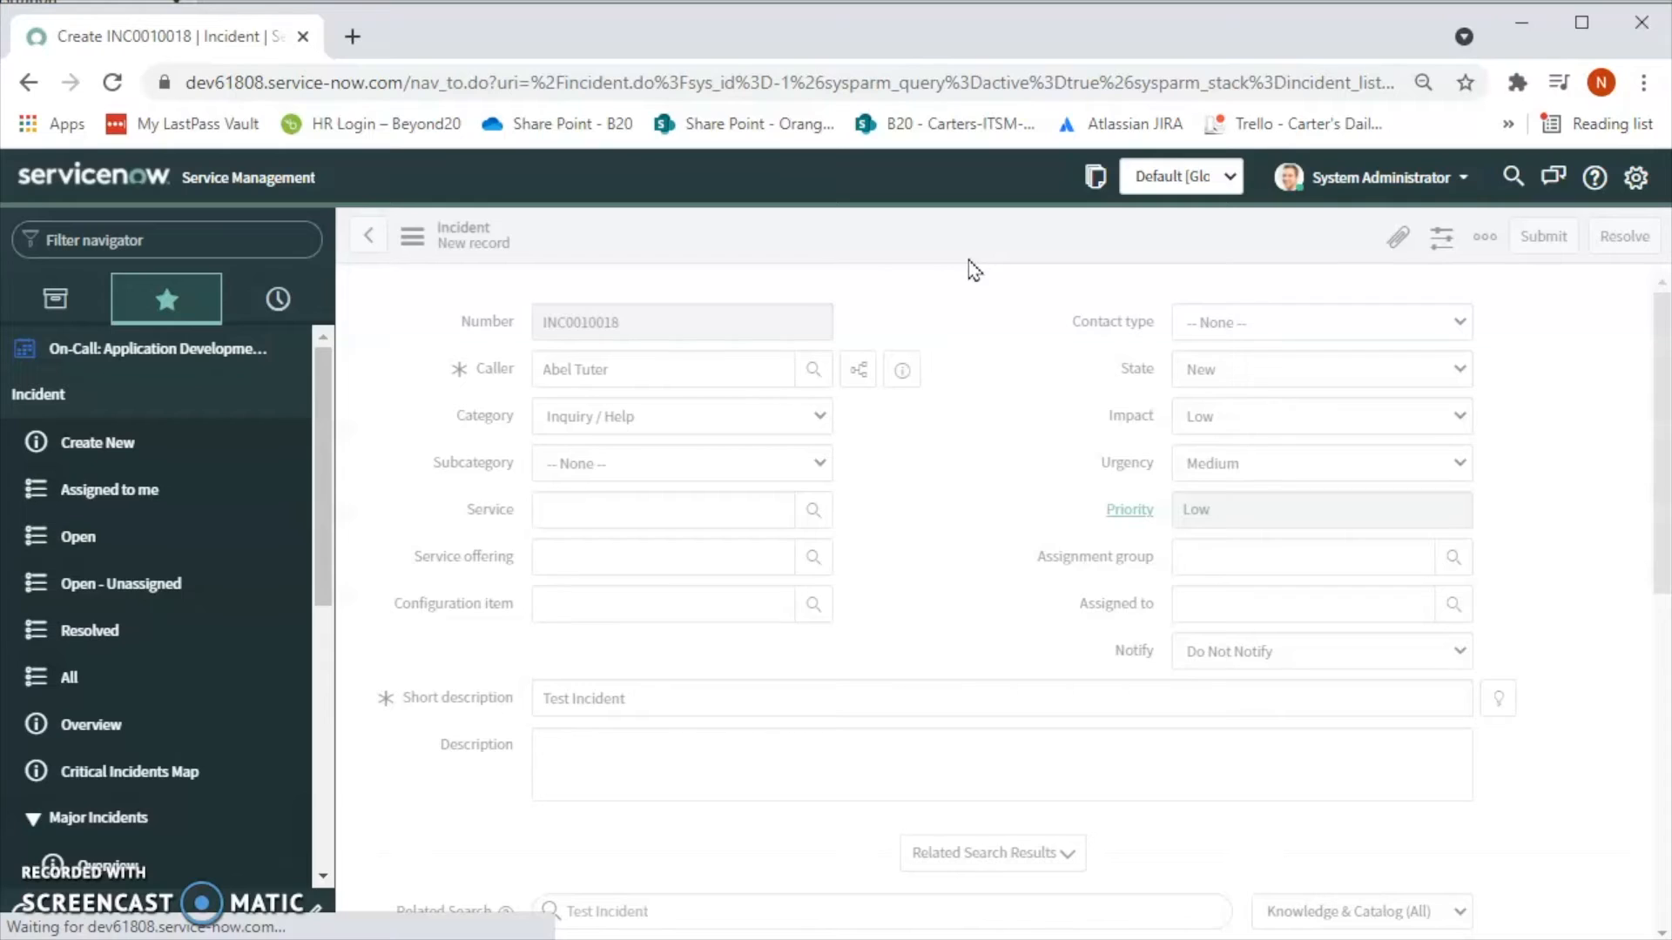
{"action": "mouse_move", "coordinate": [965, 267]}
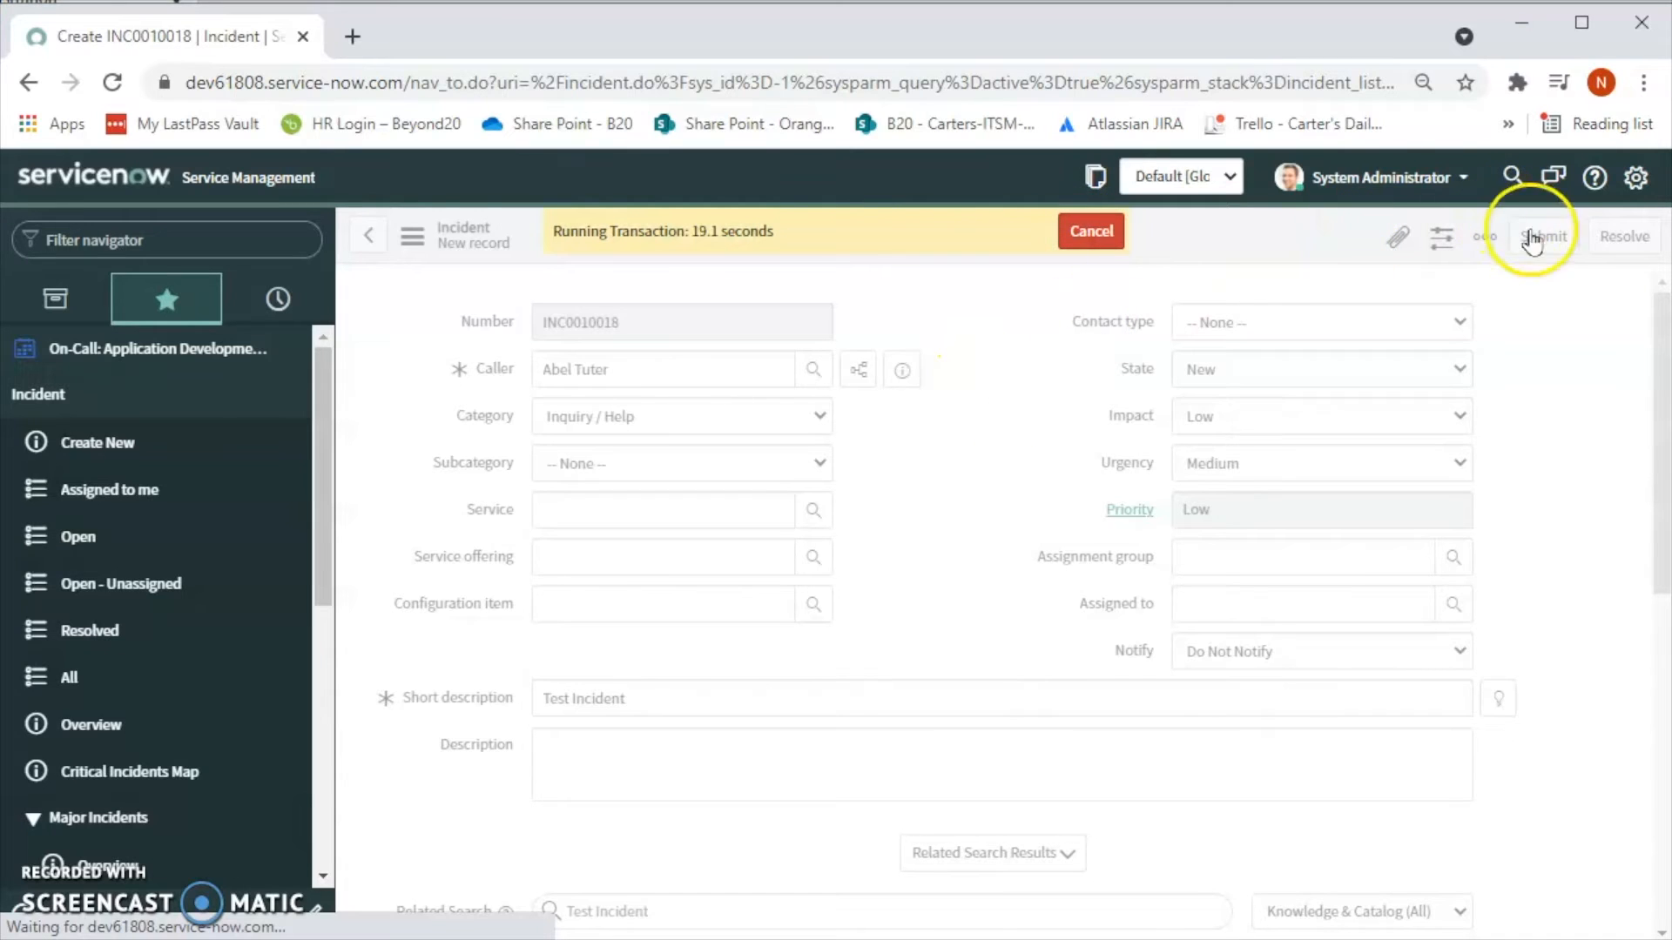
{"action": "mouse_move", "coordinate": [1543, 236]}
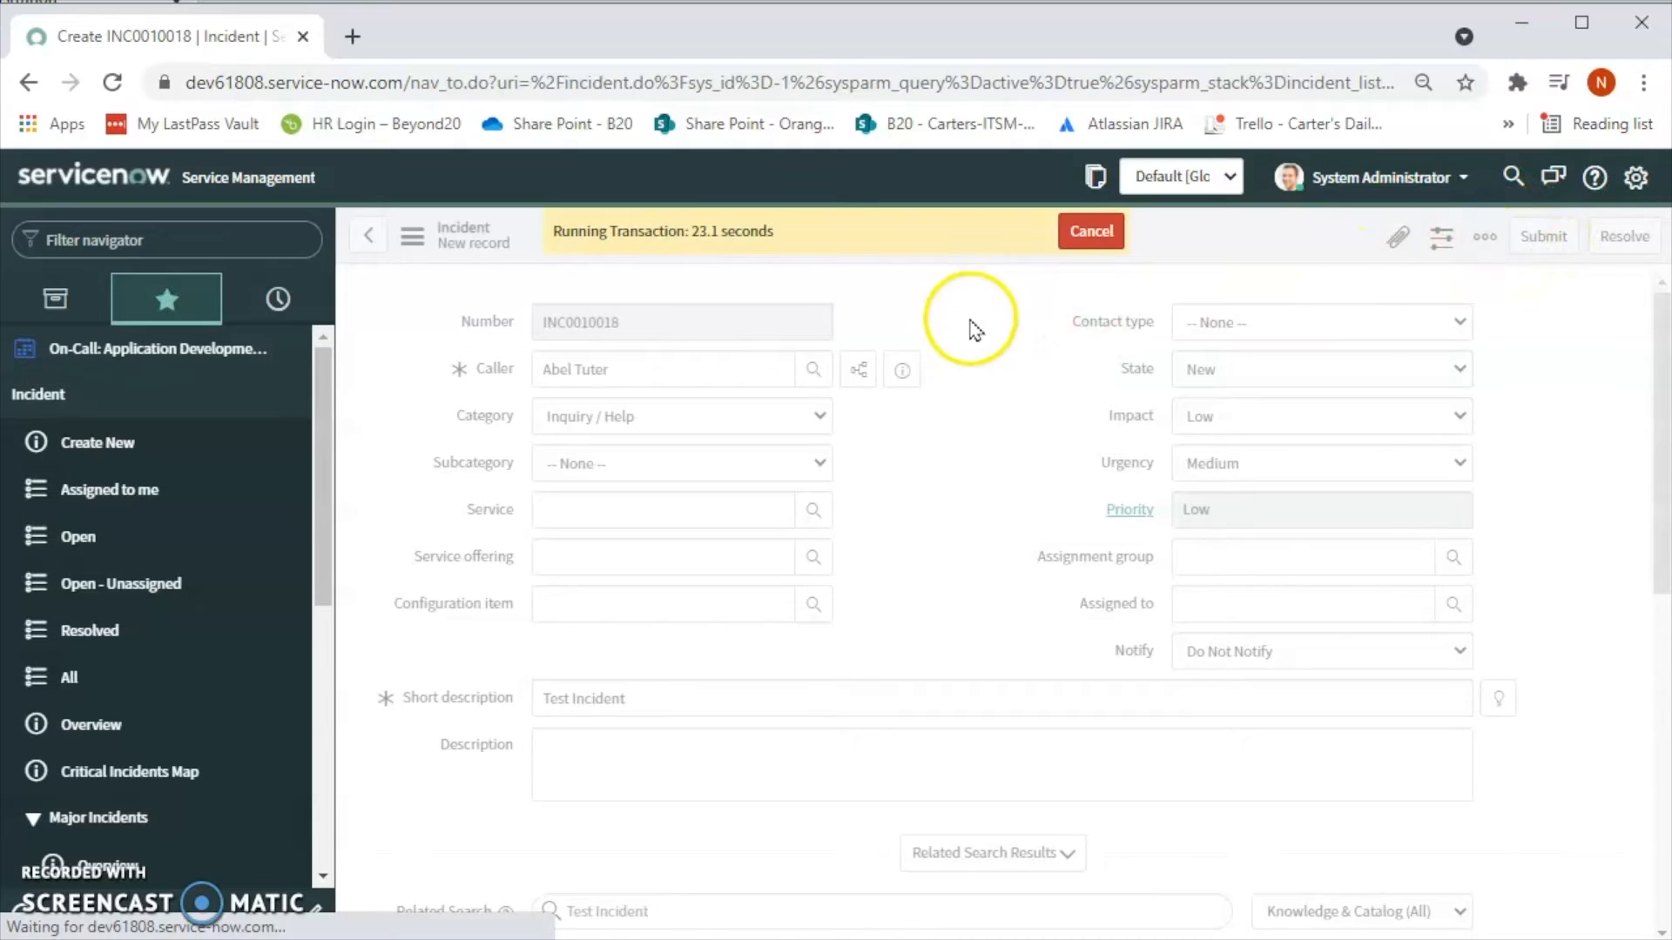
{"action": "mouse_move", "coordinate": [965, 384]}
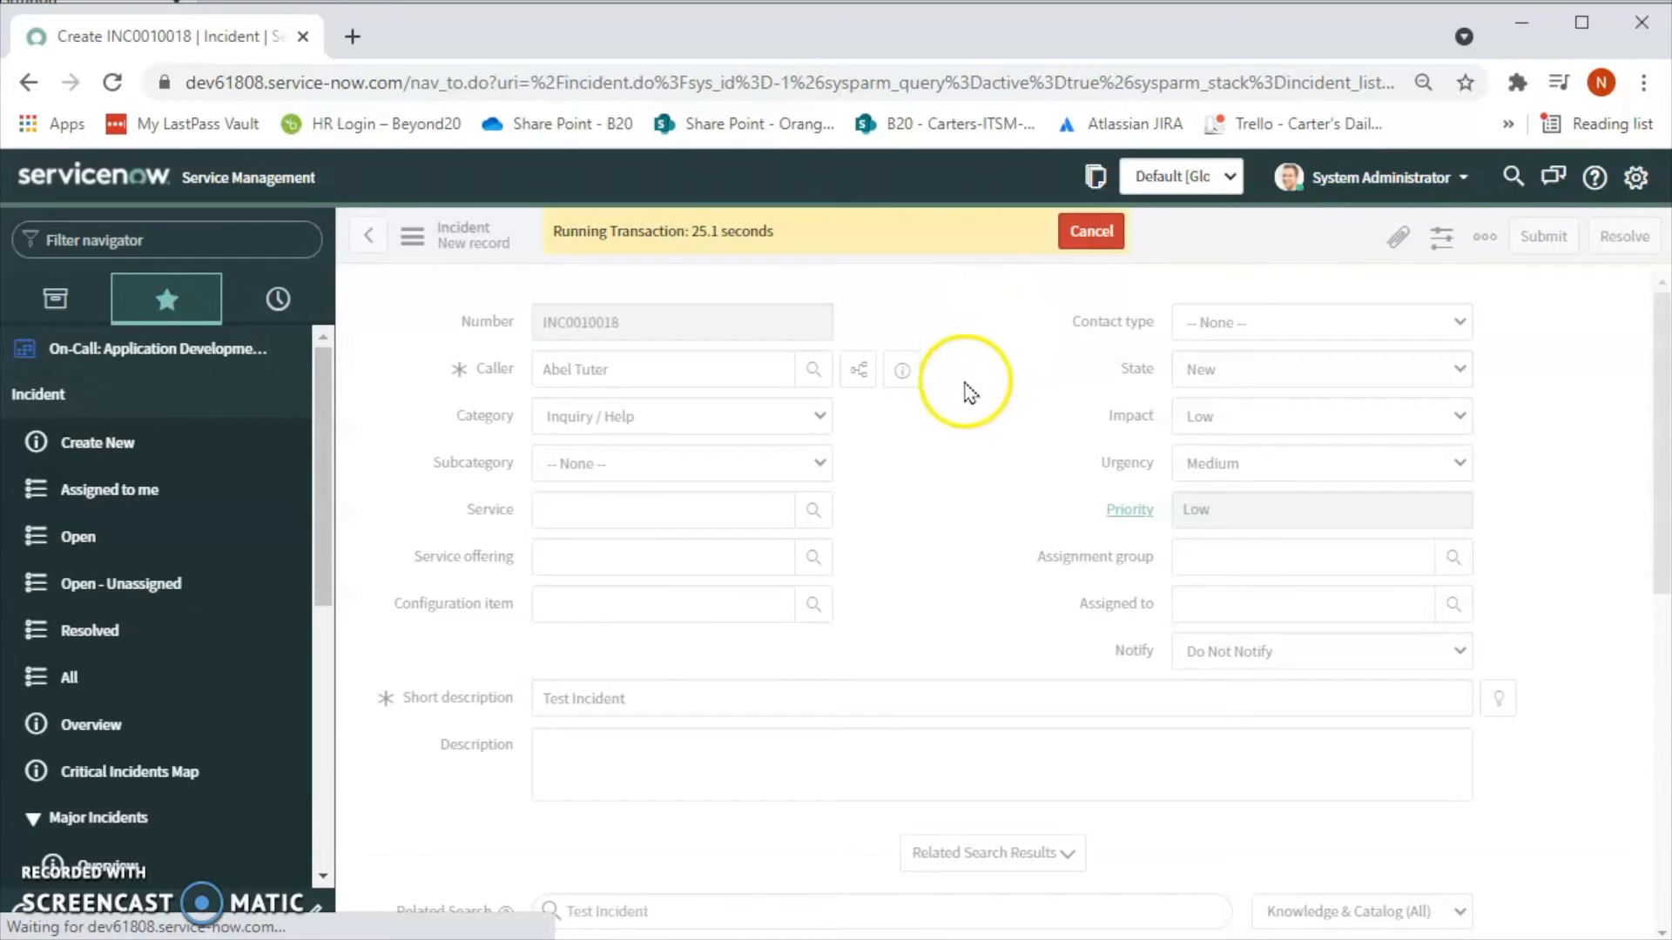
{"action": "mouse_move", "coordinate": [400, 277]}
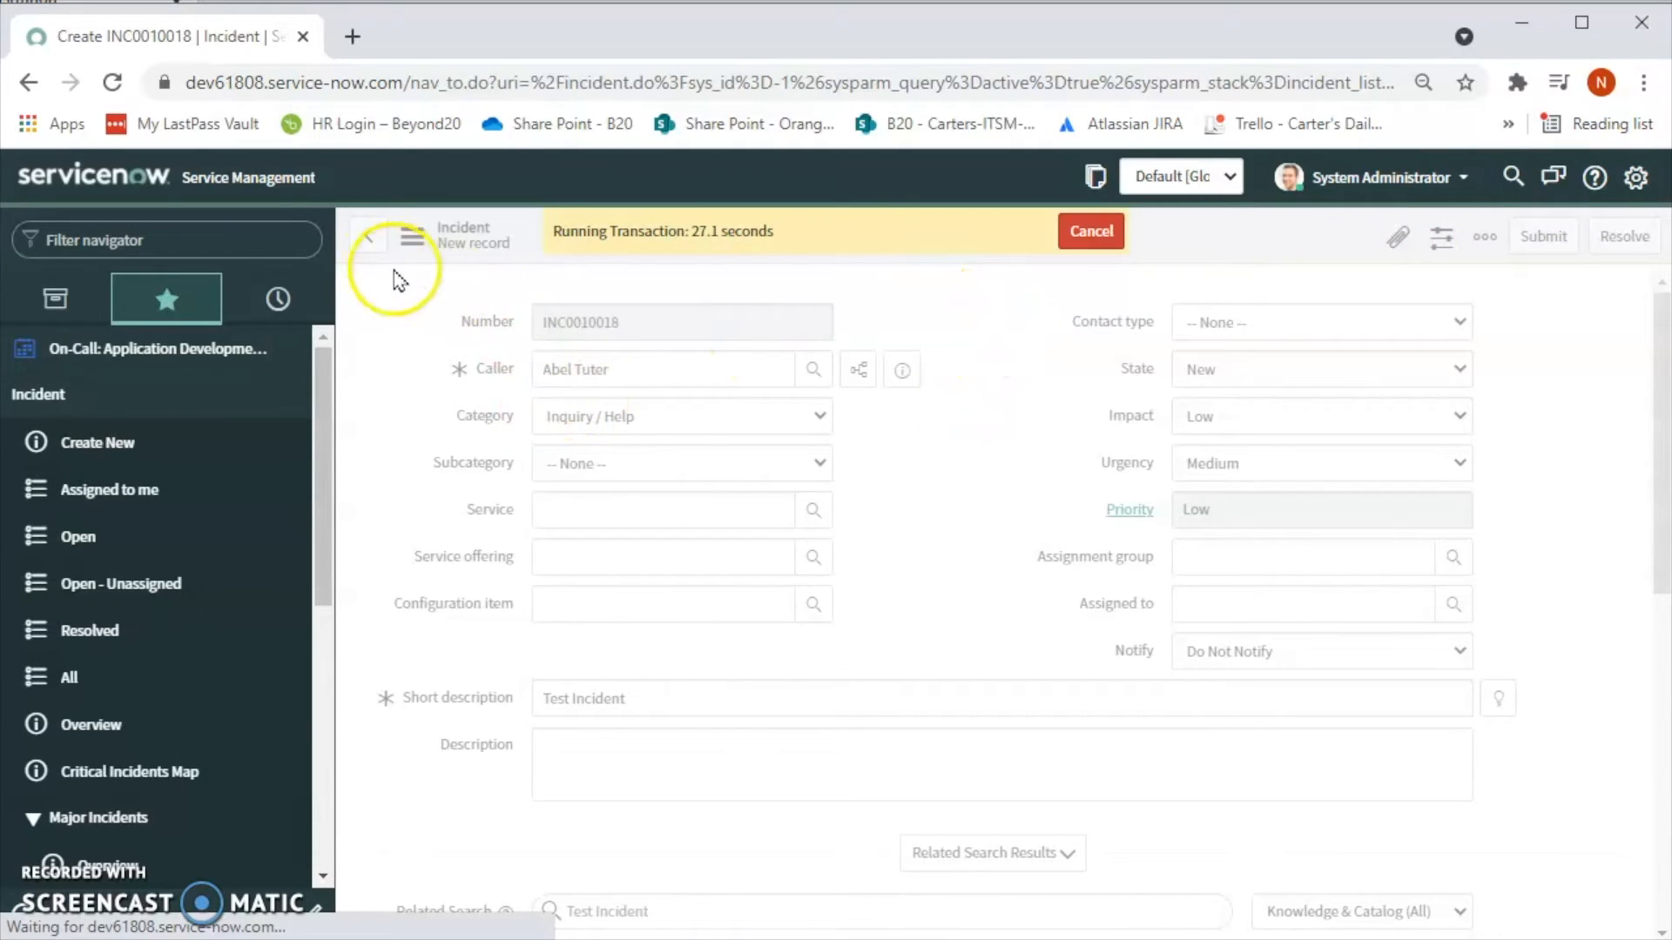
{"action": "mouse_move", "coordinate": [958, 386]}
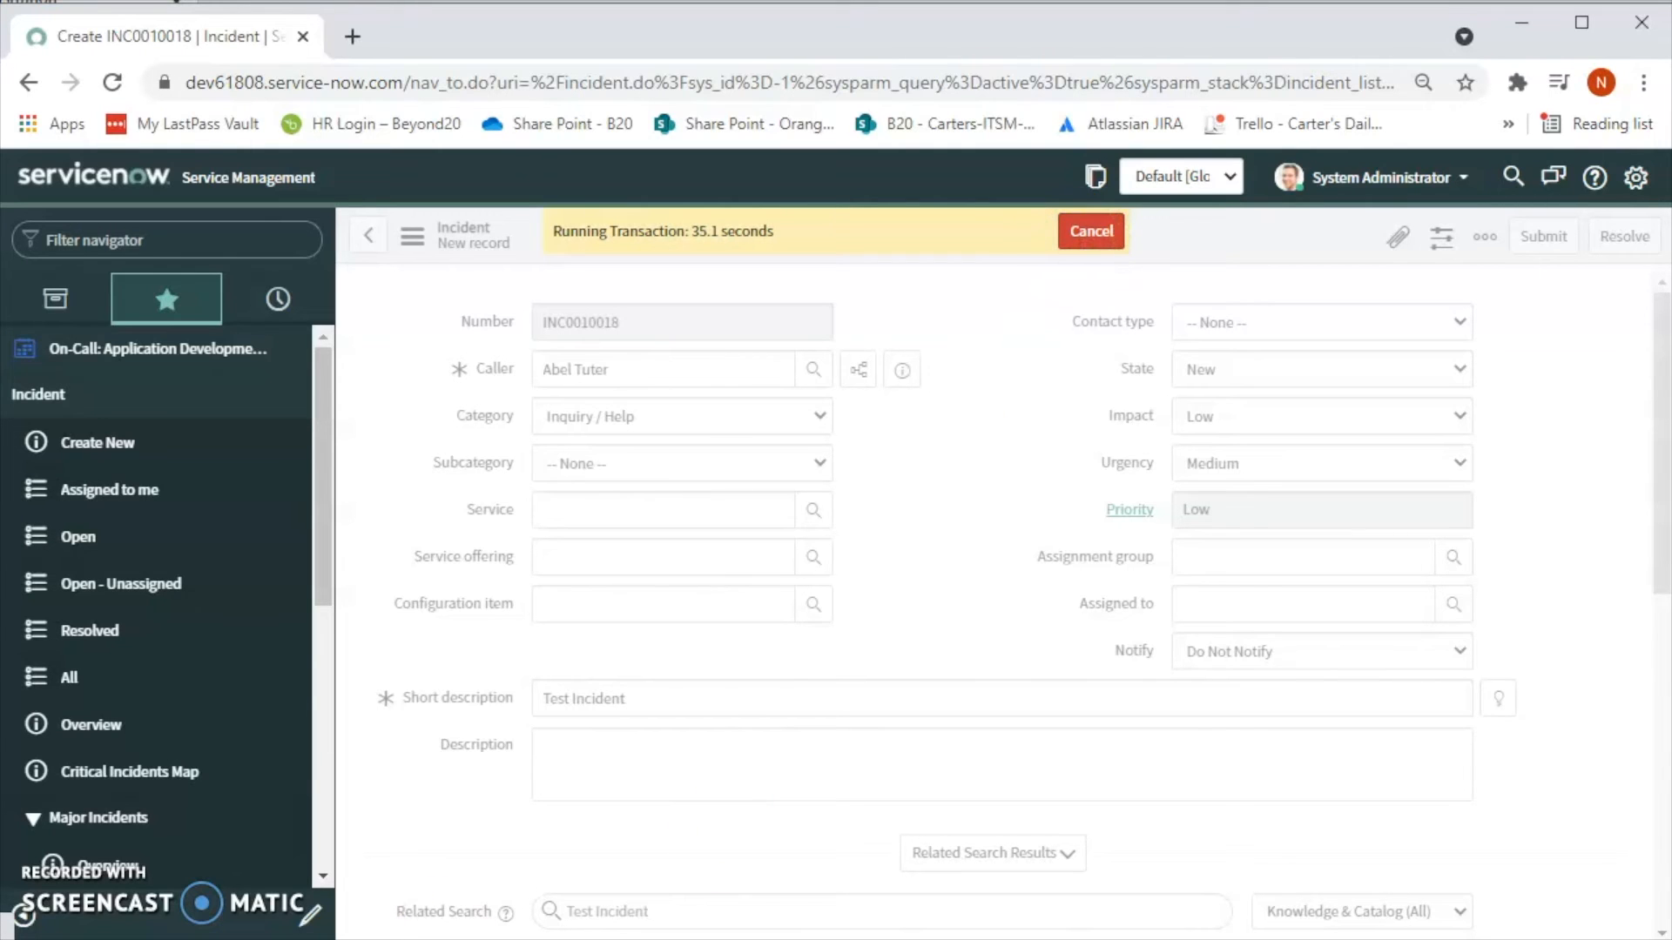
Step: Review the saved INC0010018 record showing State New and Priority Low
{"action": "left_click", "coordinate": [1543, 236]}
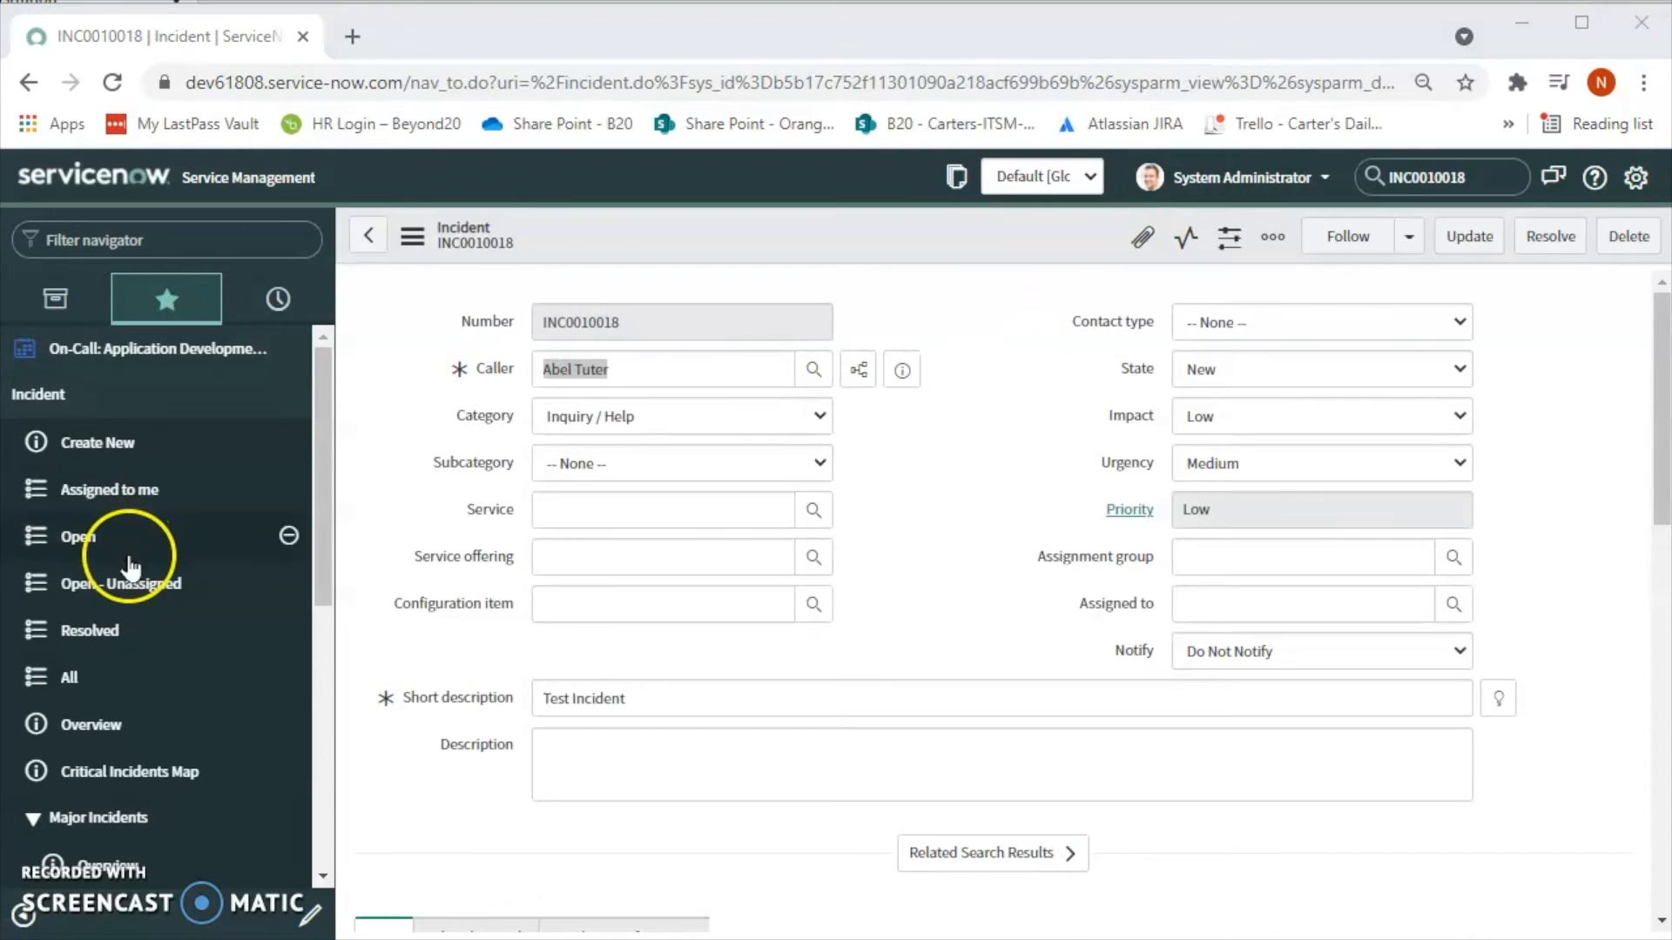
{"action": "mouse_move", "coordinate": [120, 584]}
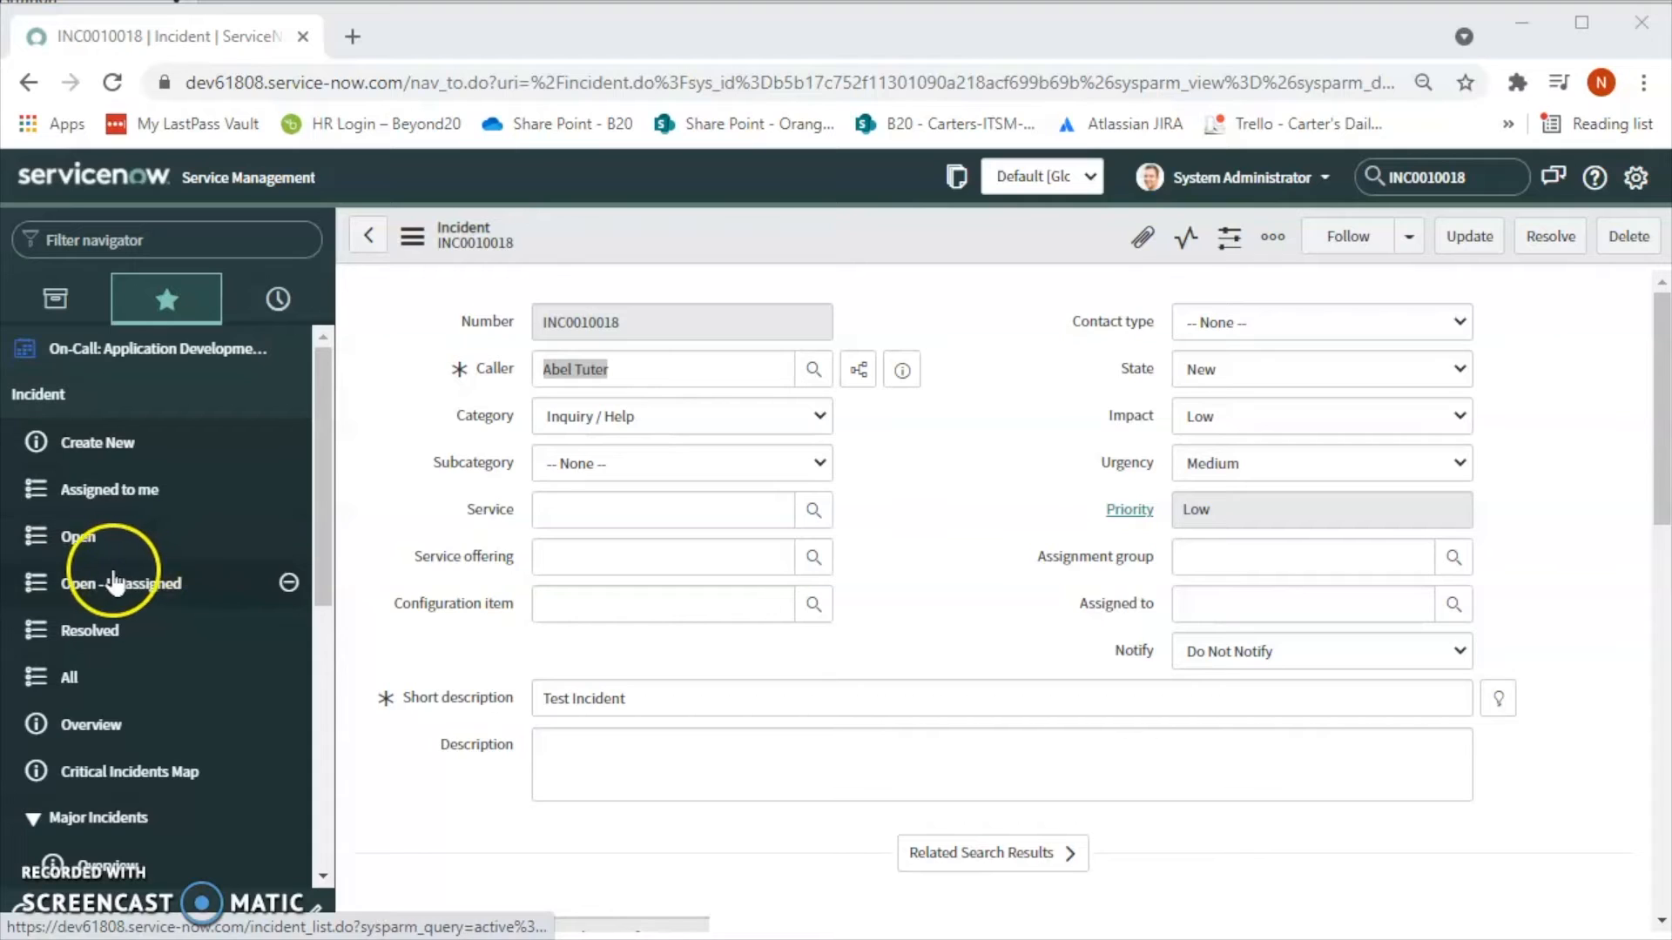
{"action": "mouse_move", "coordinate": [660, 307]}
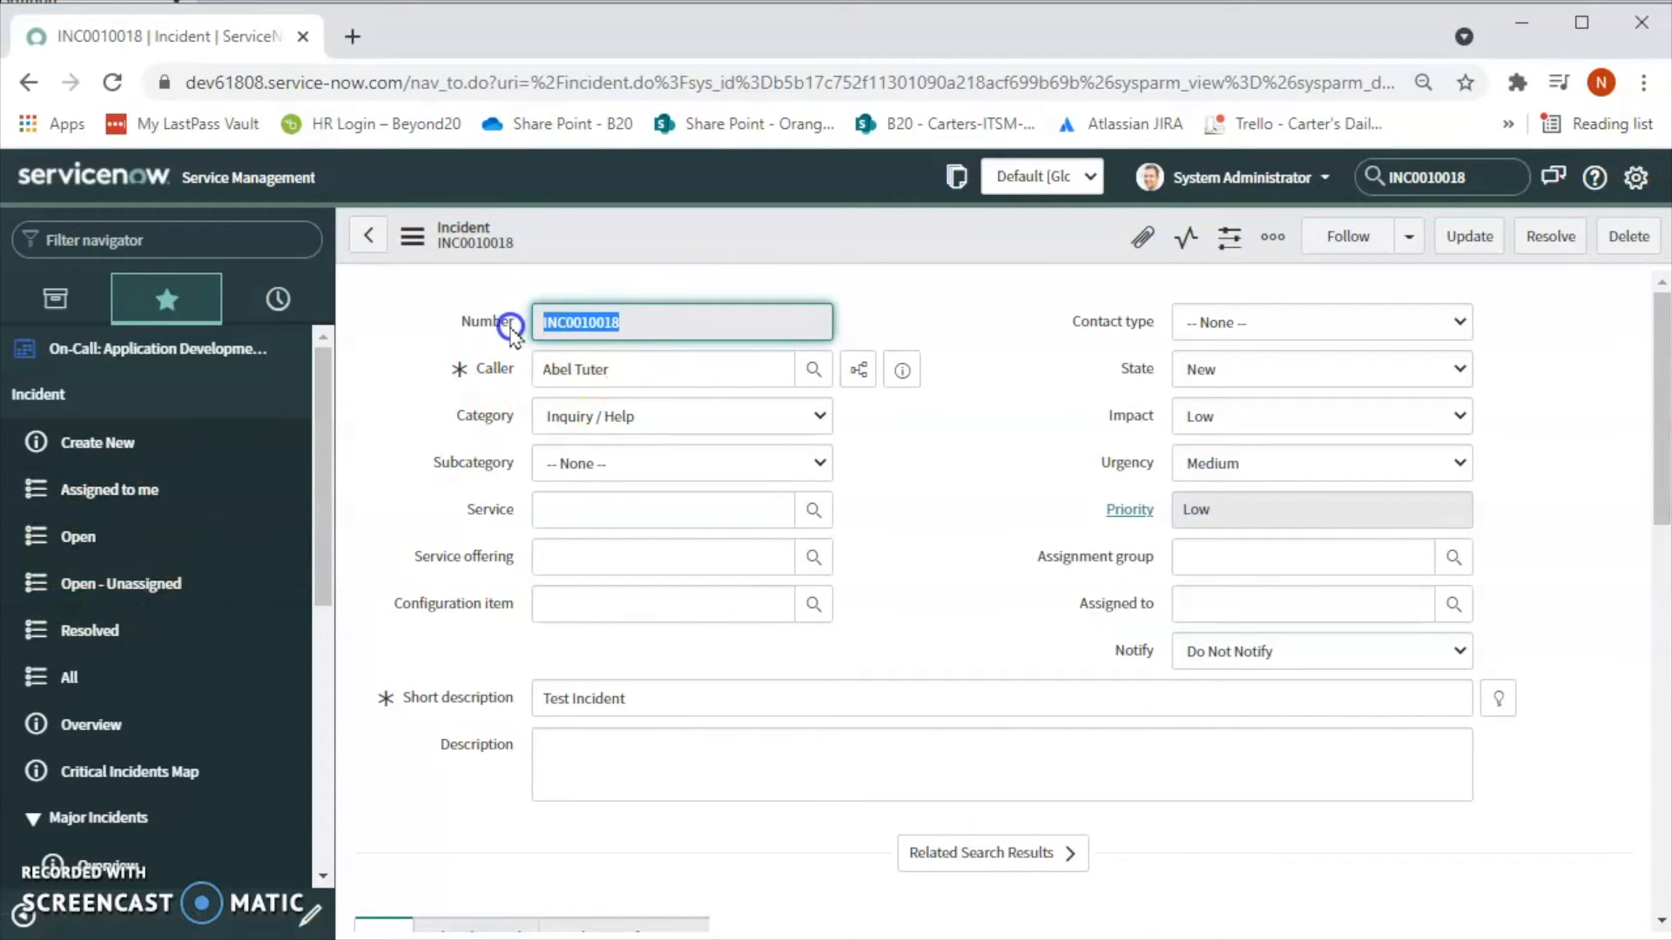
{"action": "mouse_move", "coordinate": [502, 341]}
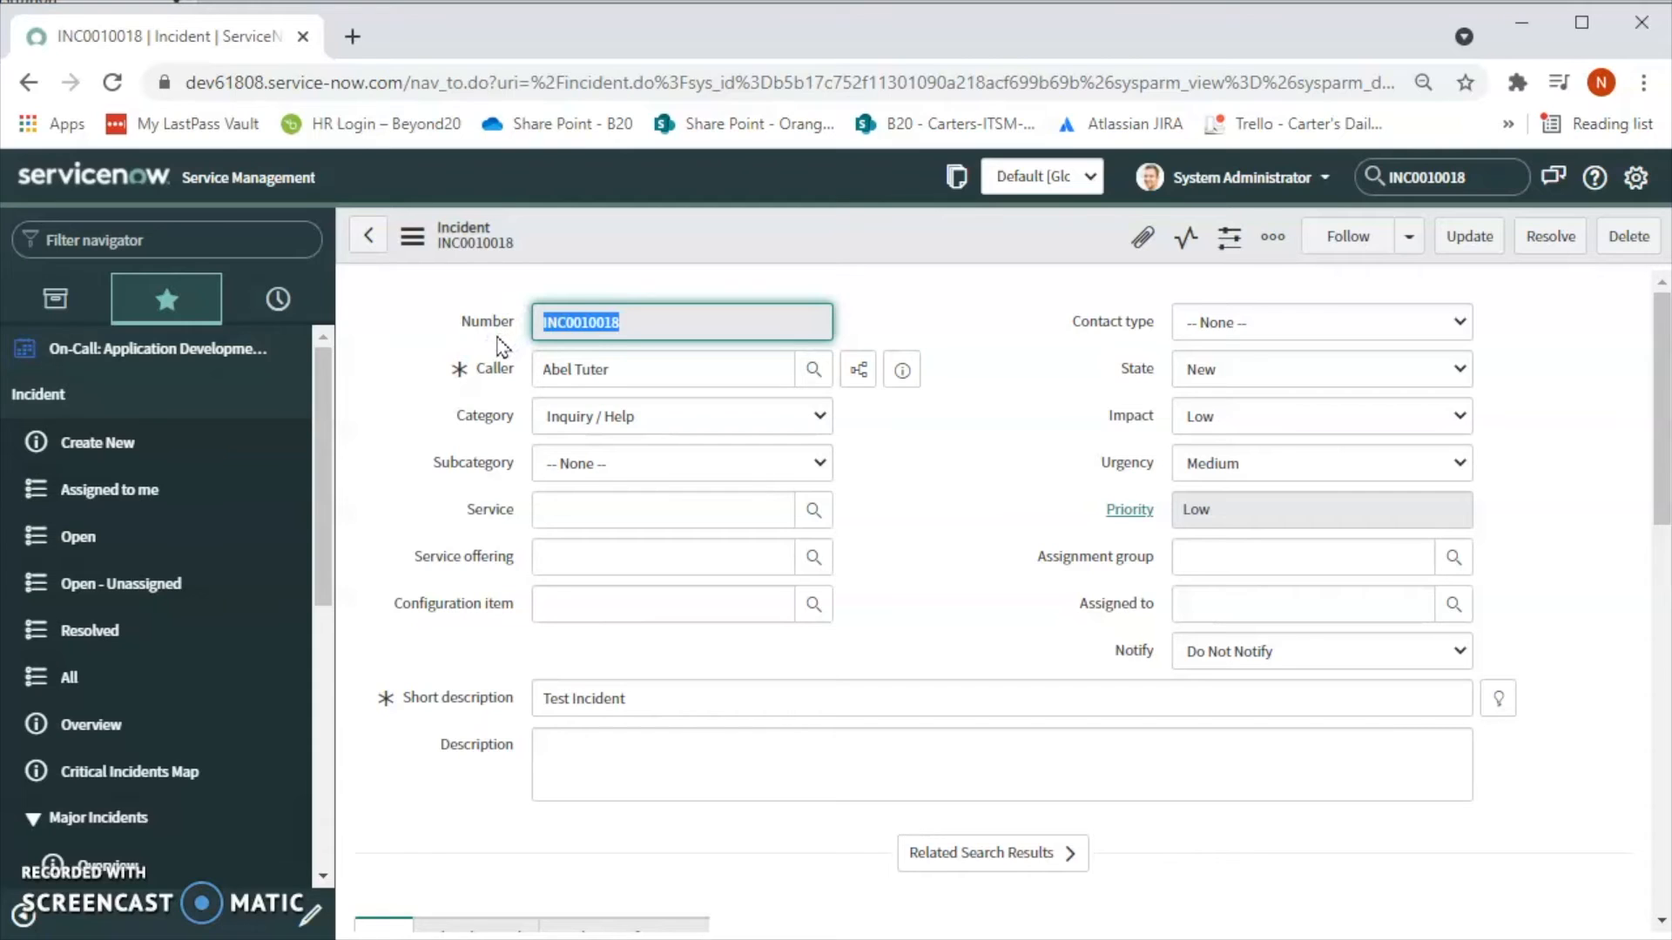
{"action": "mouse_move", "coordinate": [110, 631]}
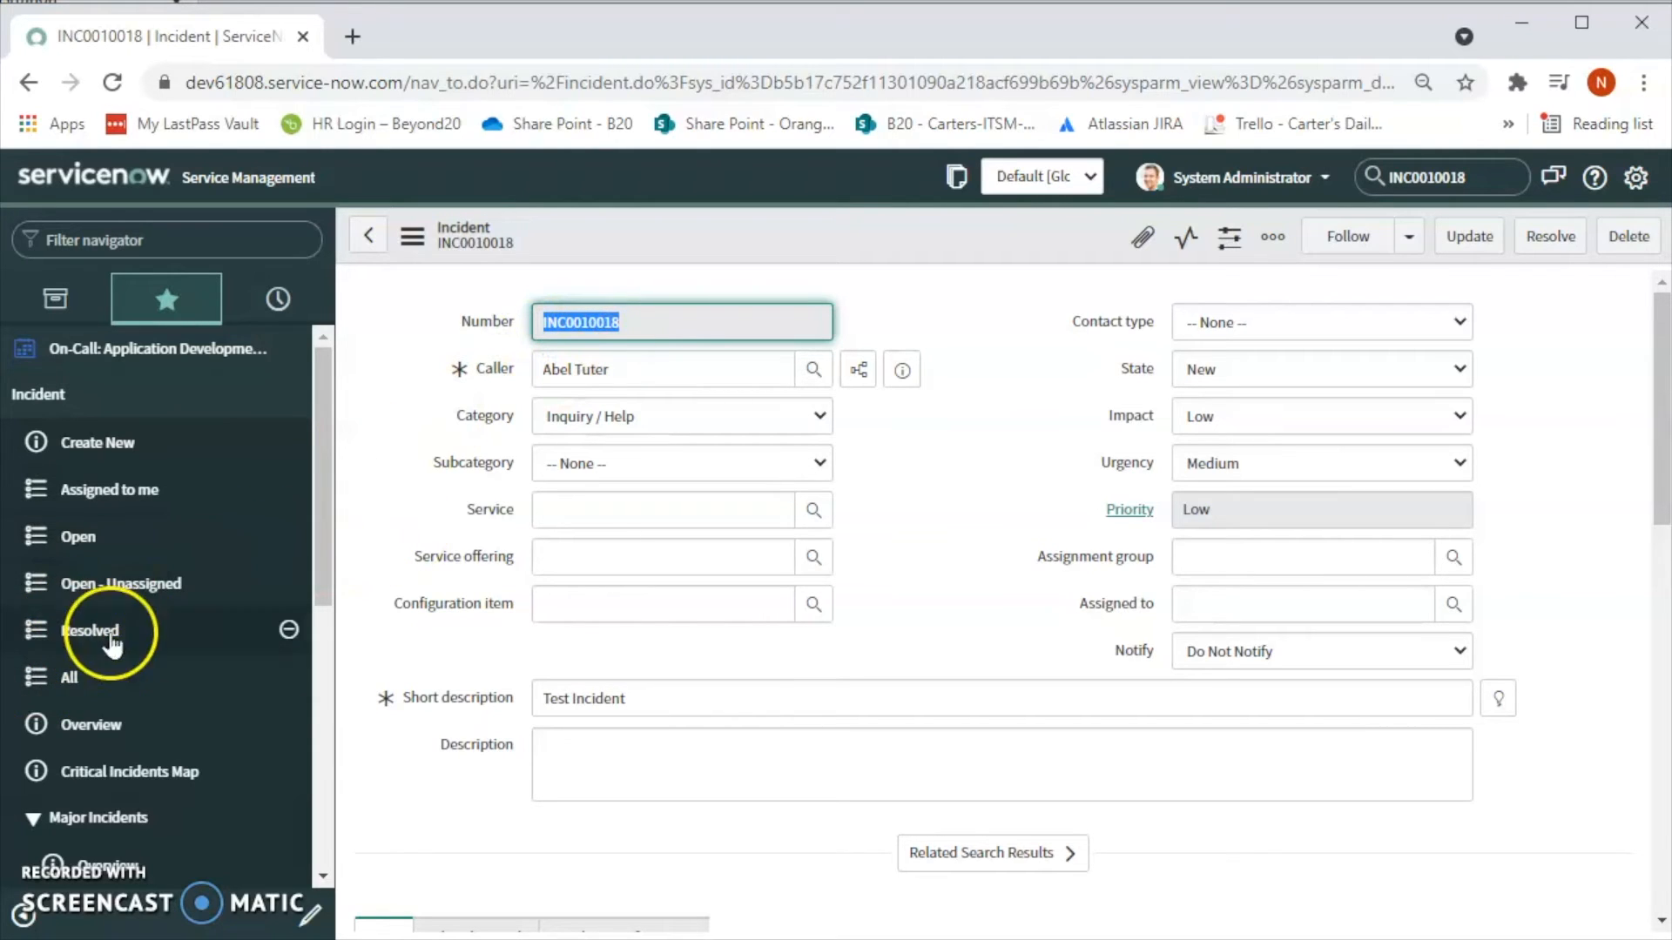
{"action": "mouse_move", "coordinate": [532, 491]}
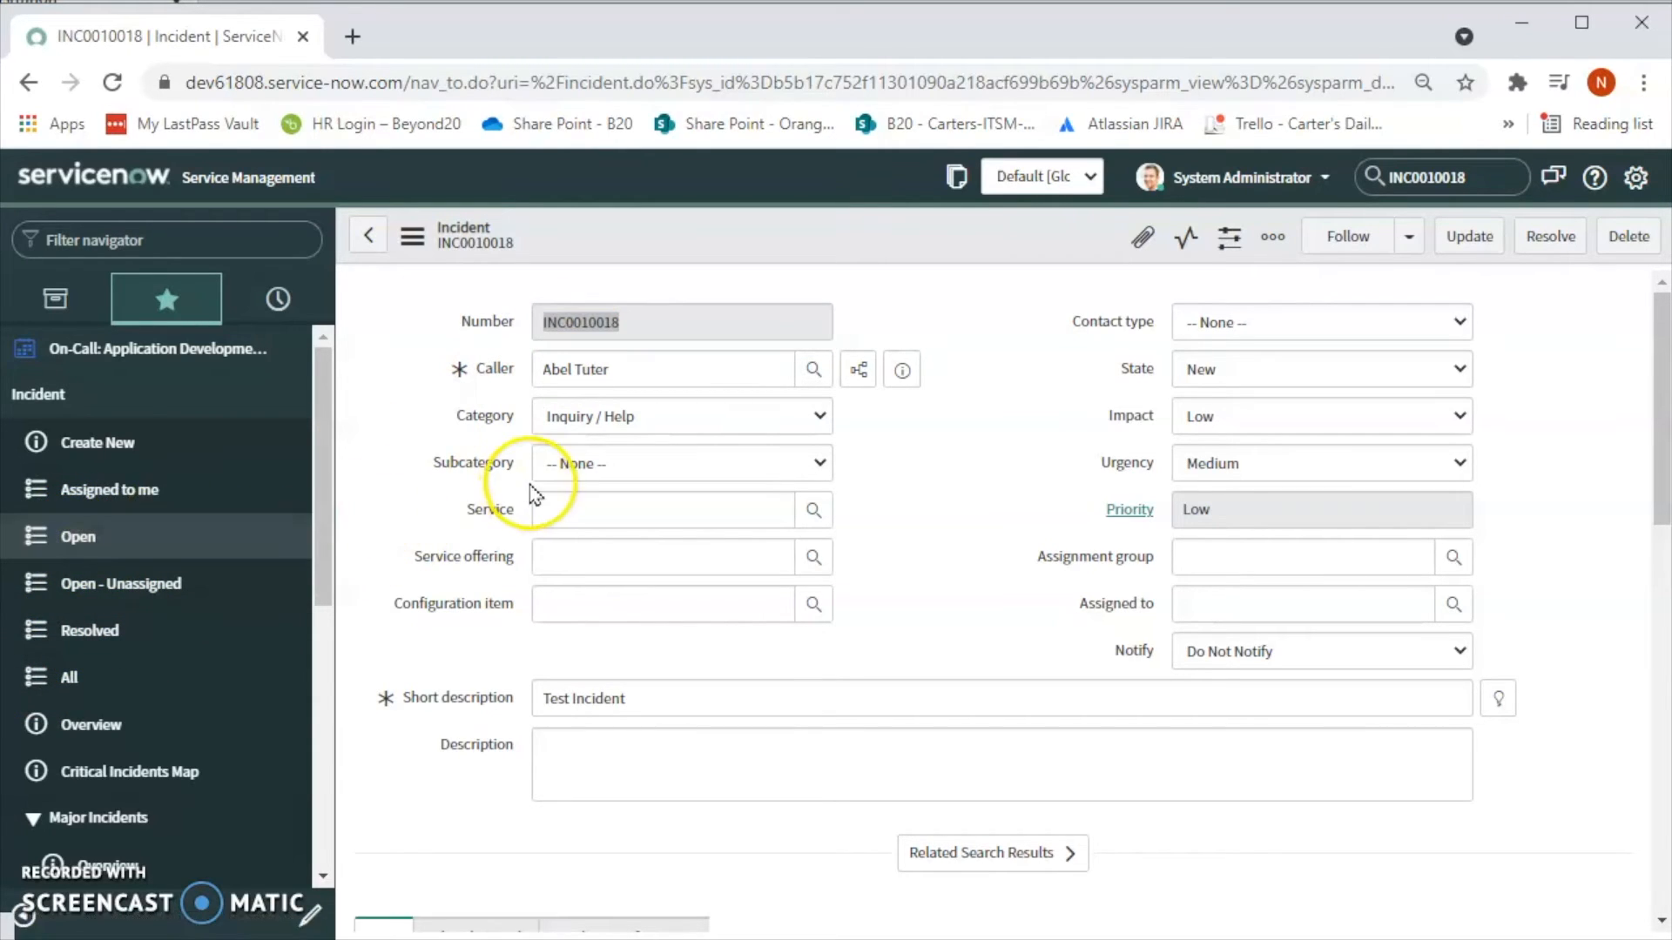
{"action": "mouse_move", "coordinate": [77, 536]}
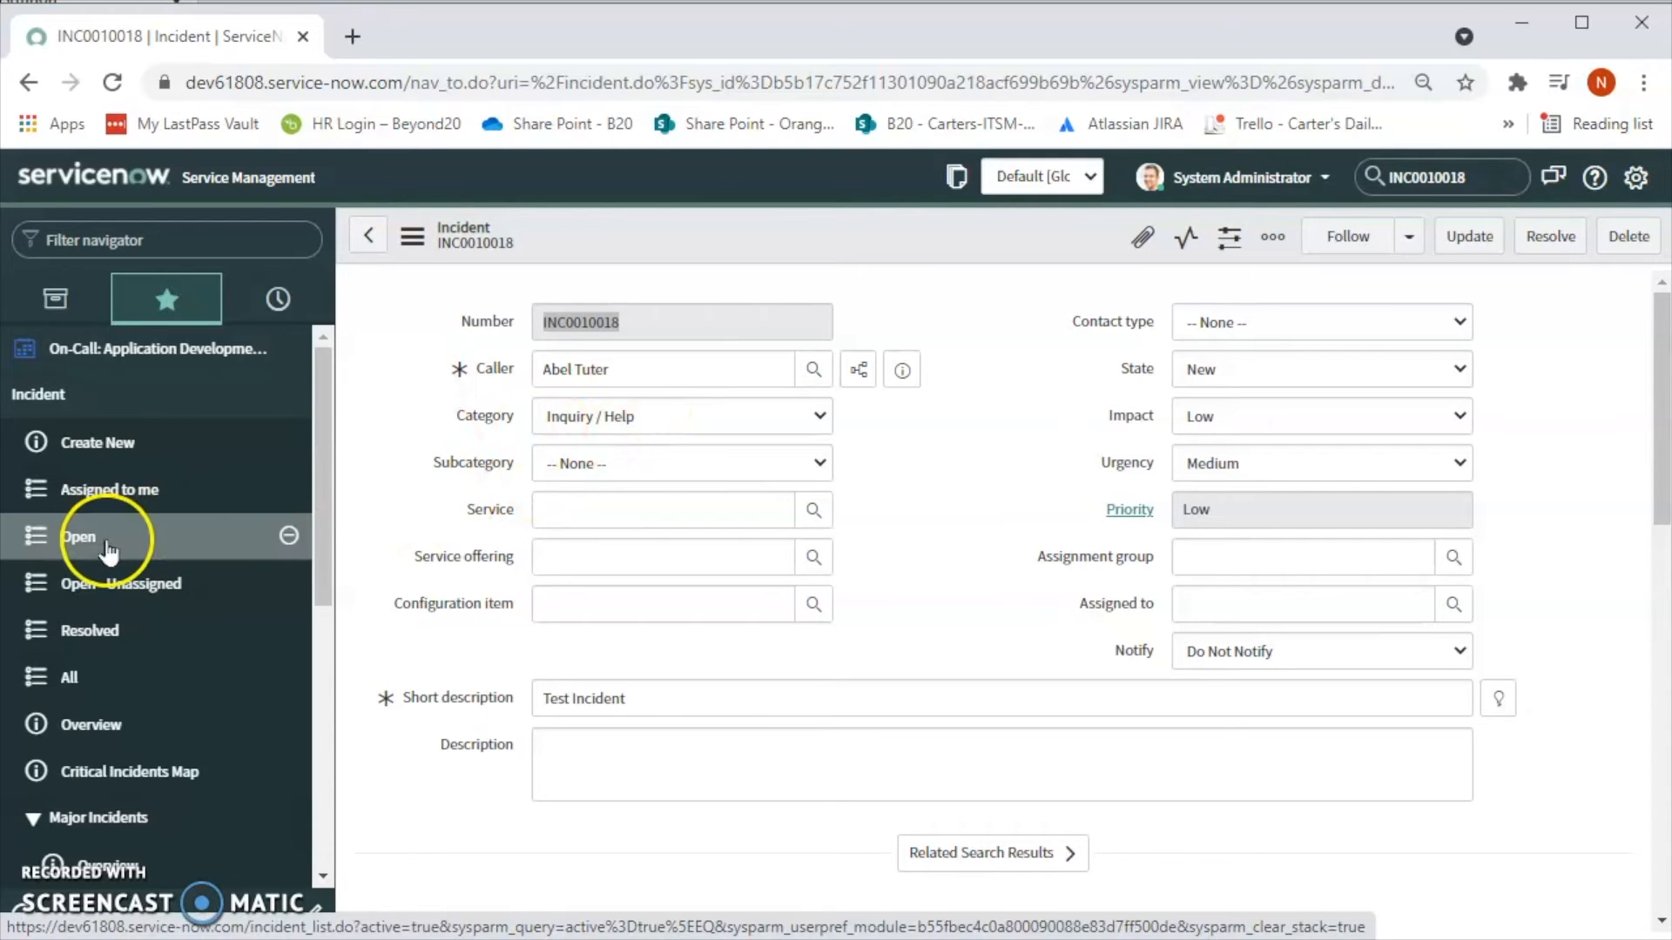
Step: Show the open incidents list with INC0010018 at the top
{"action": "left_click", "coordinate": [78, 536]}
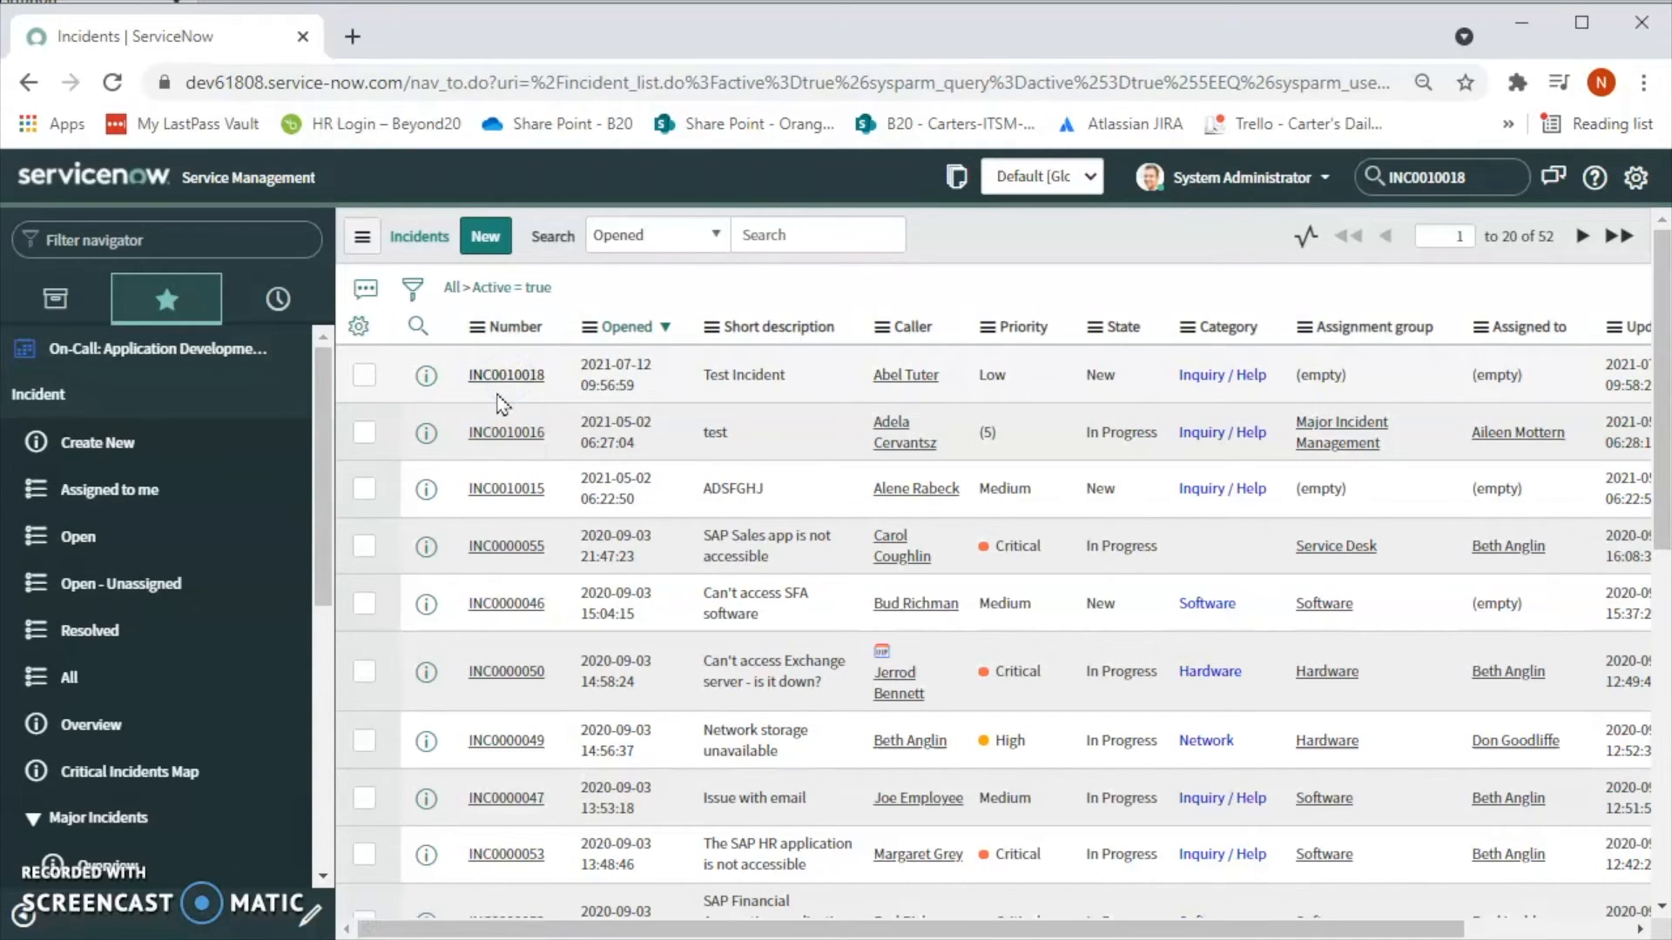
Step: Open INC0010018 from the list and select its caller name, Abel Tuter
{"action": "left_click", "coordinate": [505, 374]}
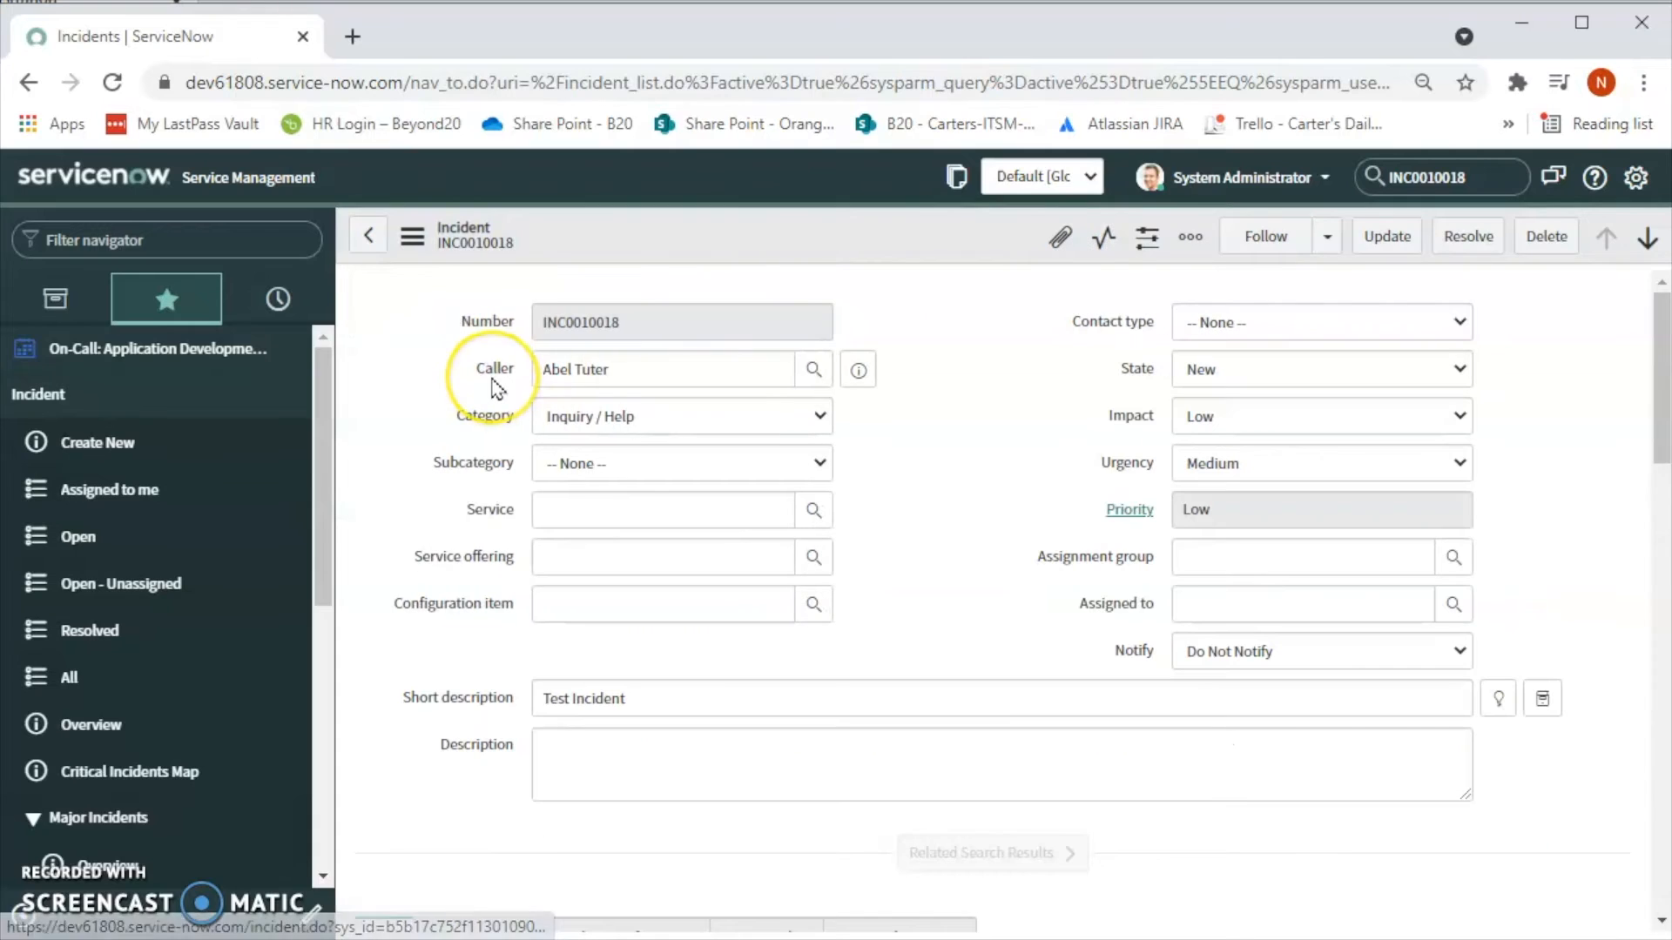
{"action": "left_click", "coordinate": [661, 369]}
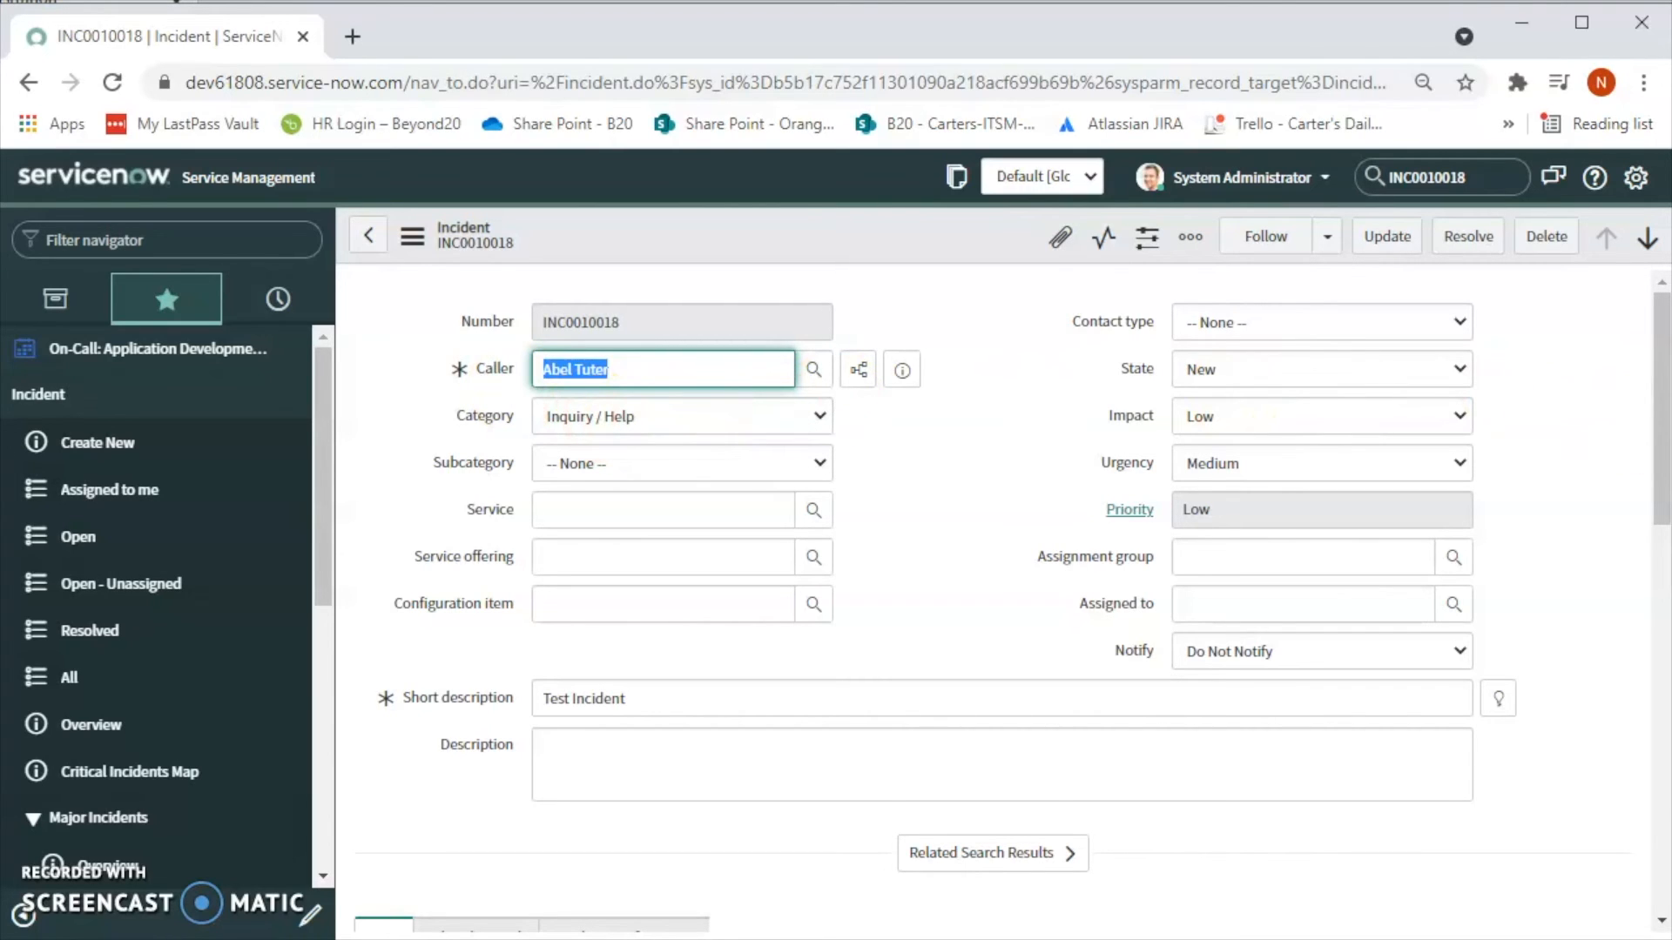
{"action": "mouse_move", "coordinate": [978, 410]}
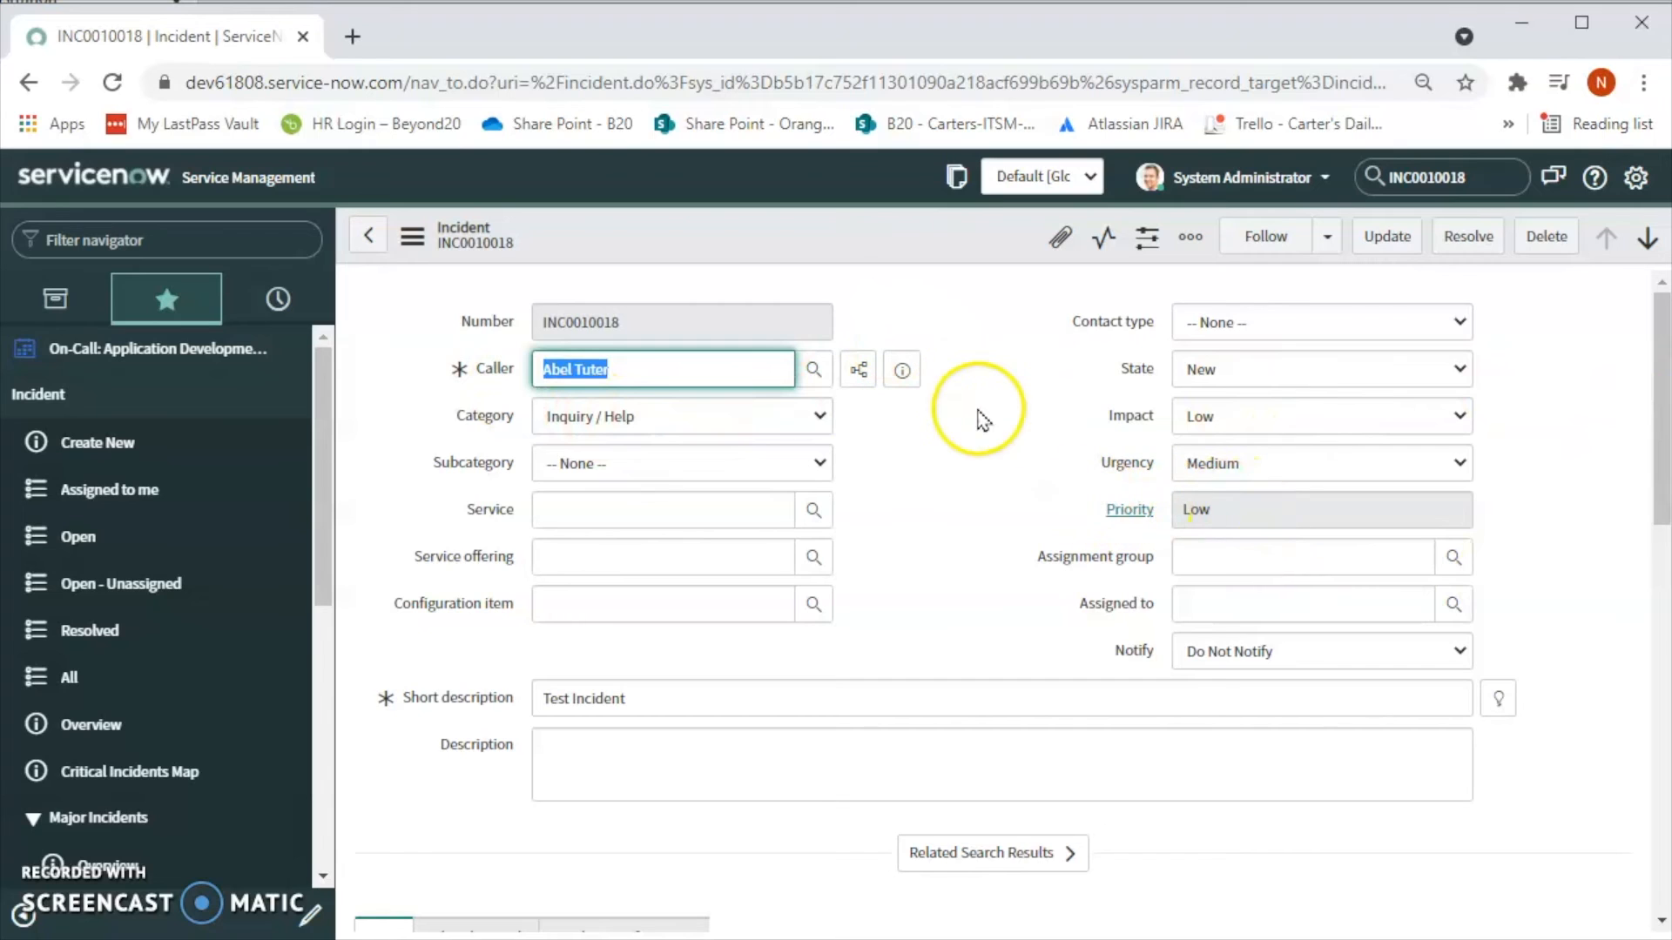
{"action": "mouse_move", "coordinate": [1141, 488]}
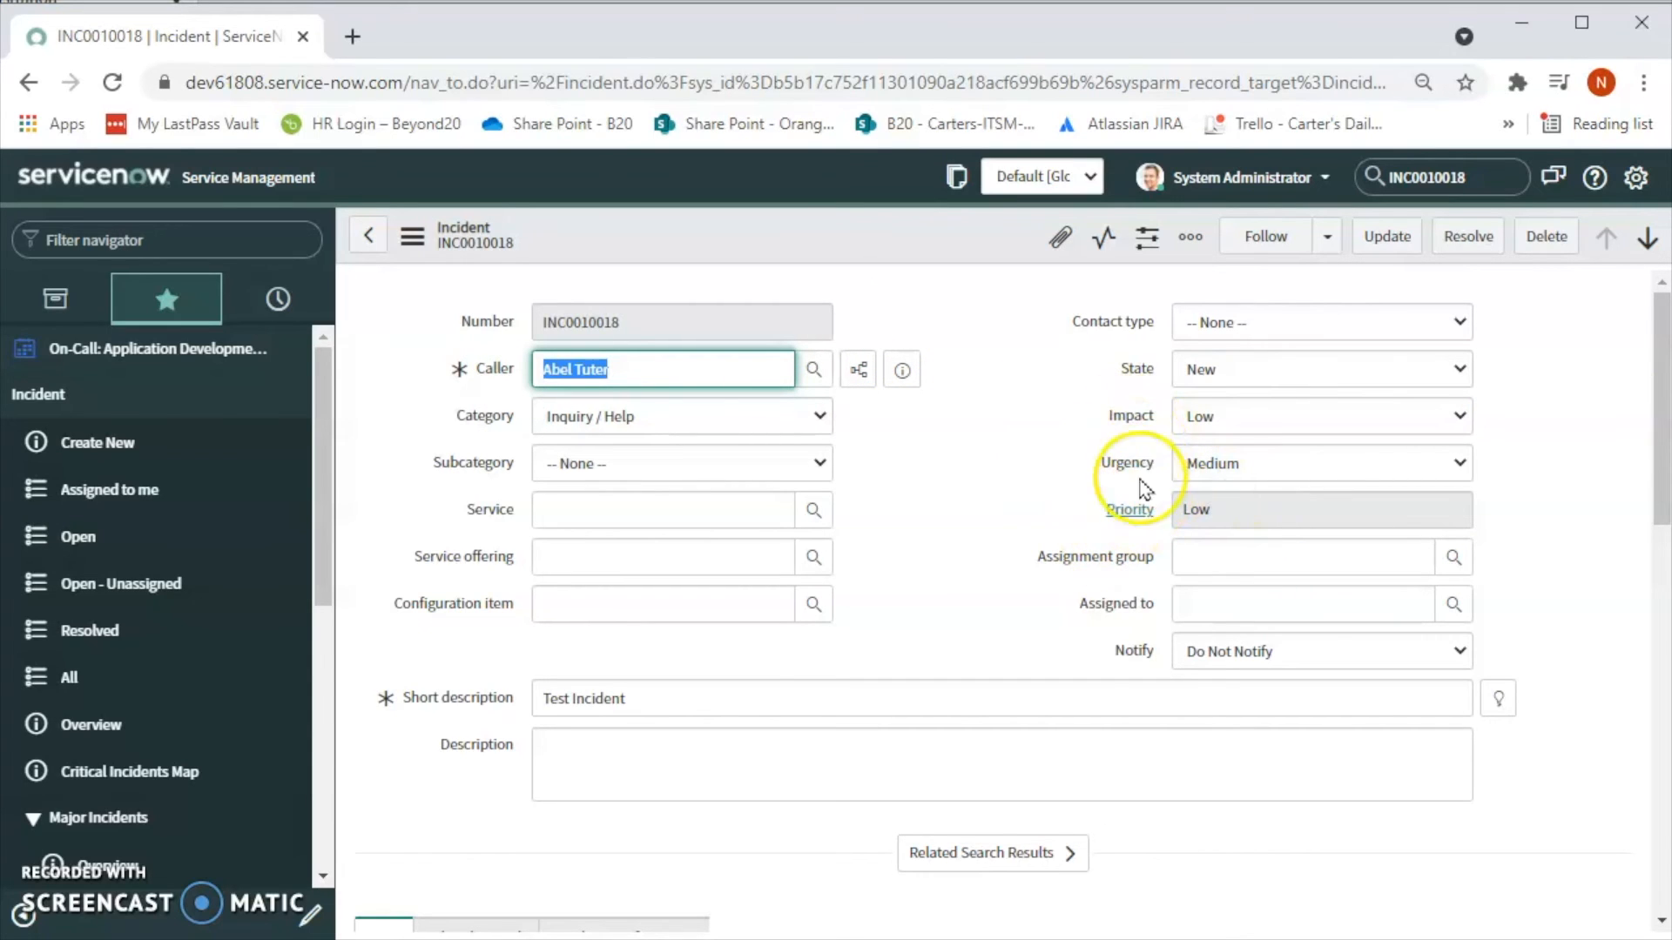
{"action": "mouse_move", "coordinate": [1120, 461]}
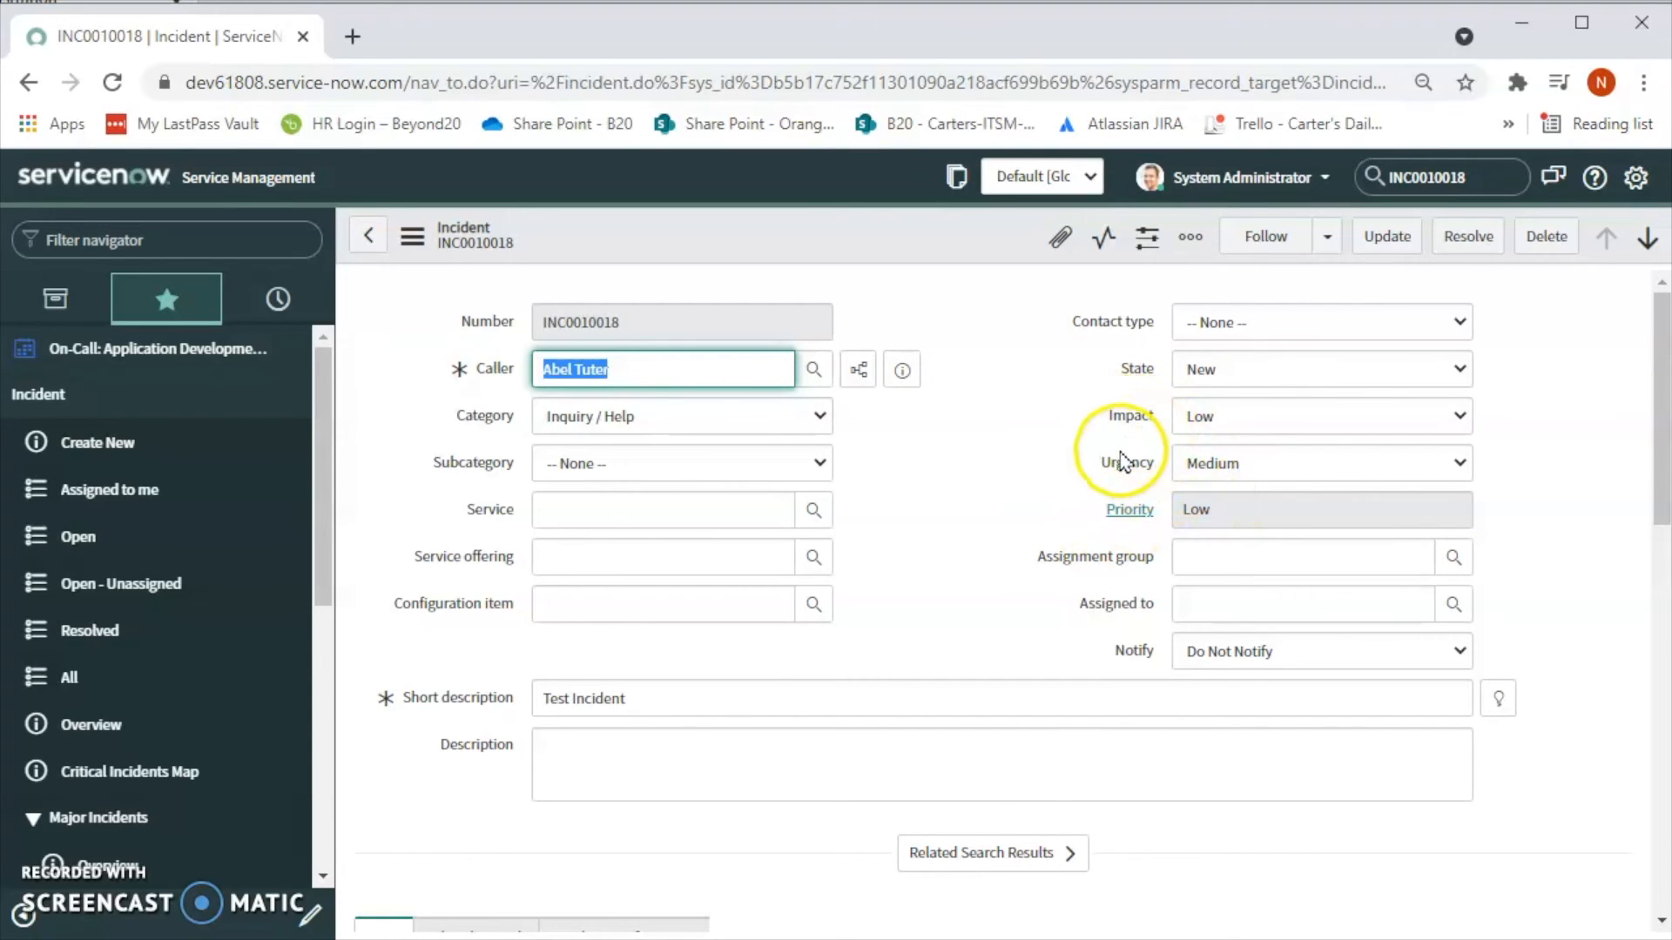
{"action": "mouse_move", "coordinate": [1112, 521]}
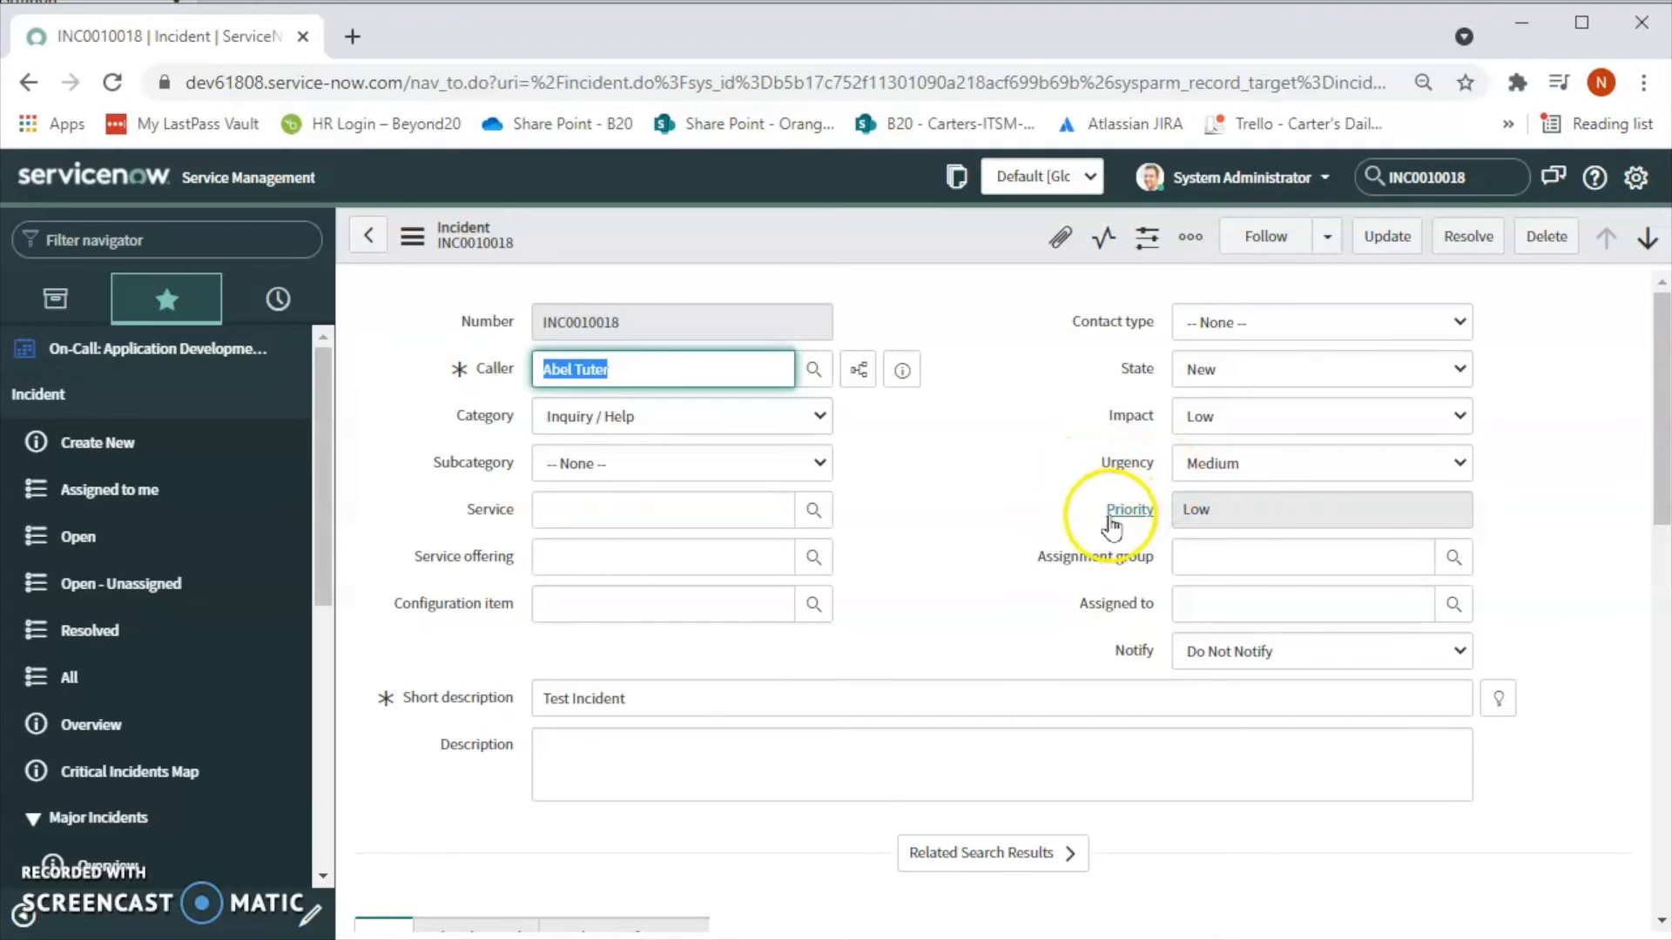
{"action": "mouse_move", "coordinate": [1074, 575]}
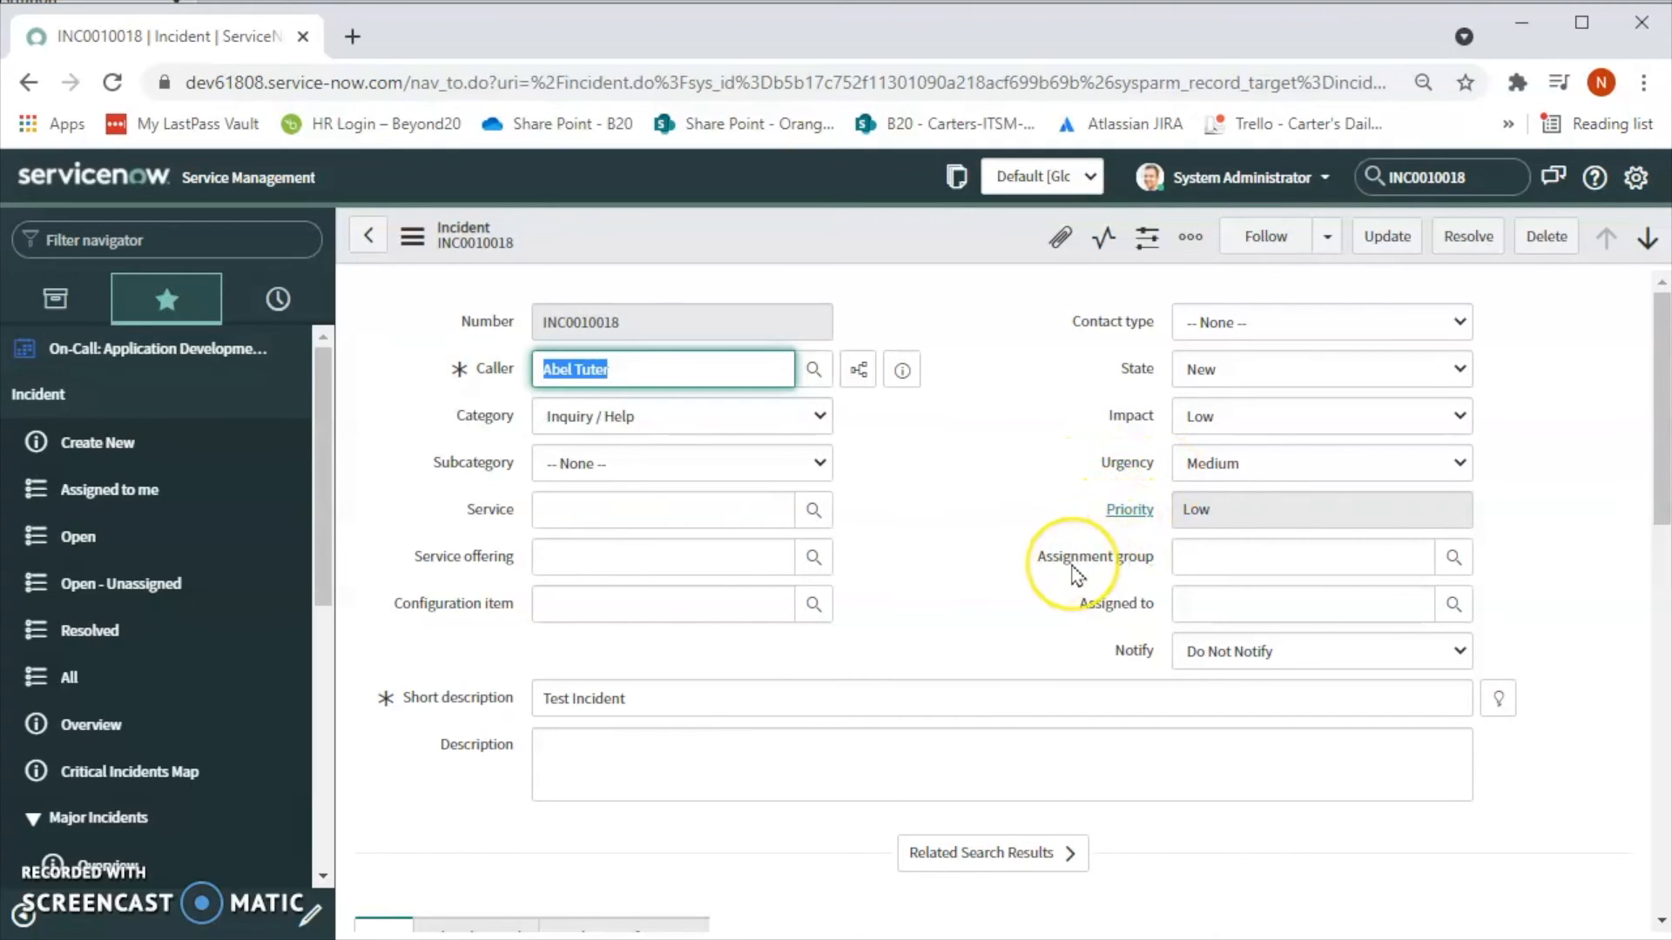
{"action": "mouse_move", "coordinate": [1108, 562]}
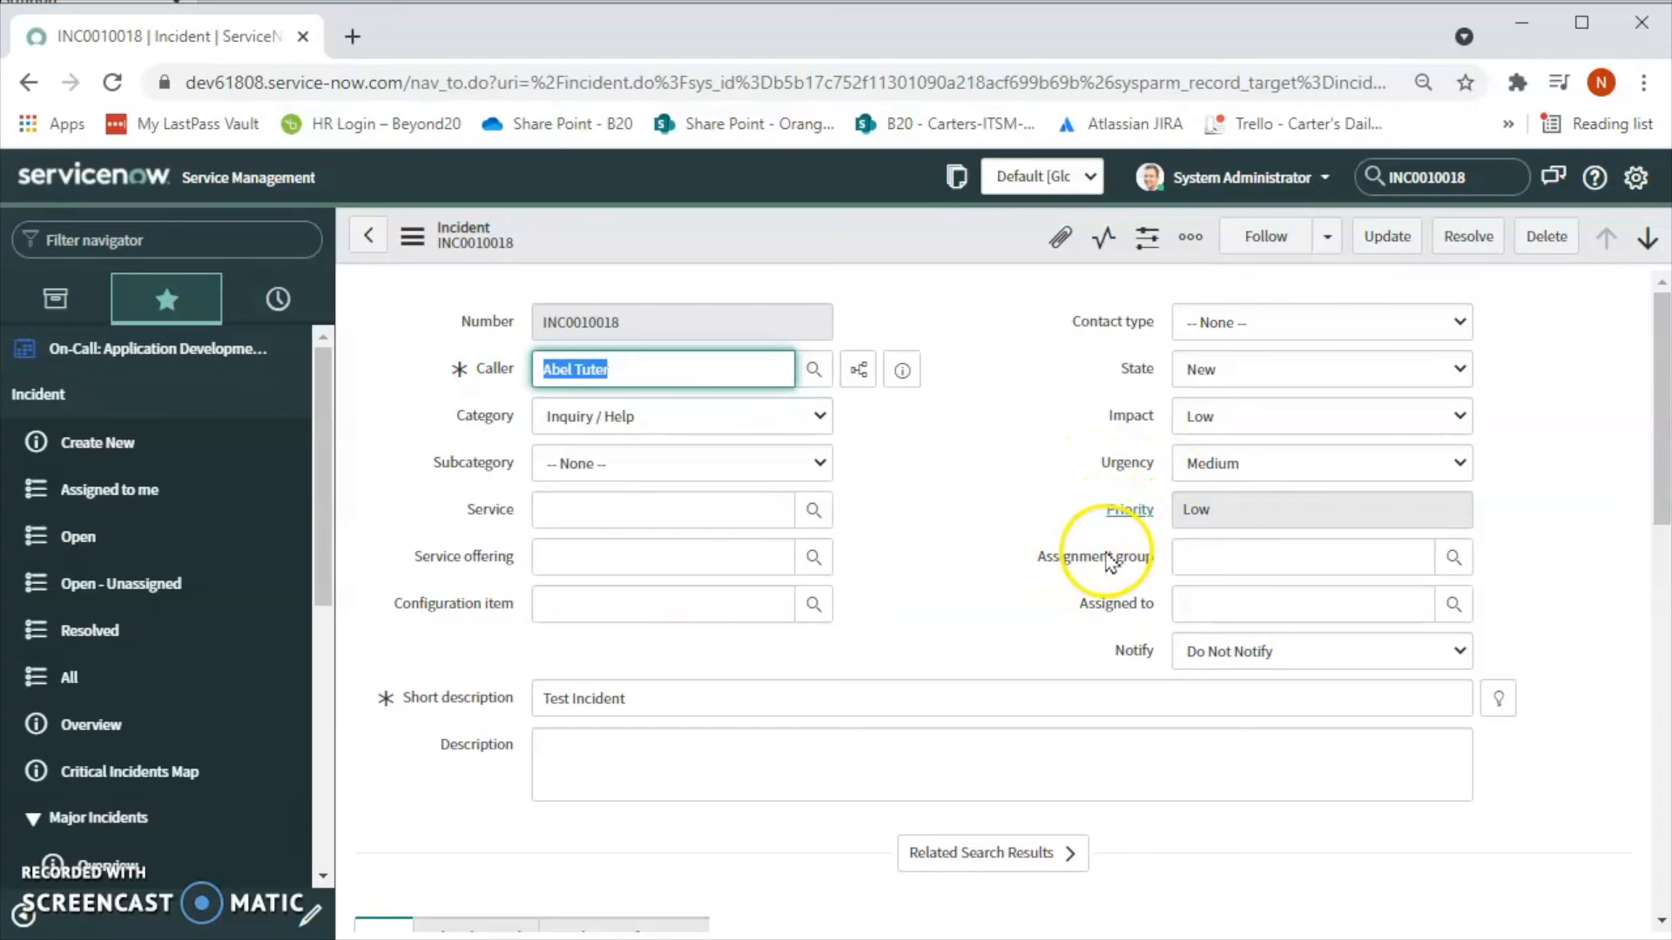
{"action": "mouse_move", "coordinate": [1116, 561]}
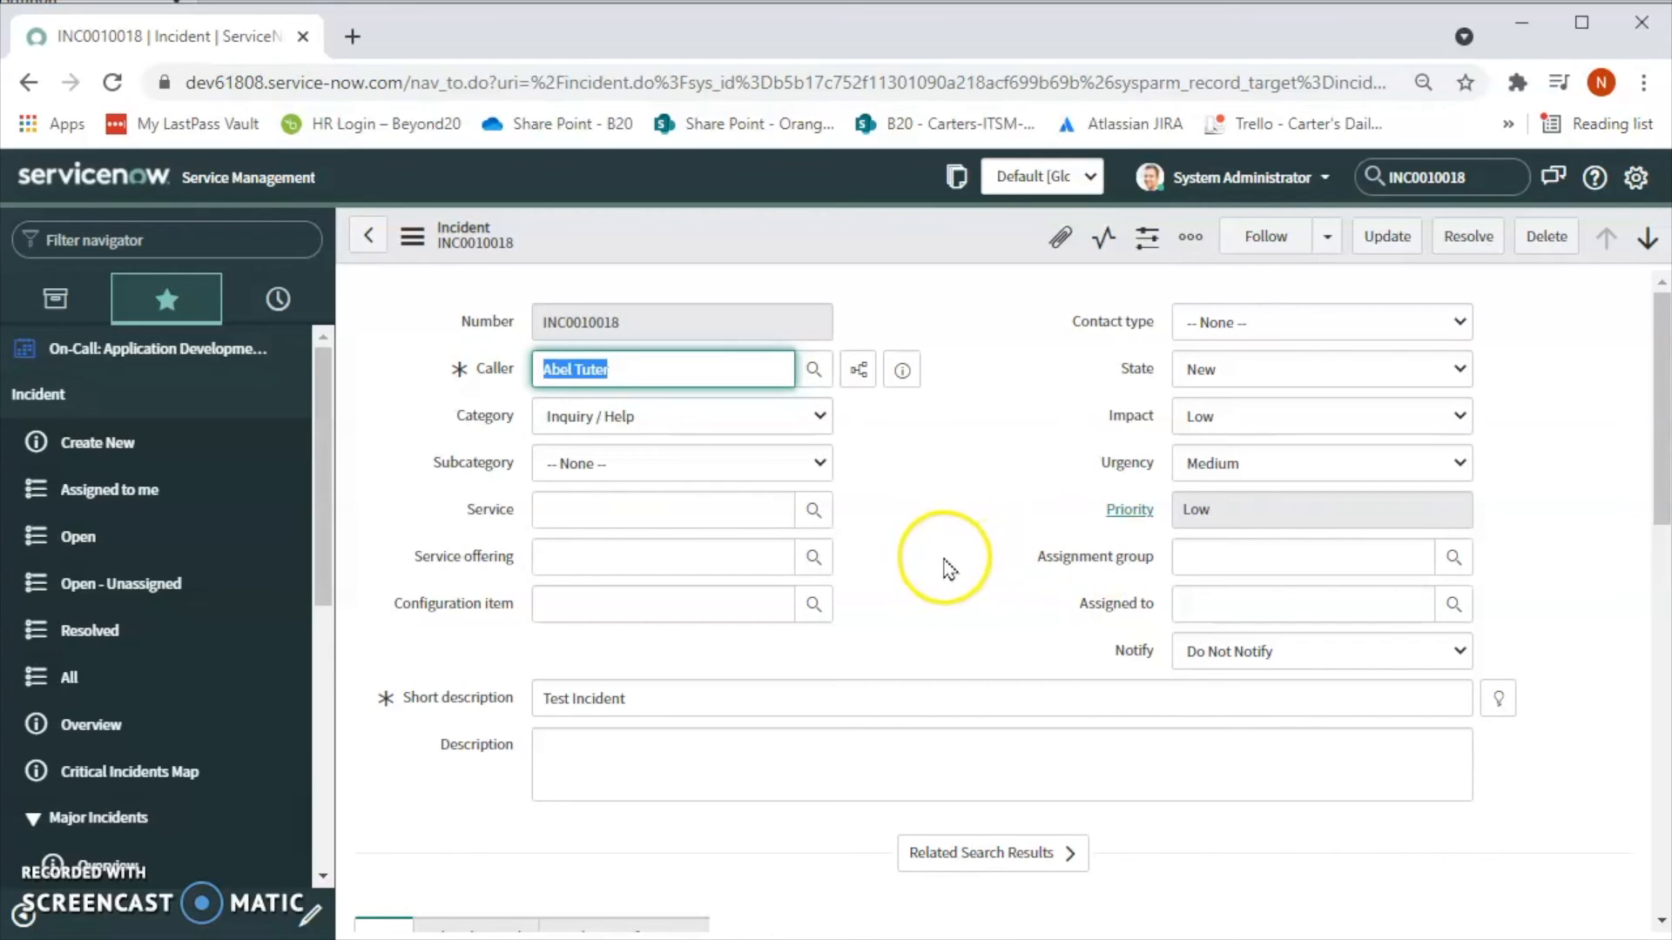
{"action": "mouse_move", "coordinate": [936, 604]}
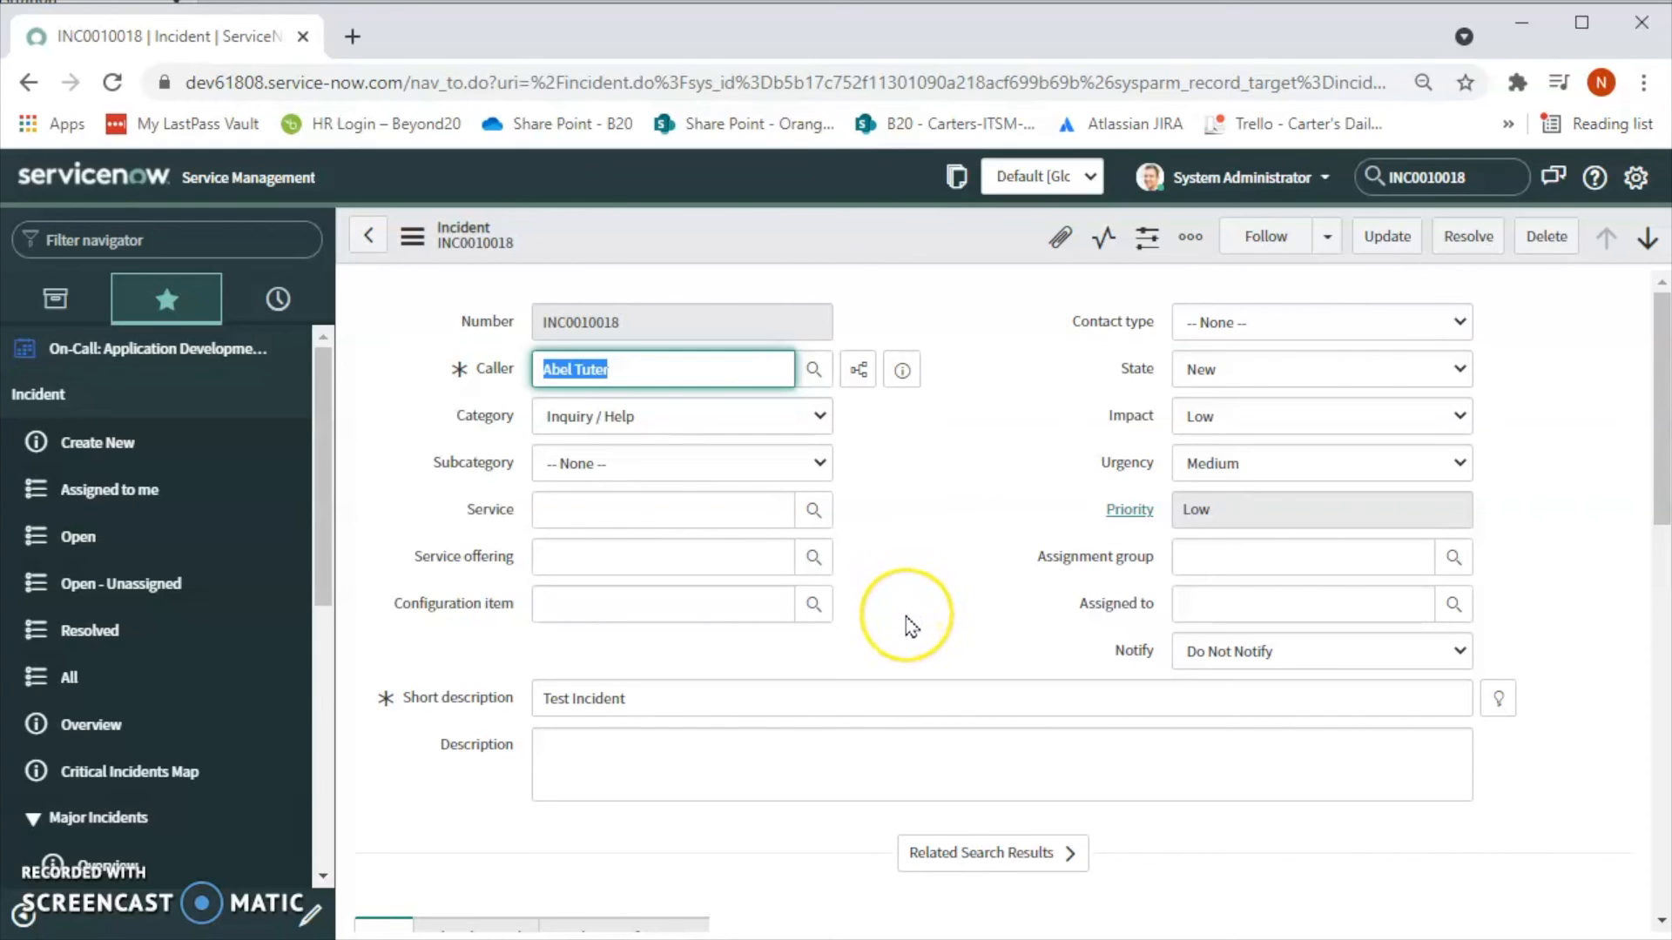
{"action": "mouse_move", "coordinate": [912, 624]}
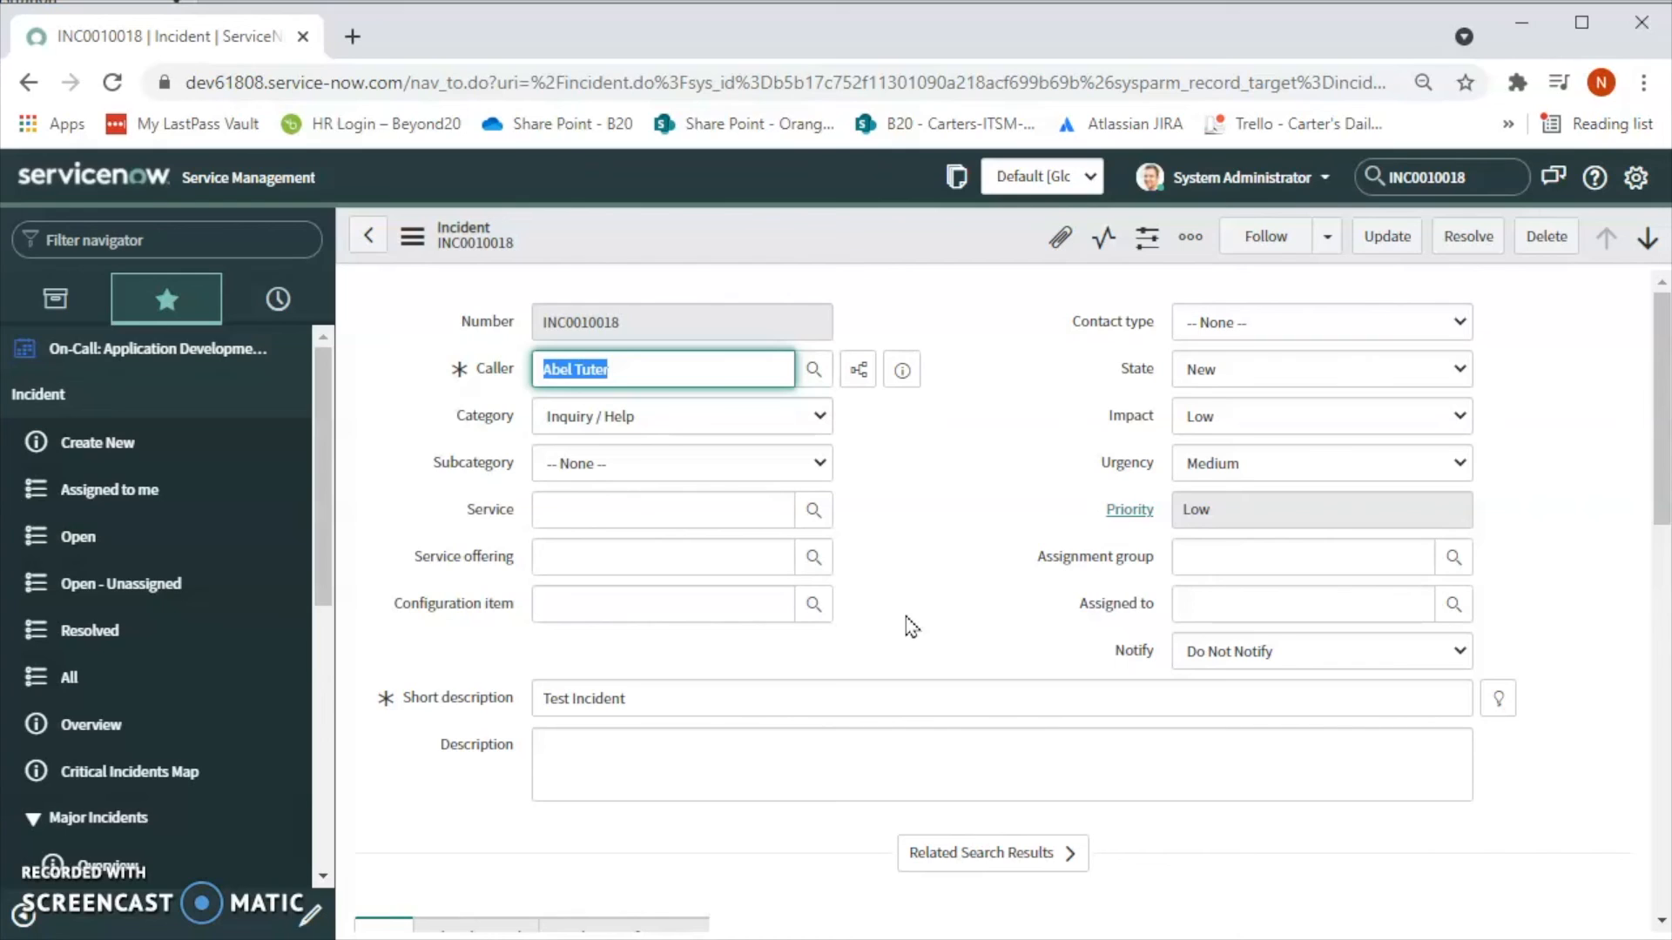
{"action": "mouse_move", "coordinate": [904, 637]}
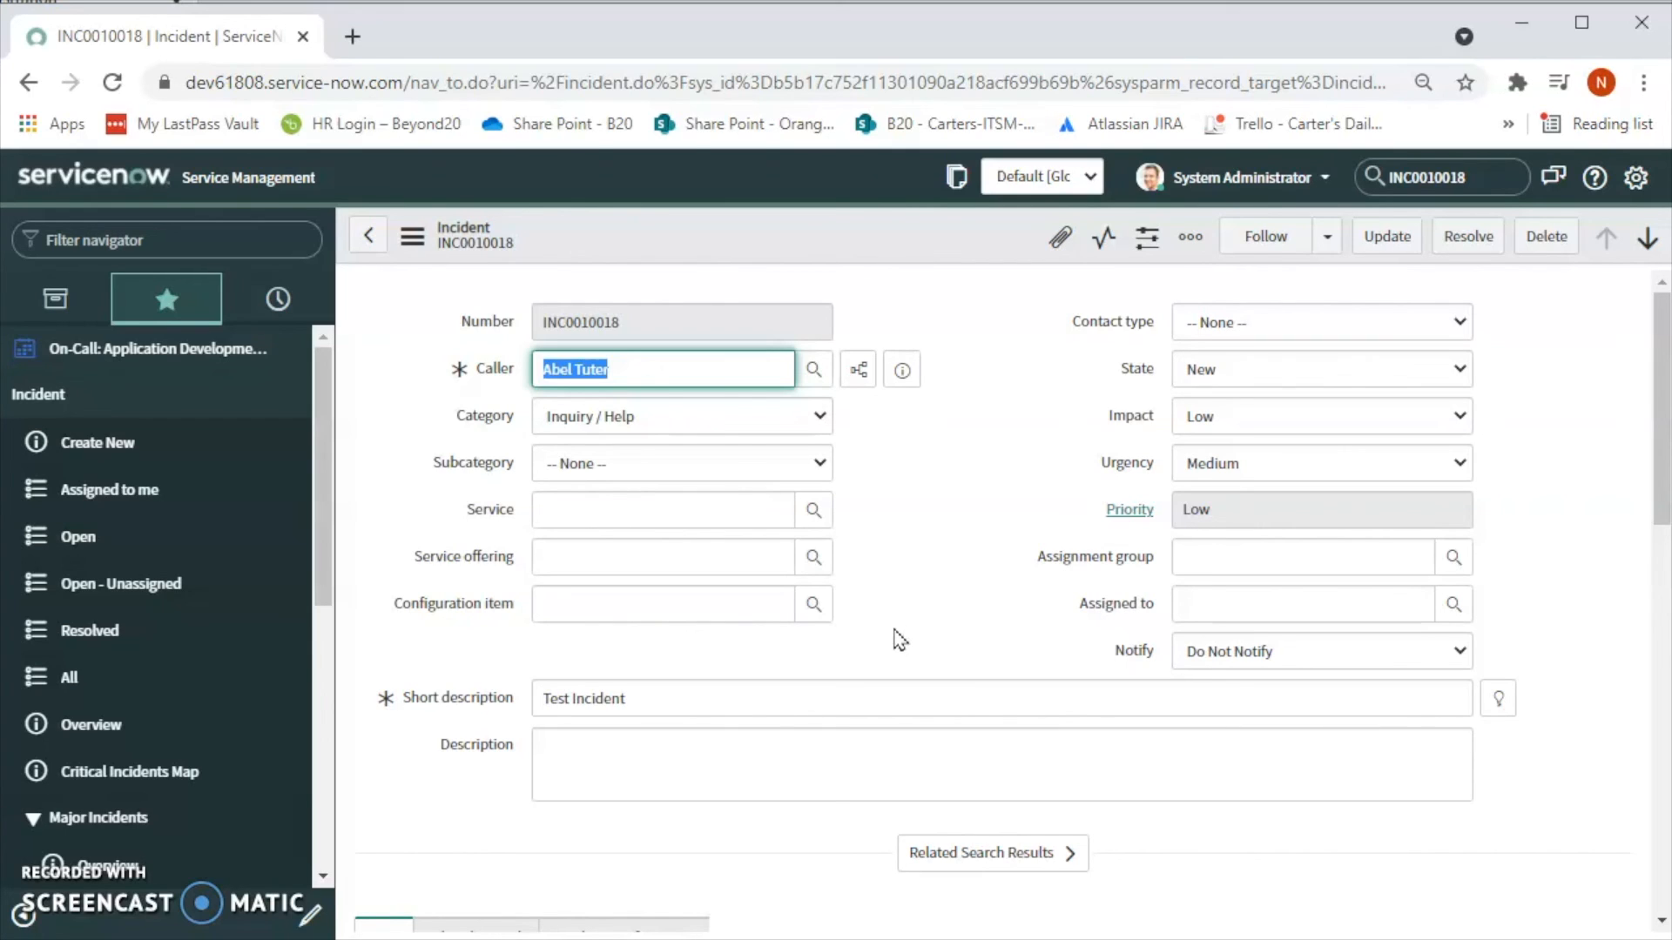
{"action": "mouse_move", "coordinate": [955, 623]}
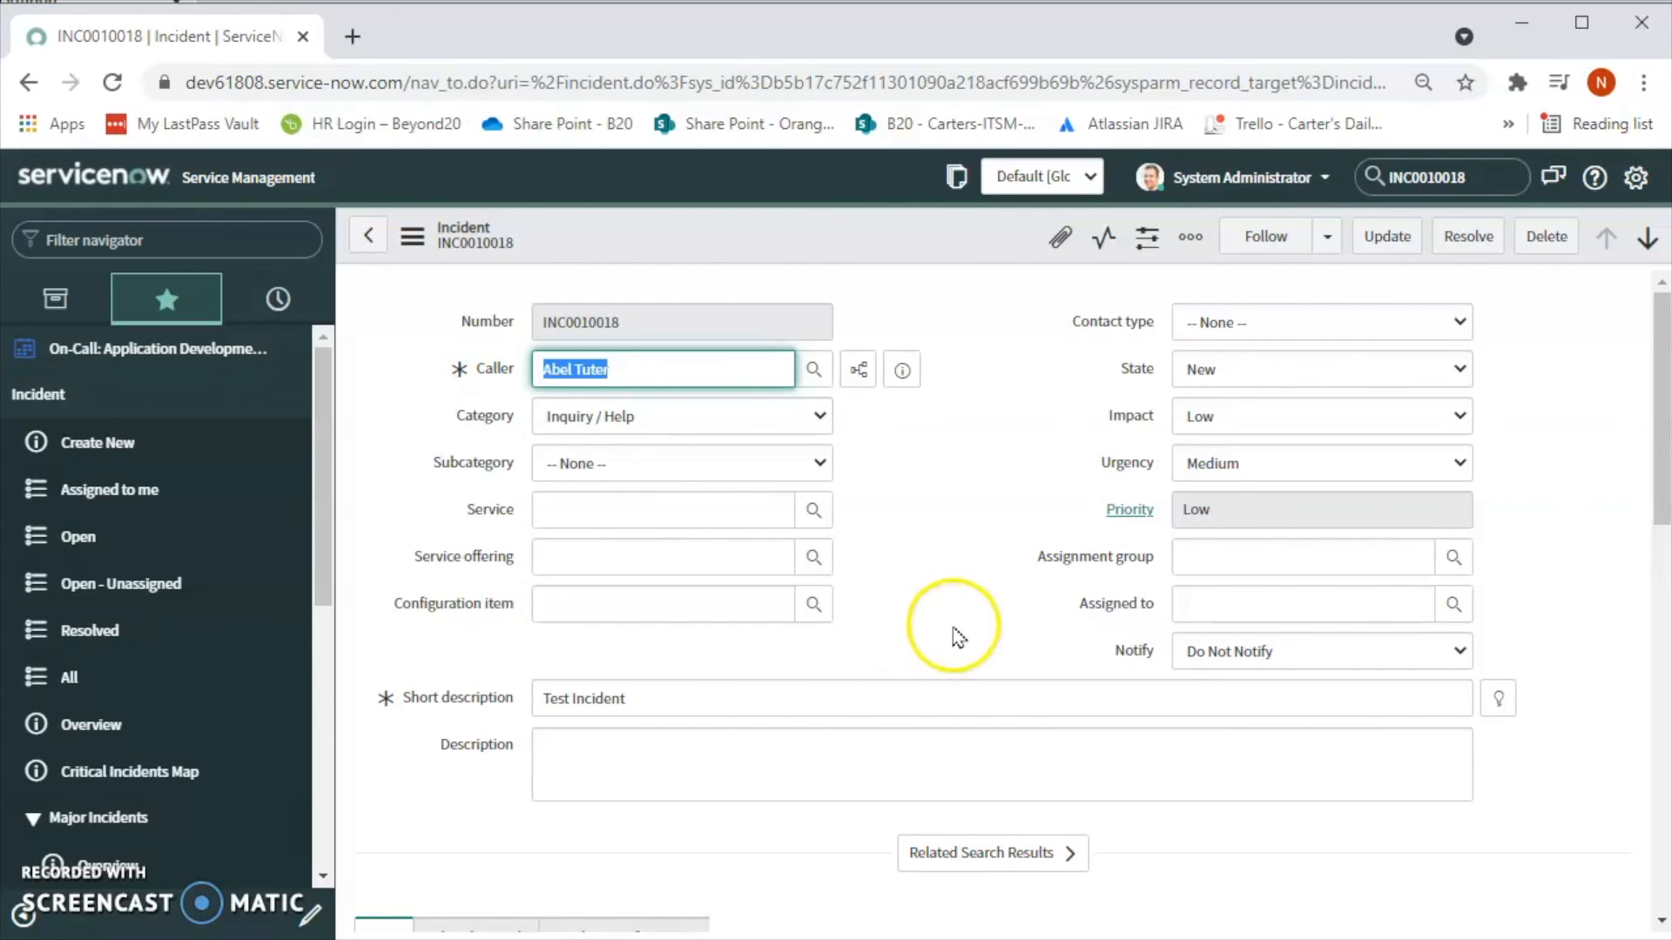
{"action": "mouse_move", "coordinate": [930, 632]}
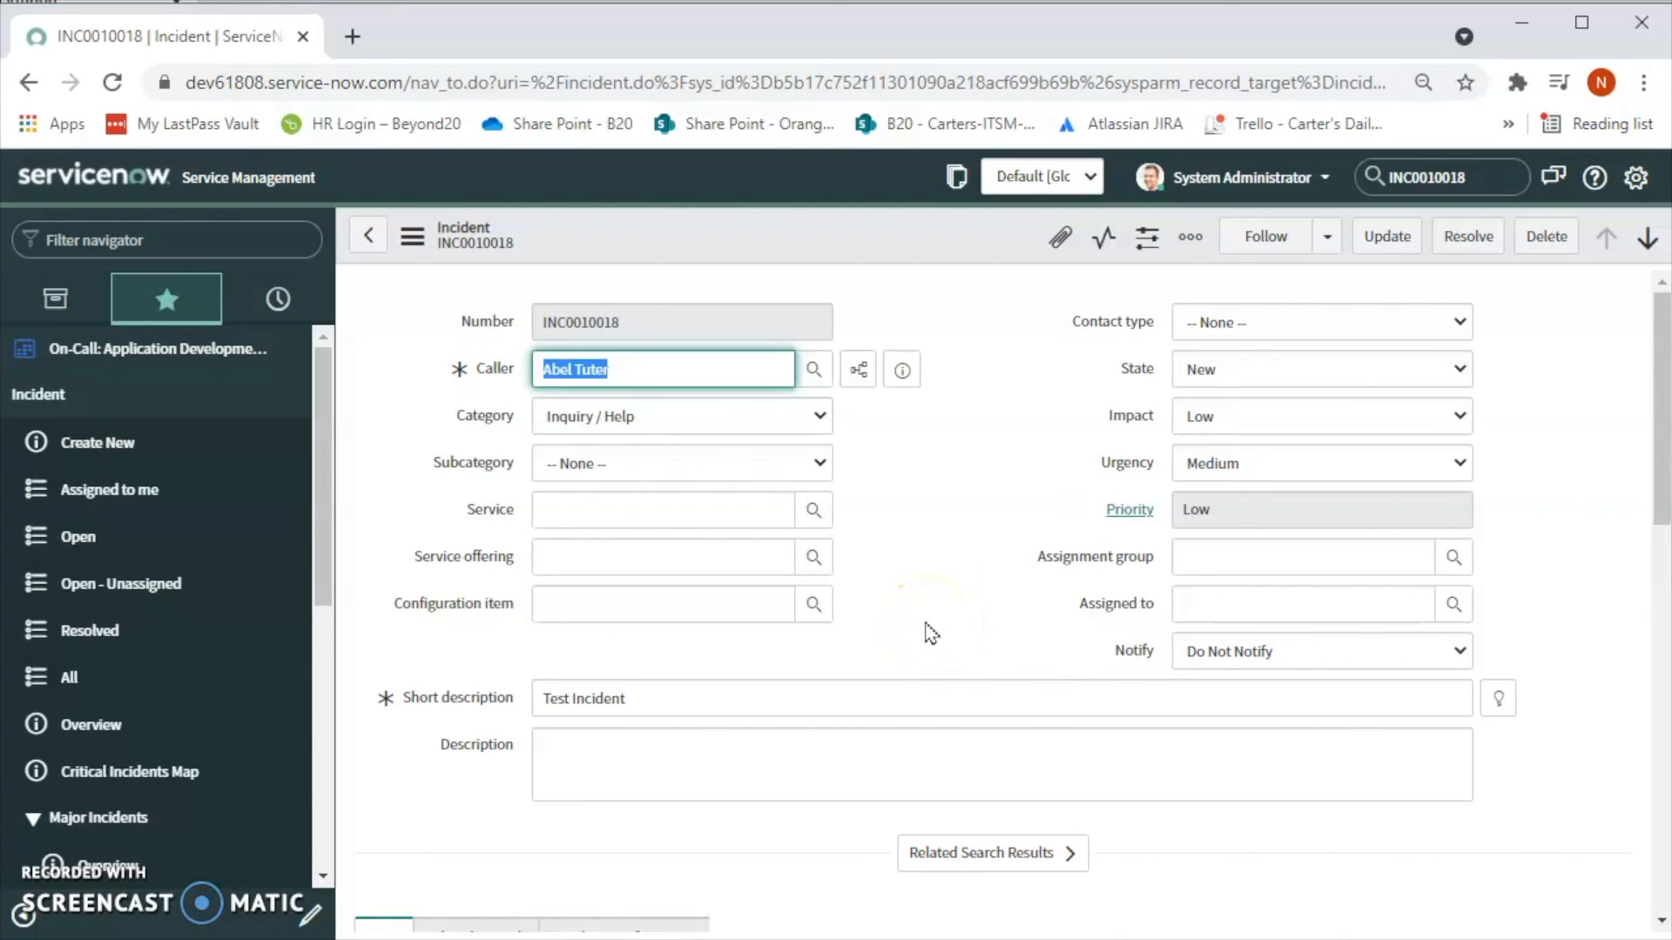
{"action": "mouse_move", "coordinate": [816, 556]}
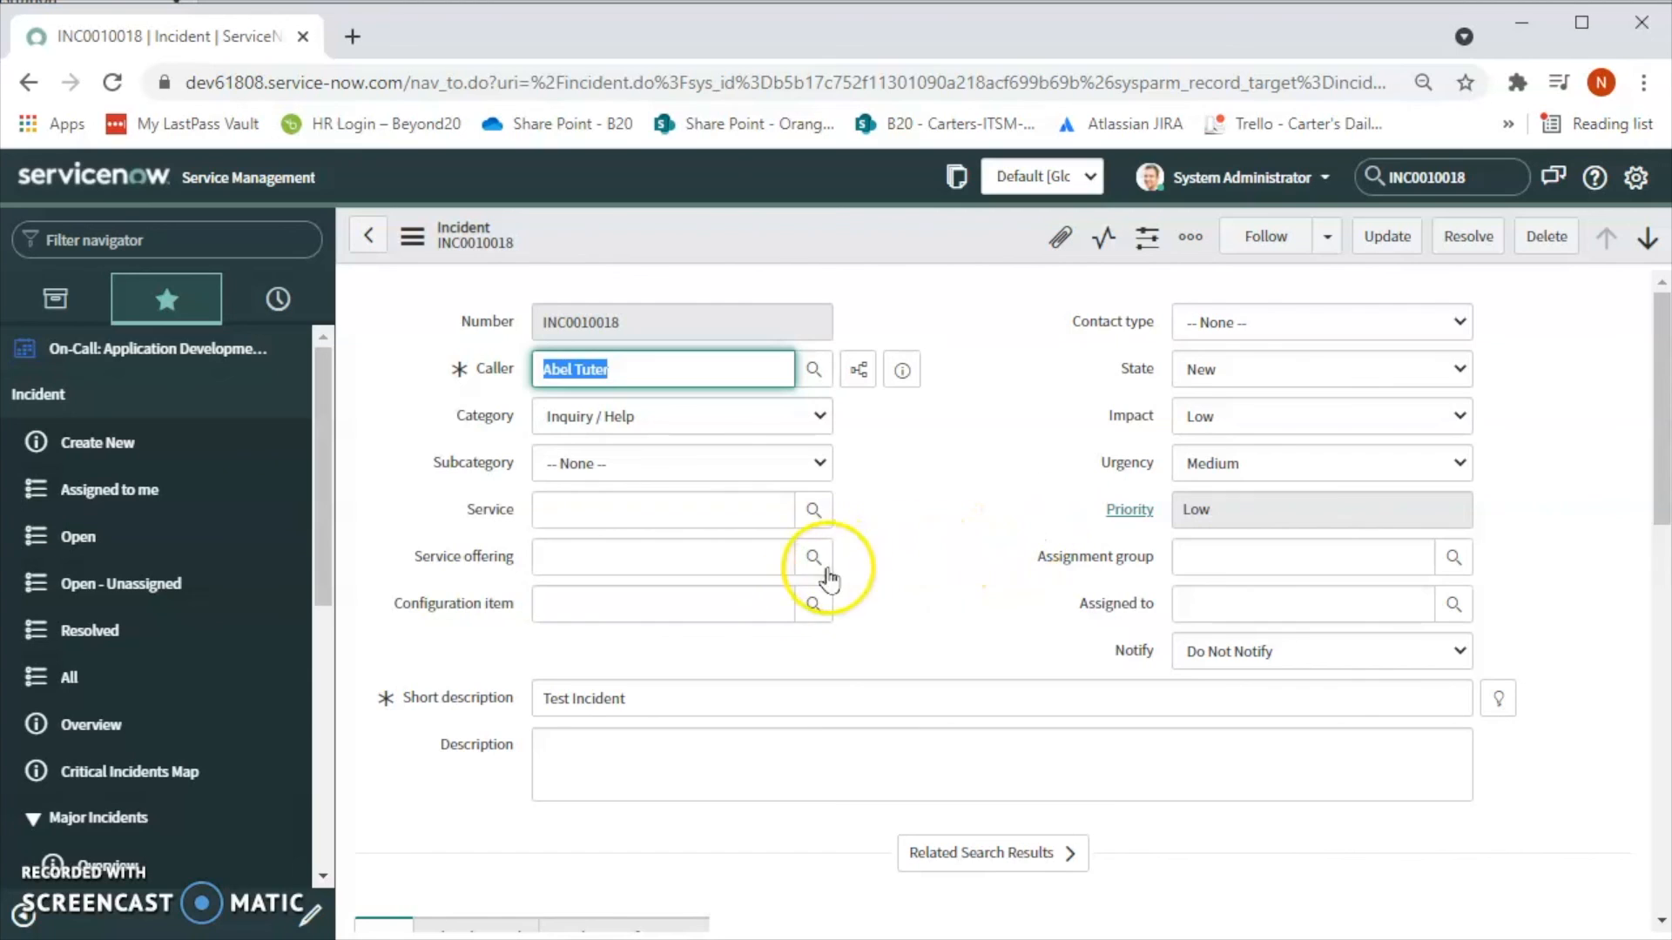
{"action": "mouse_move", "coordinate": [793, 594]}
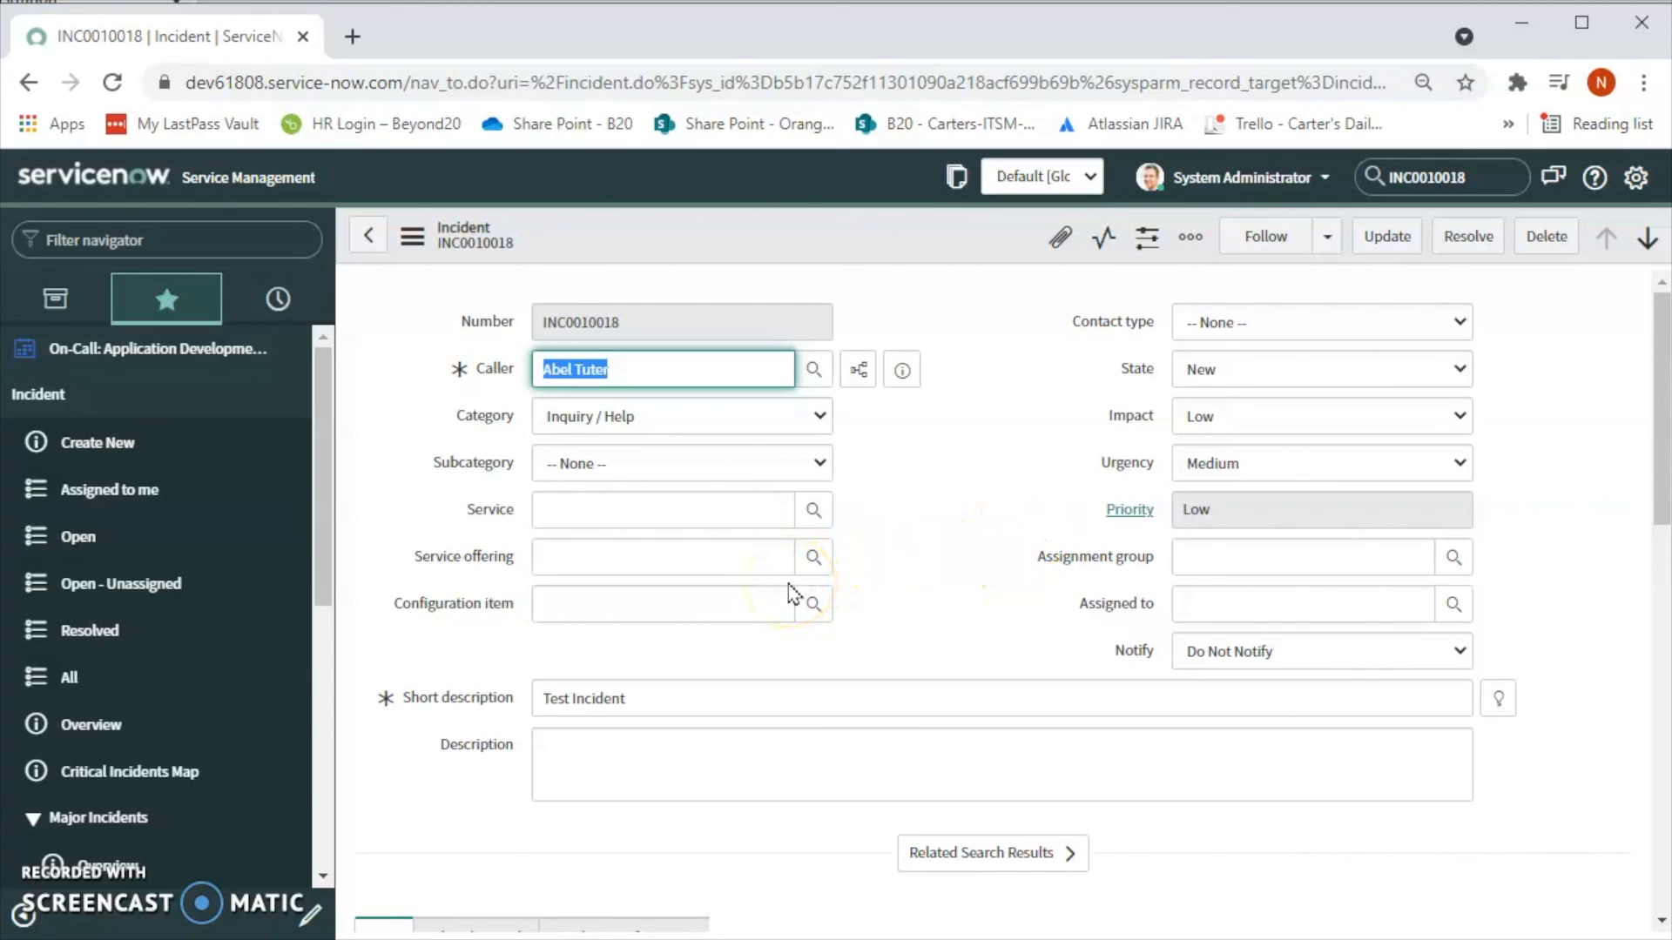
{"action": "mouse_move", "coordinate": [911, 606]}
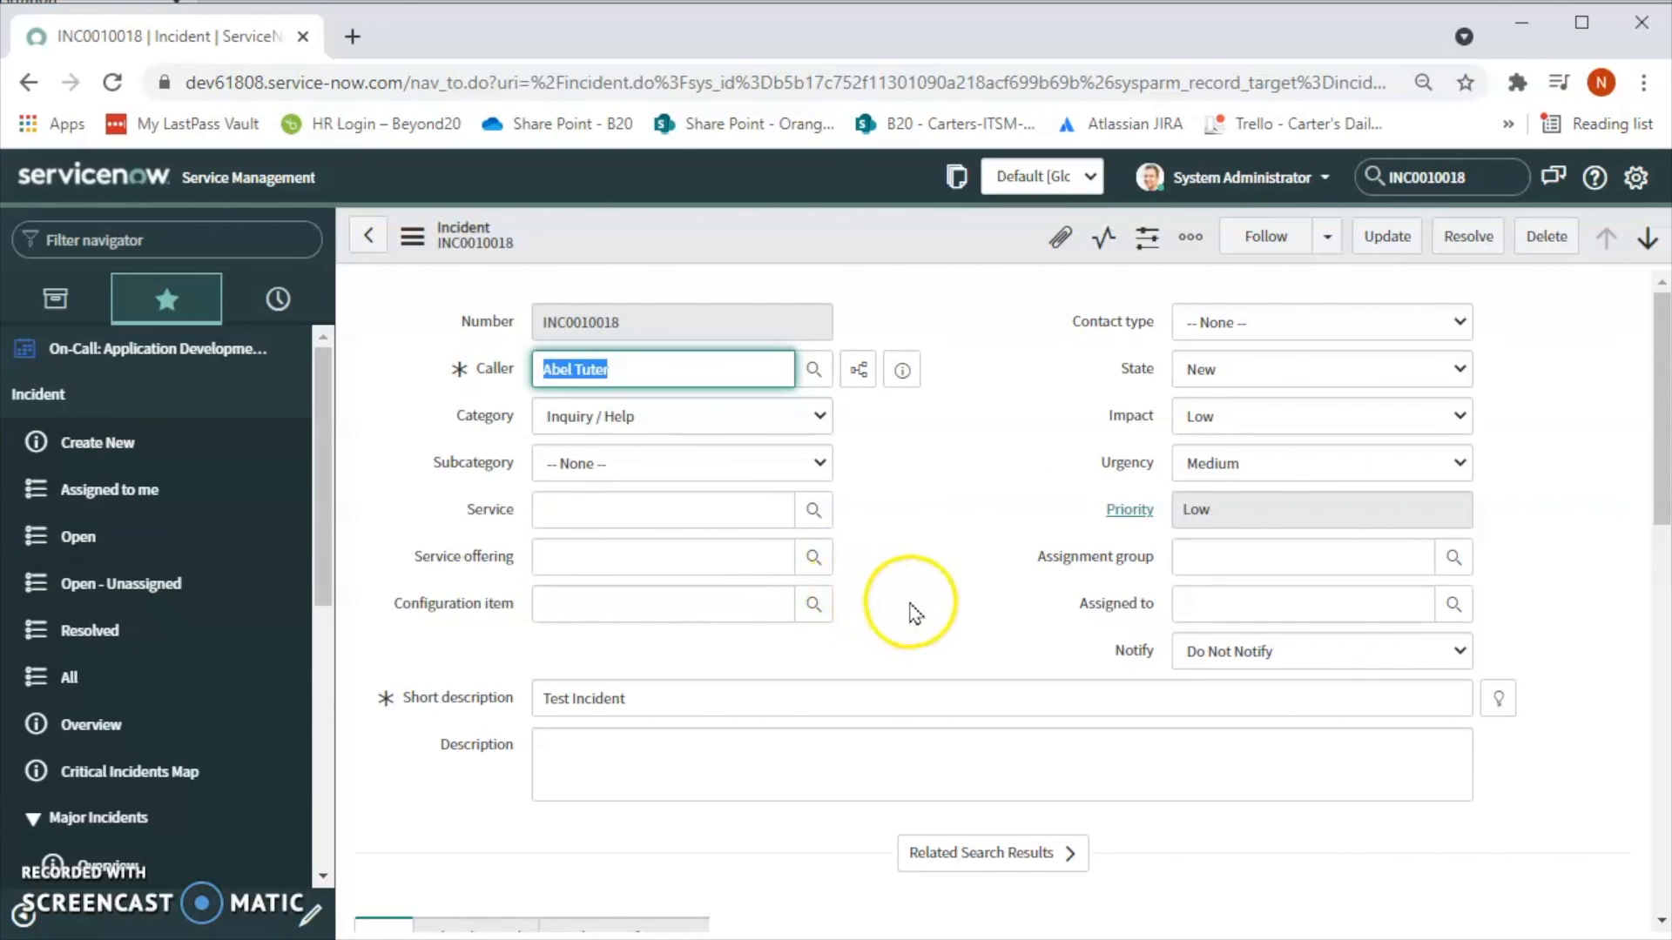
{"action": "mouse_move", "coordinate": [936, 609]}
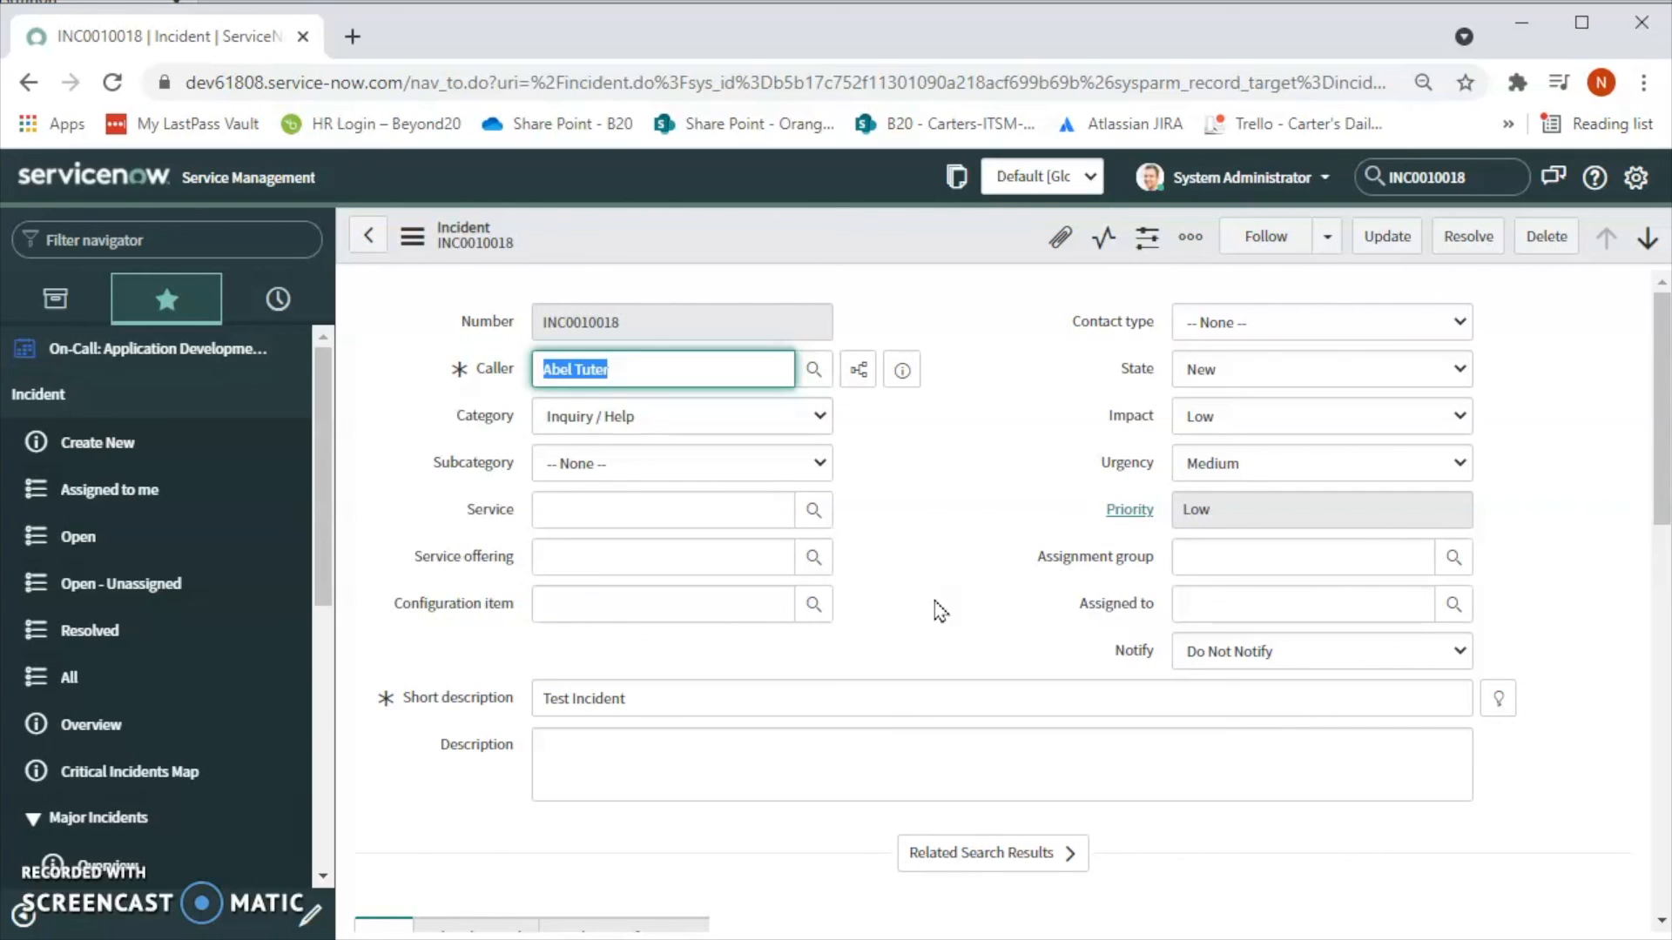
{"action": "mouse_move", "coordinate": [926, 608]}
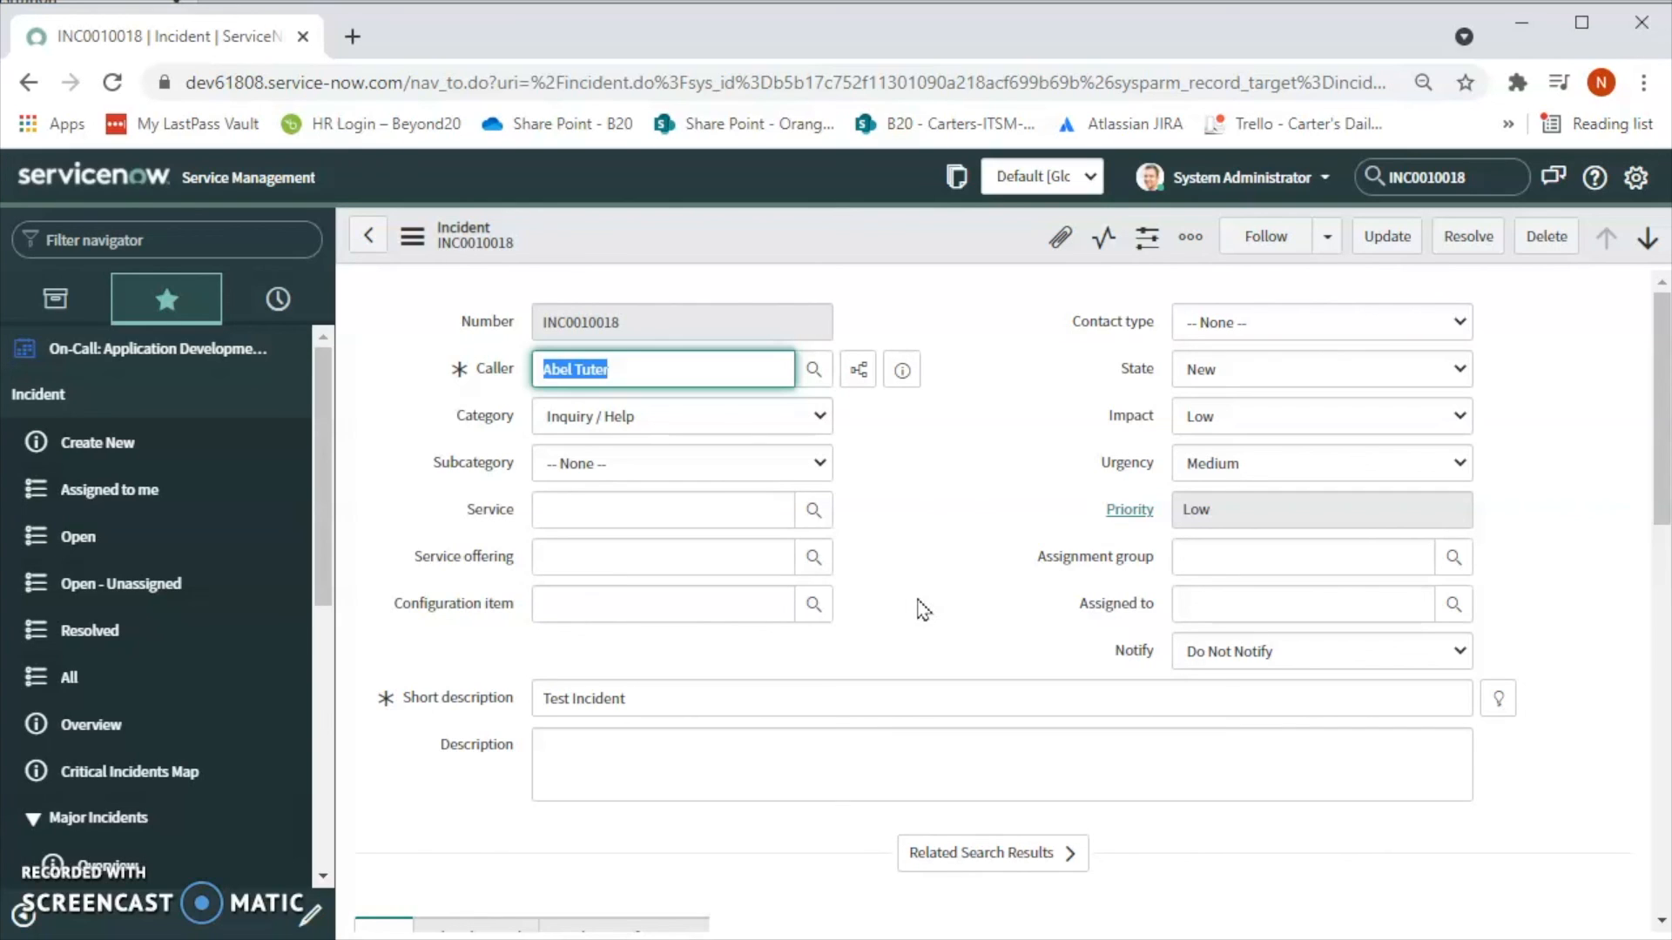
{"action": "mouse_move", "coordinate": [909, 617]}
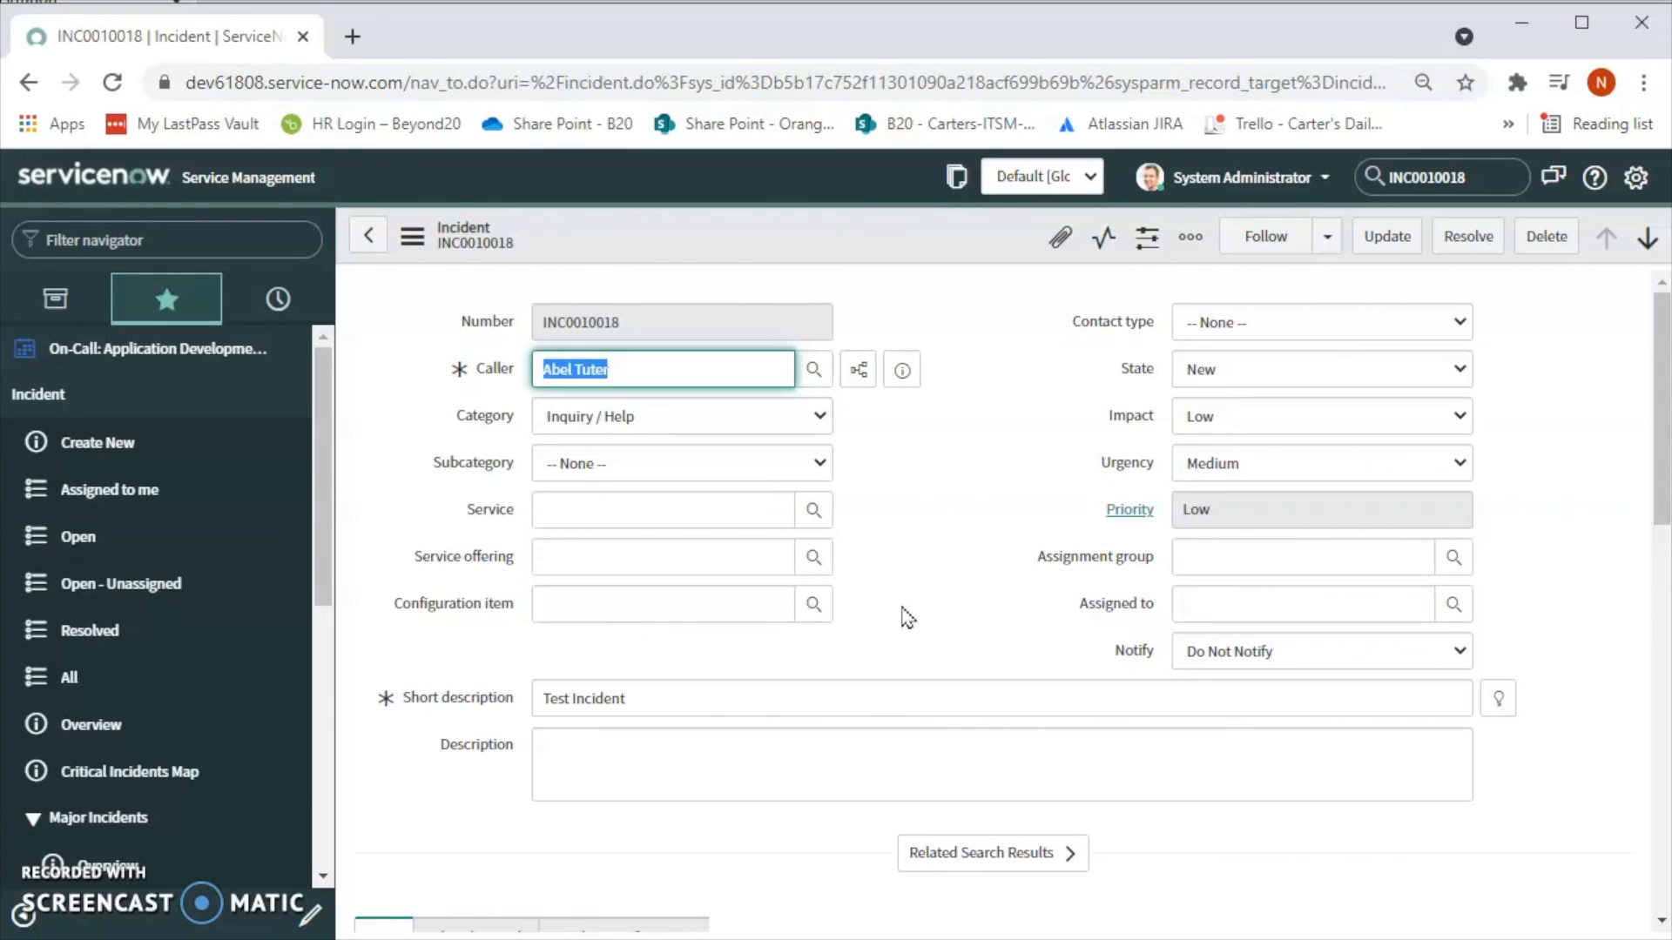
{"action": "mouse_move", "coordinate": [964, 604]}
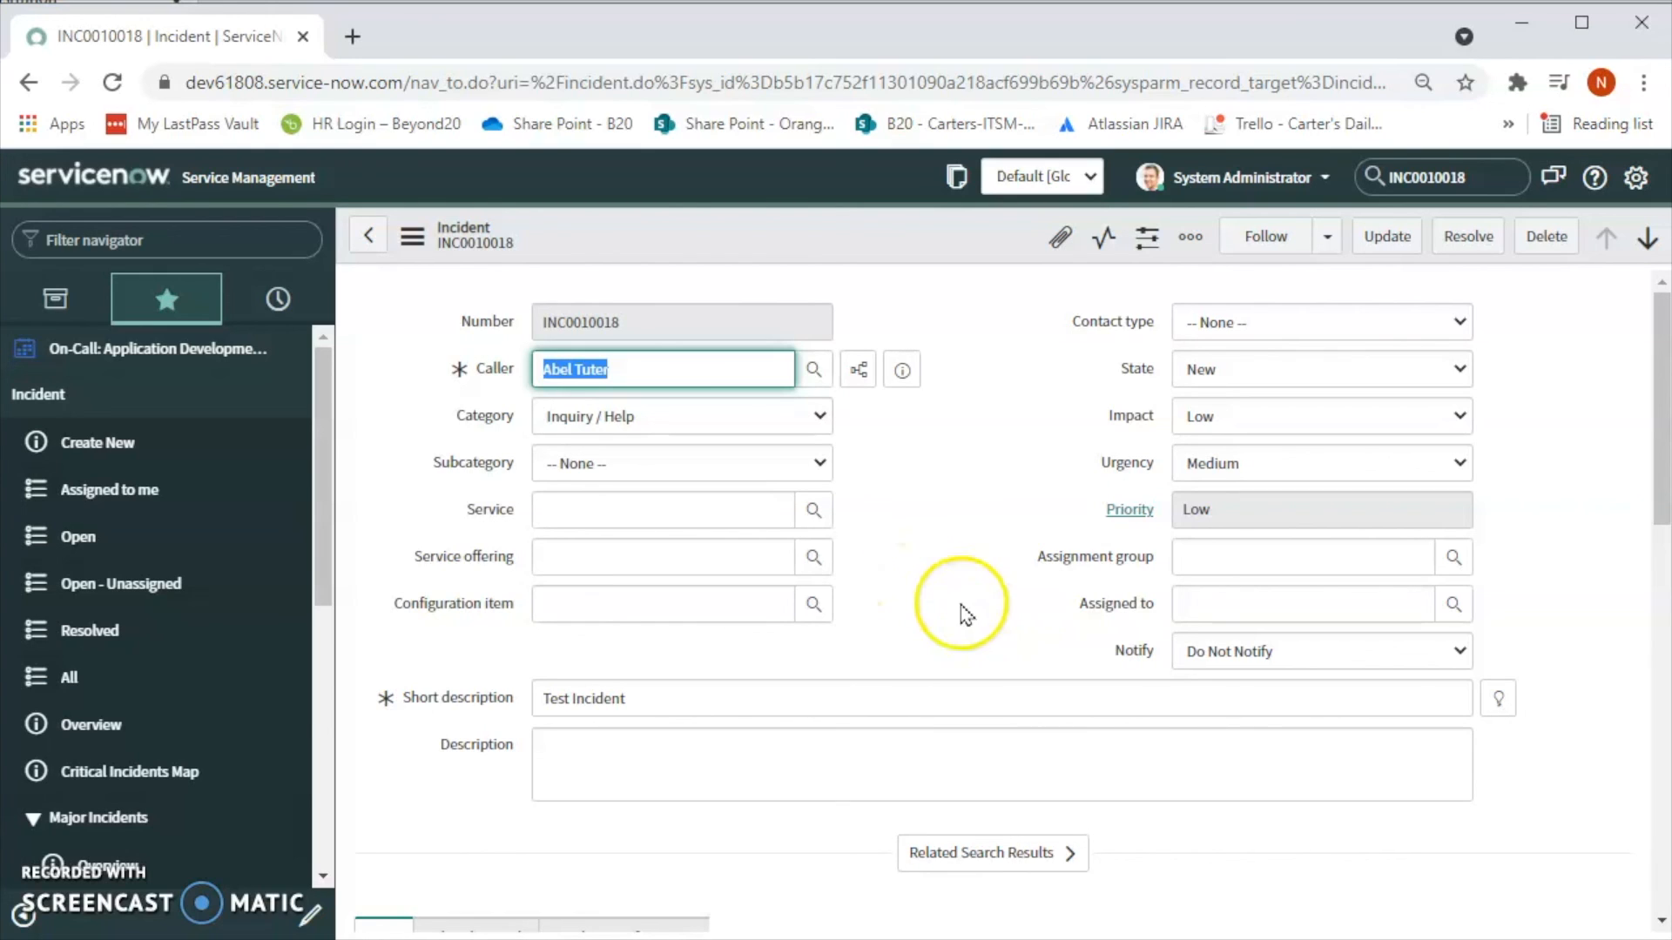
{"action": "mouse_move", "coordinate": [963, 613]}
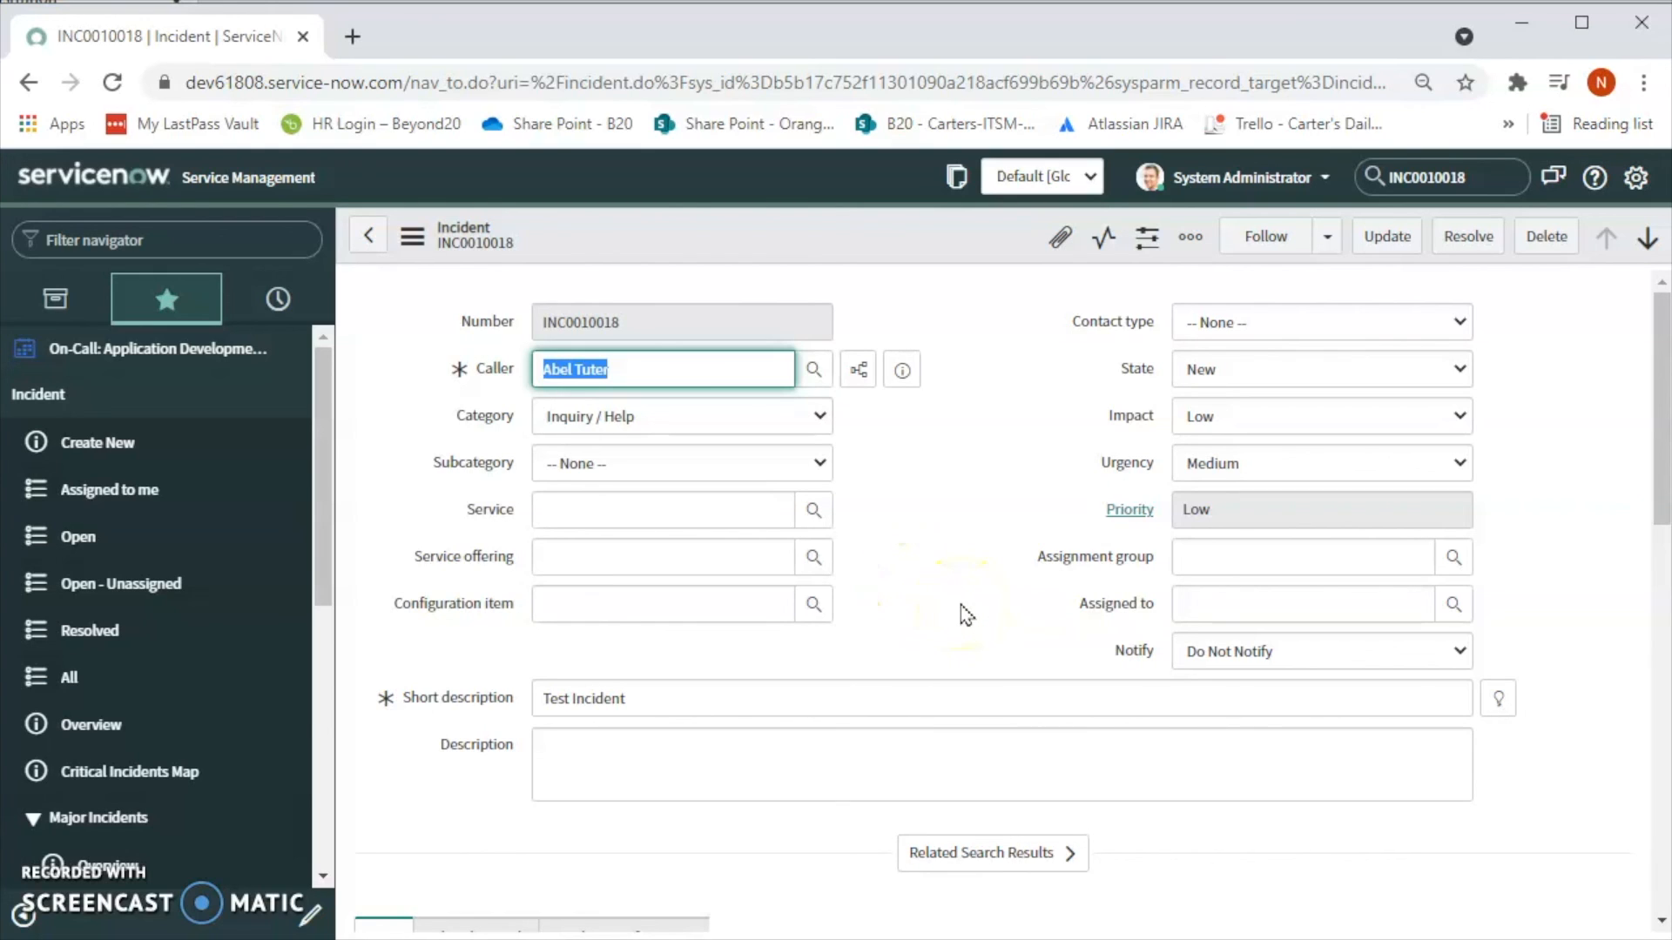